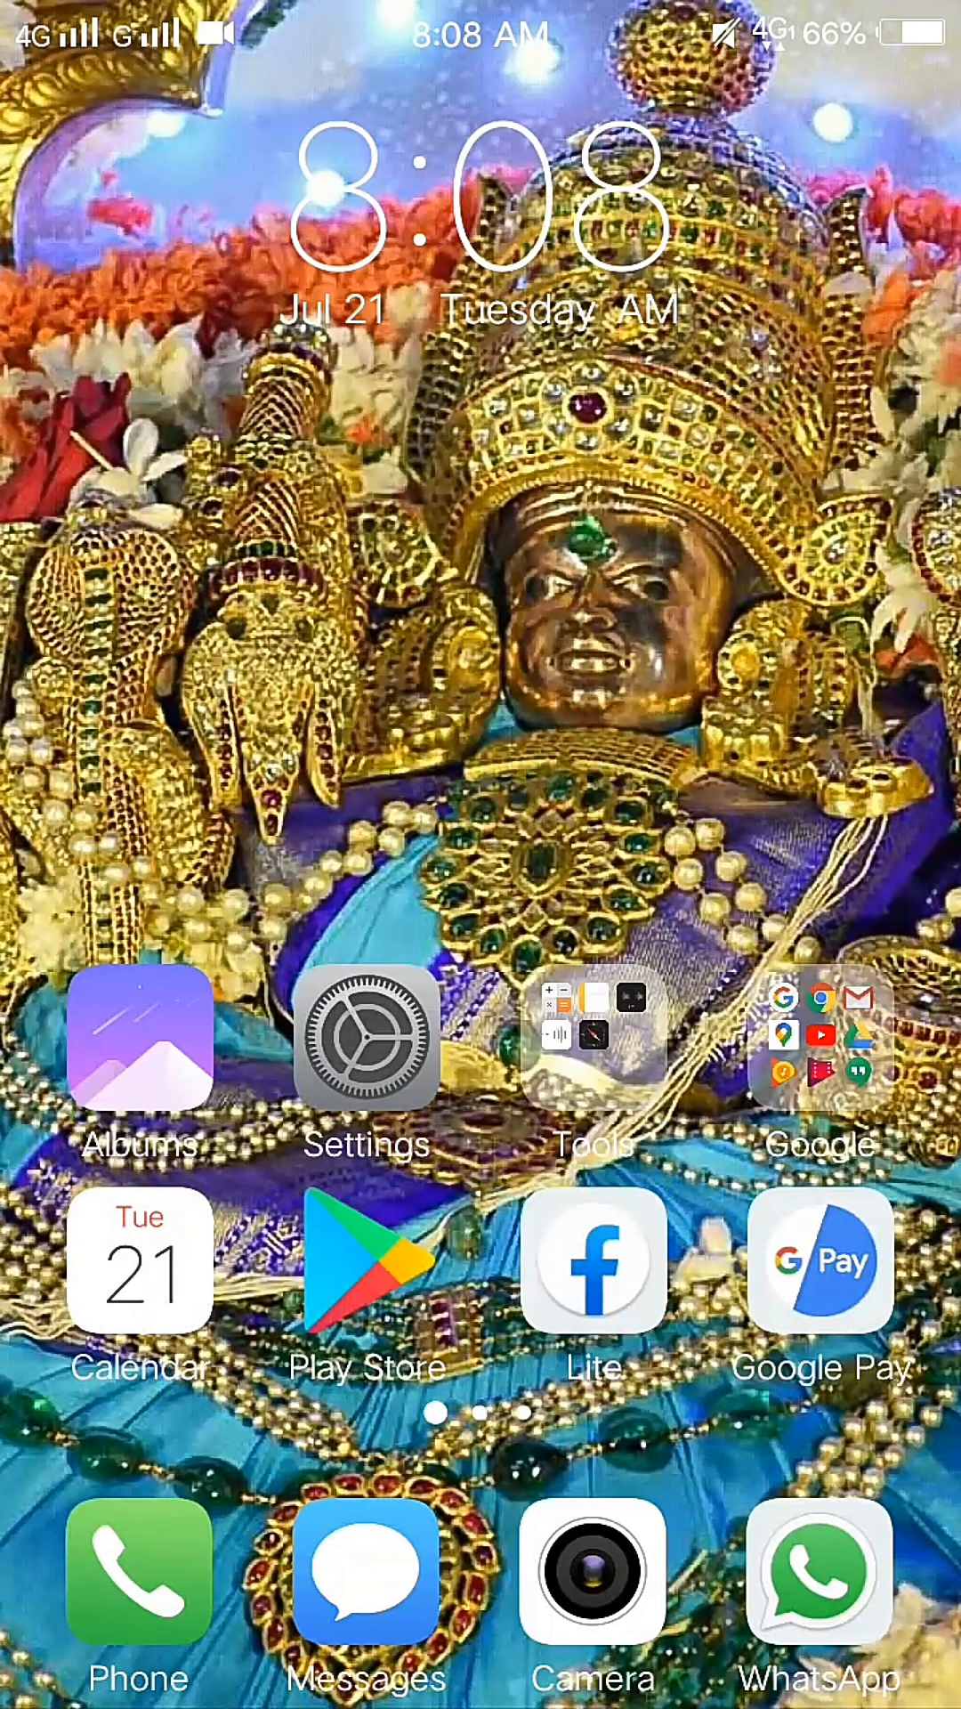
Step: Search Google Play Store for 'microsoft teams' and install the Microsoft Teams app
left_click(366, 1260)
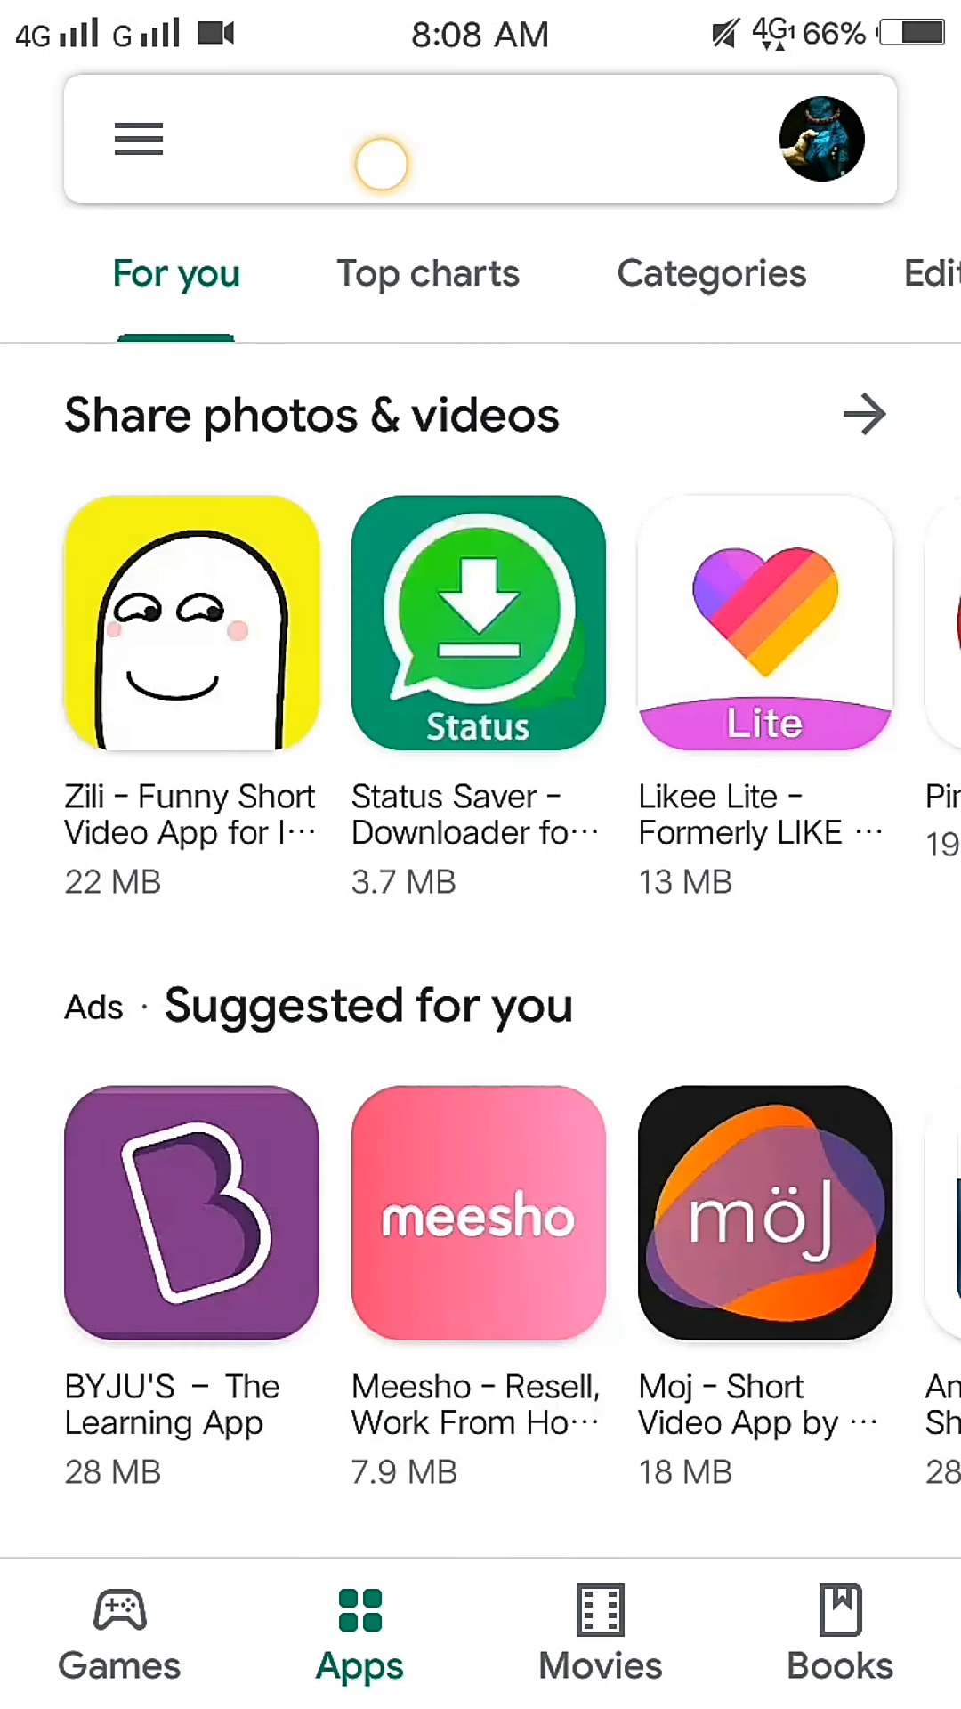
left_click(381, 164)
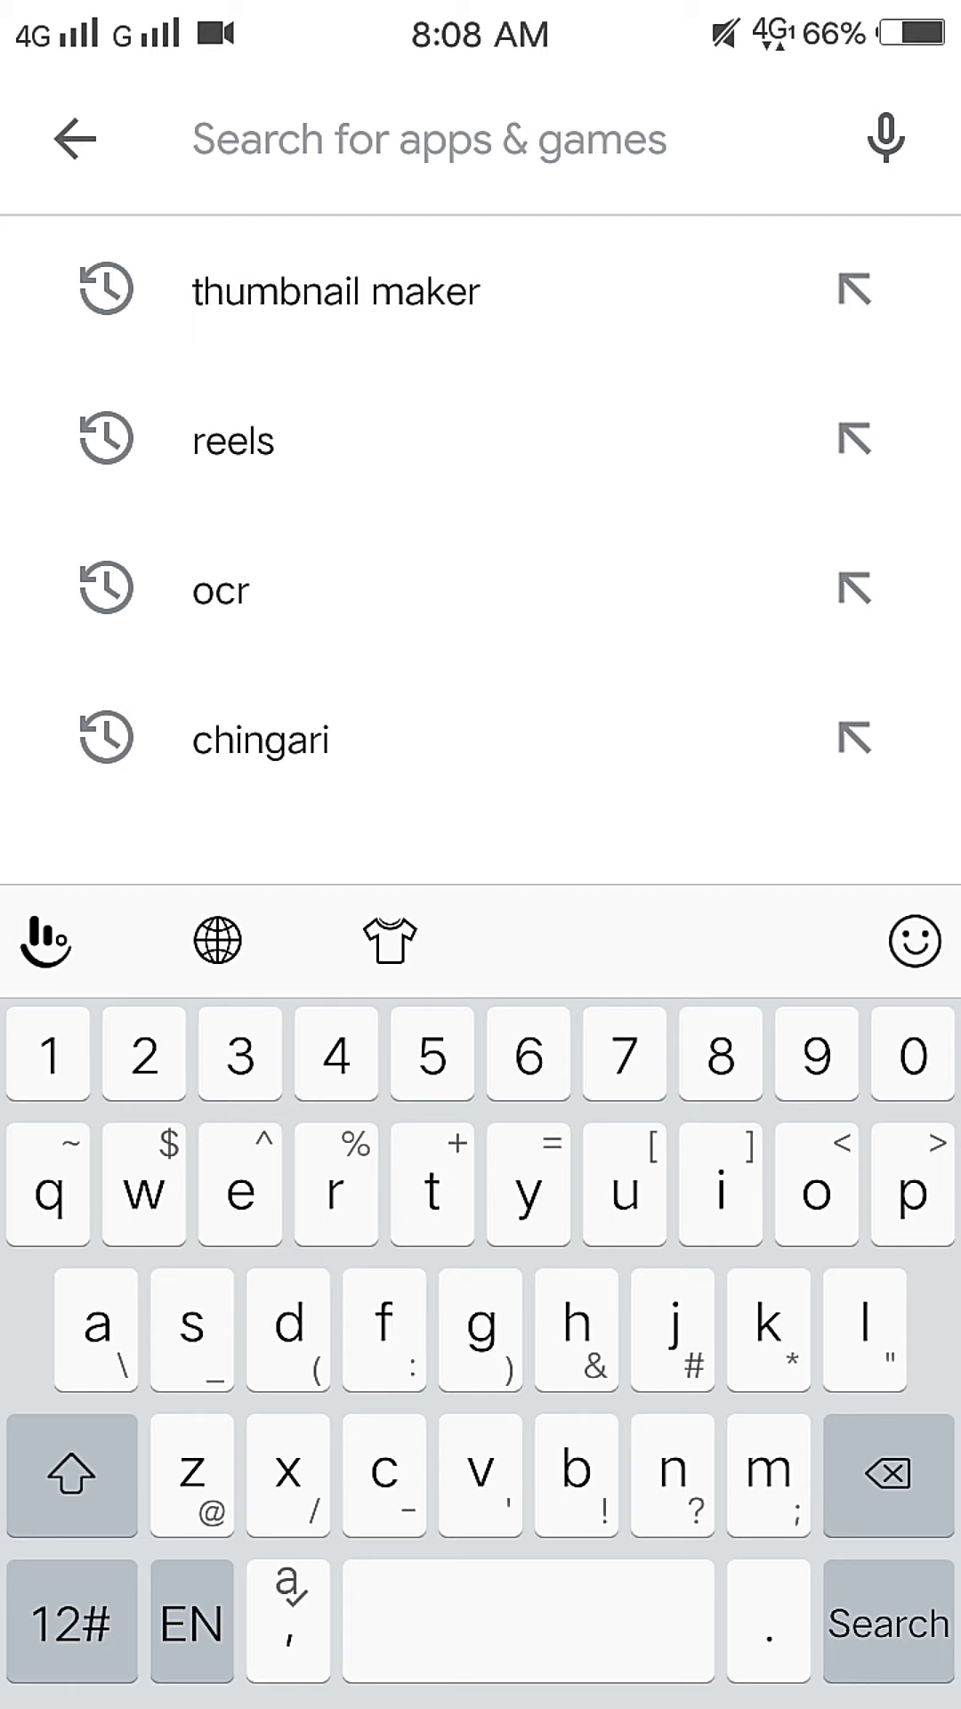
type("microsof")
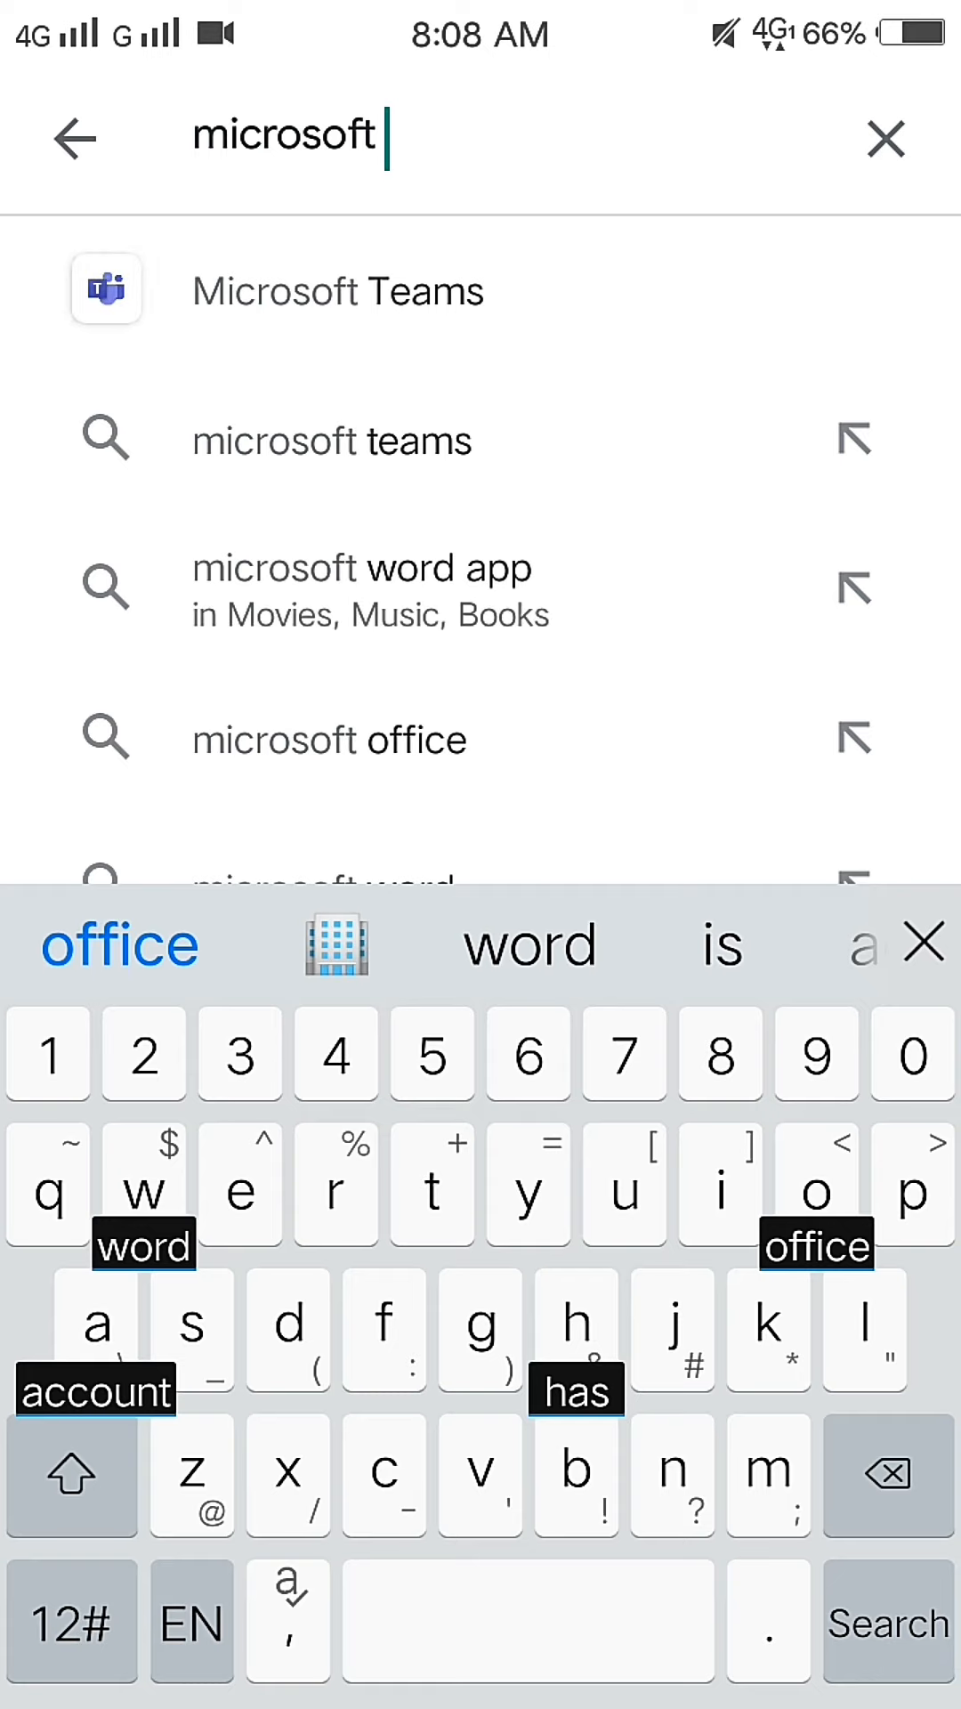
type("tea")
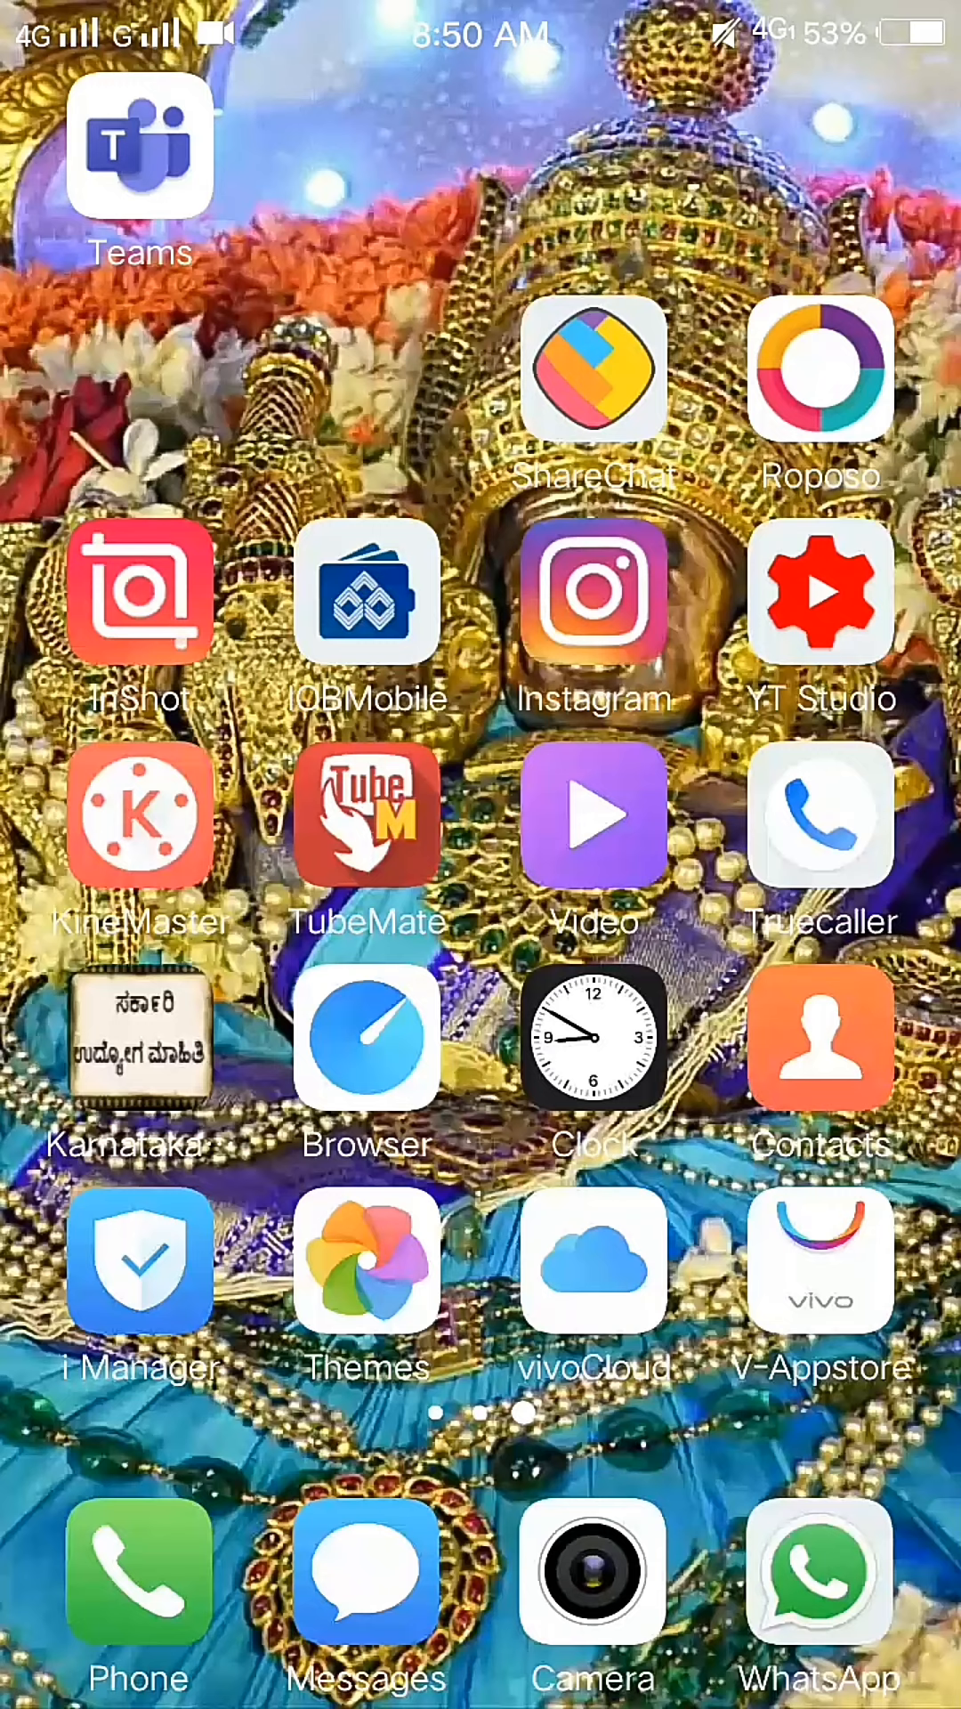
Step: Launch Teams, sign in with the school account and dismiss the welcome tour
left_click(141, 155)
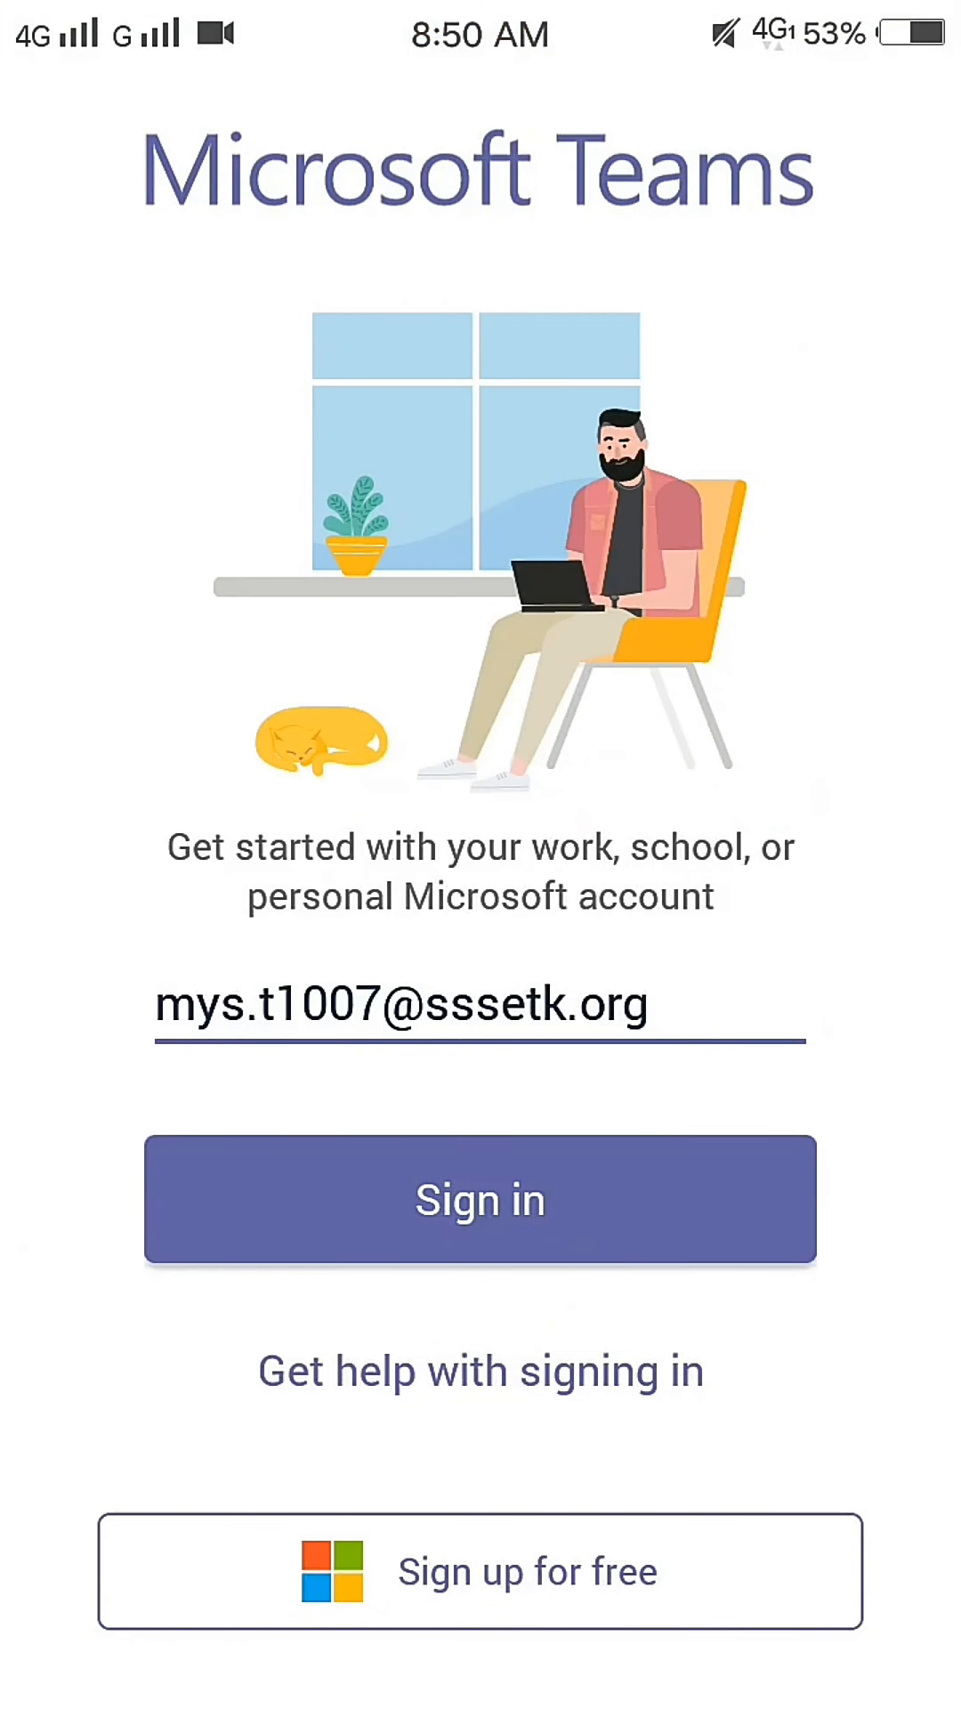
left_click(480, 1199)
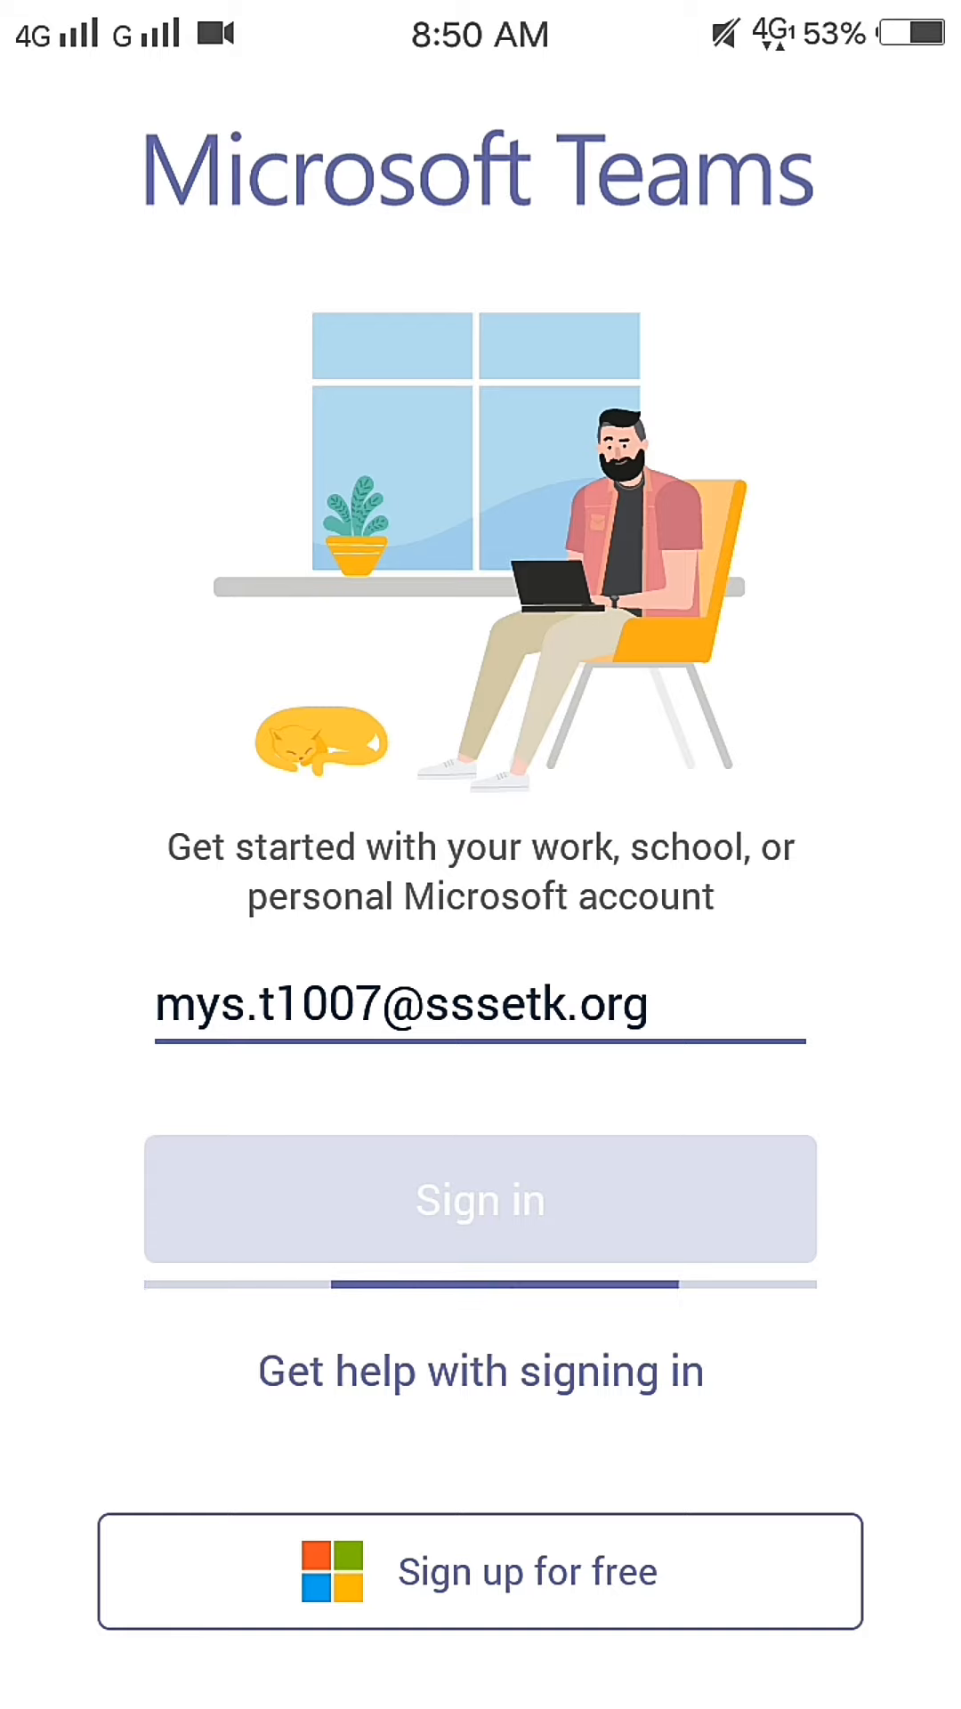
left_click(481, 1200)
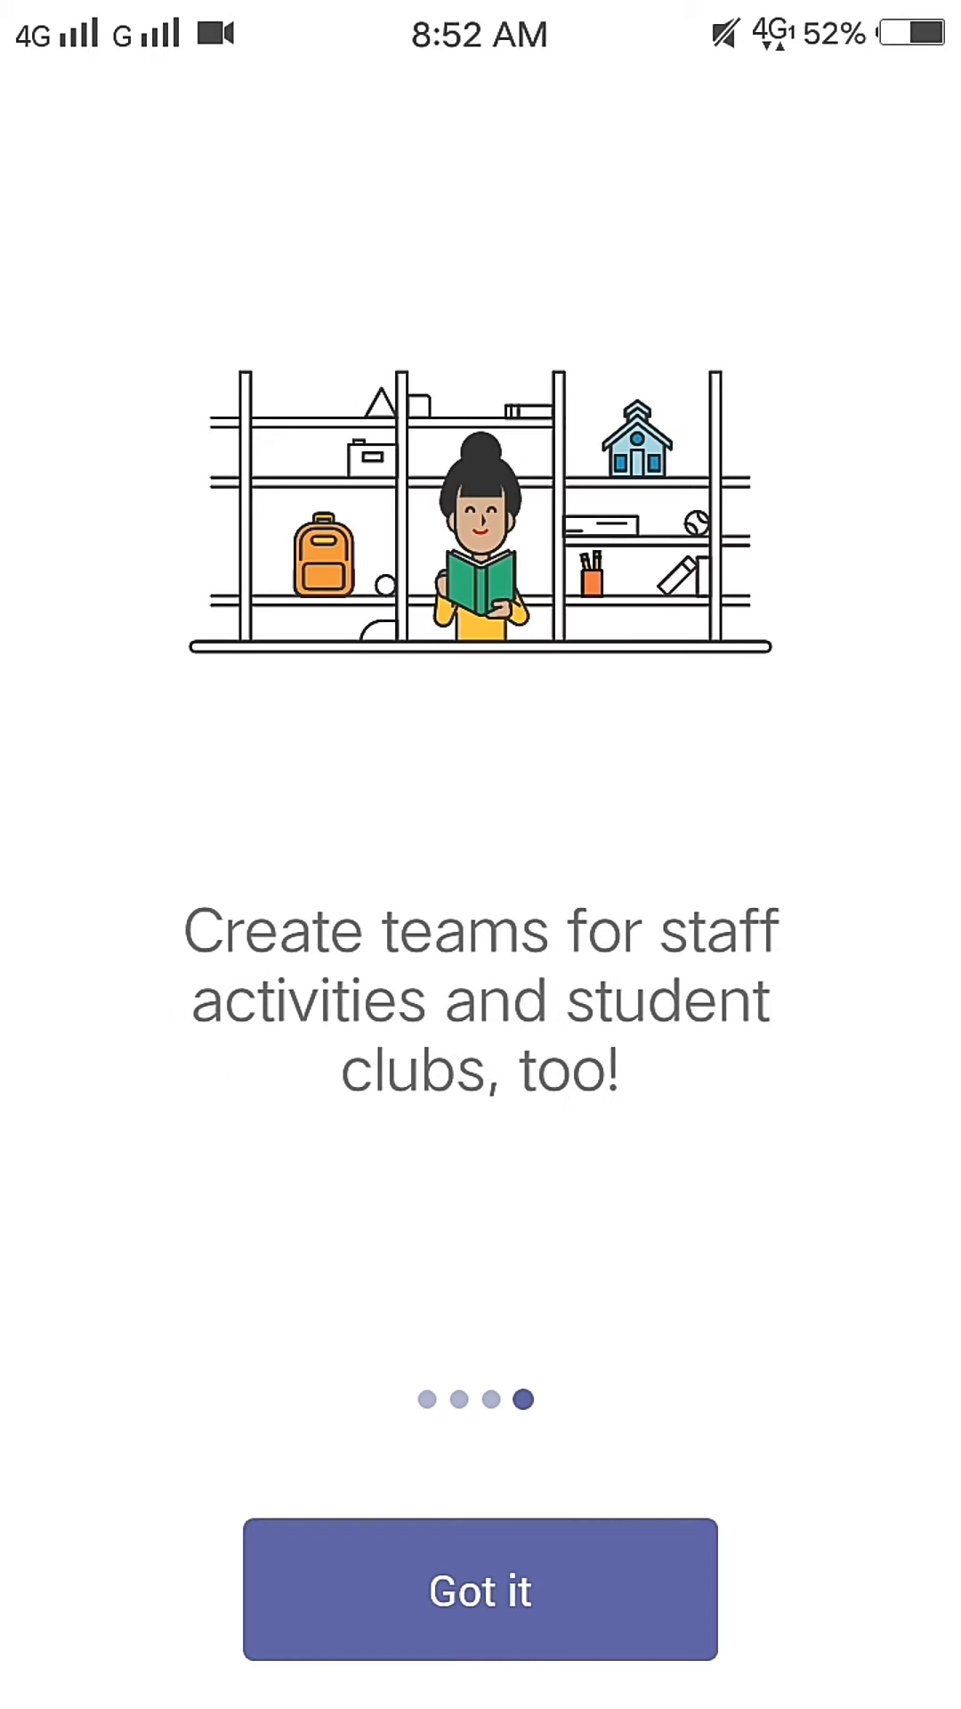
left_click(478, 1590)
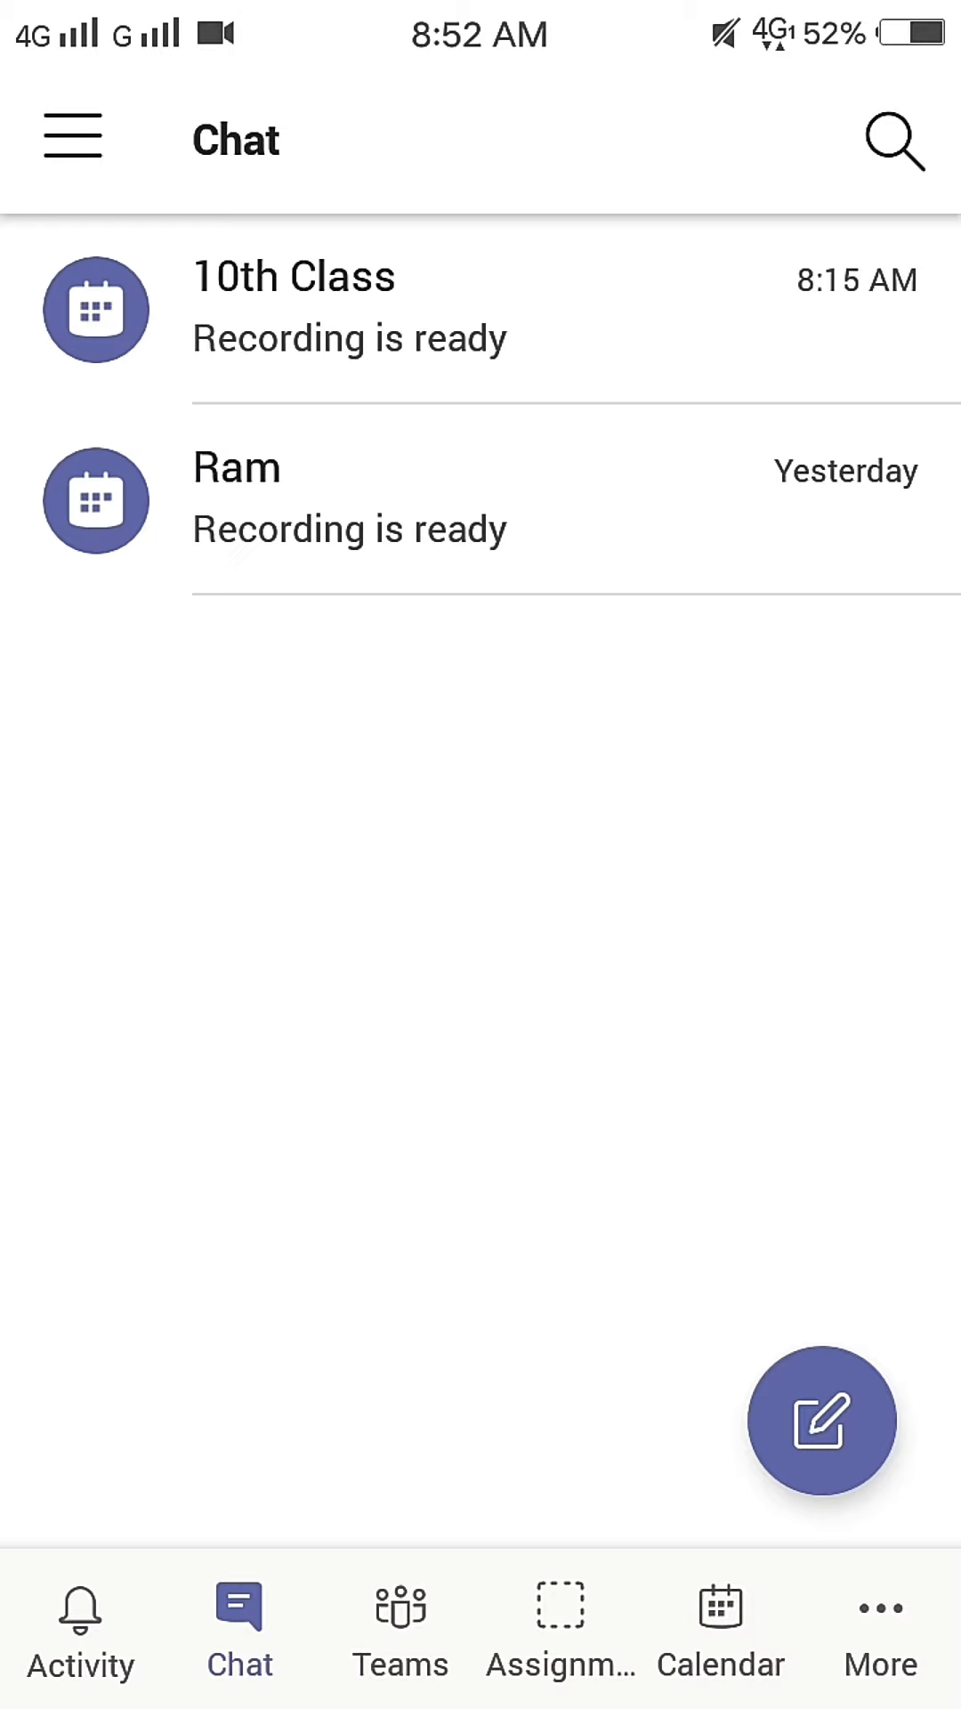
Step: Start a new calendar event in Teams titled '10th Class'
left_click(721, 1619)
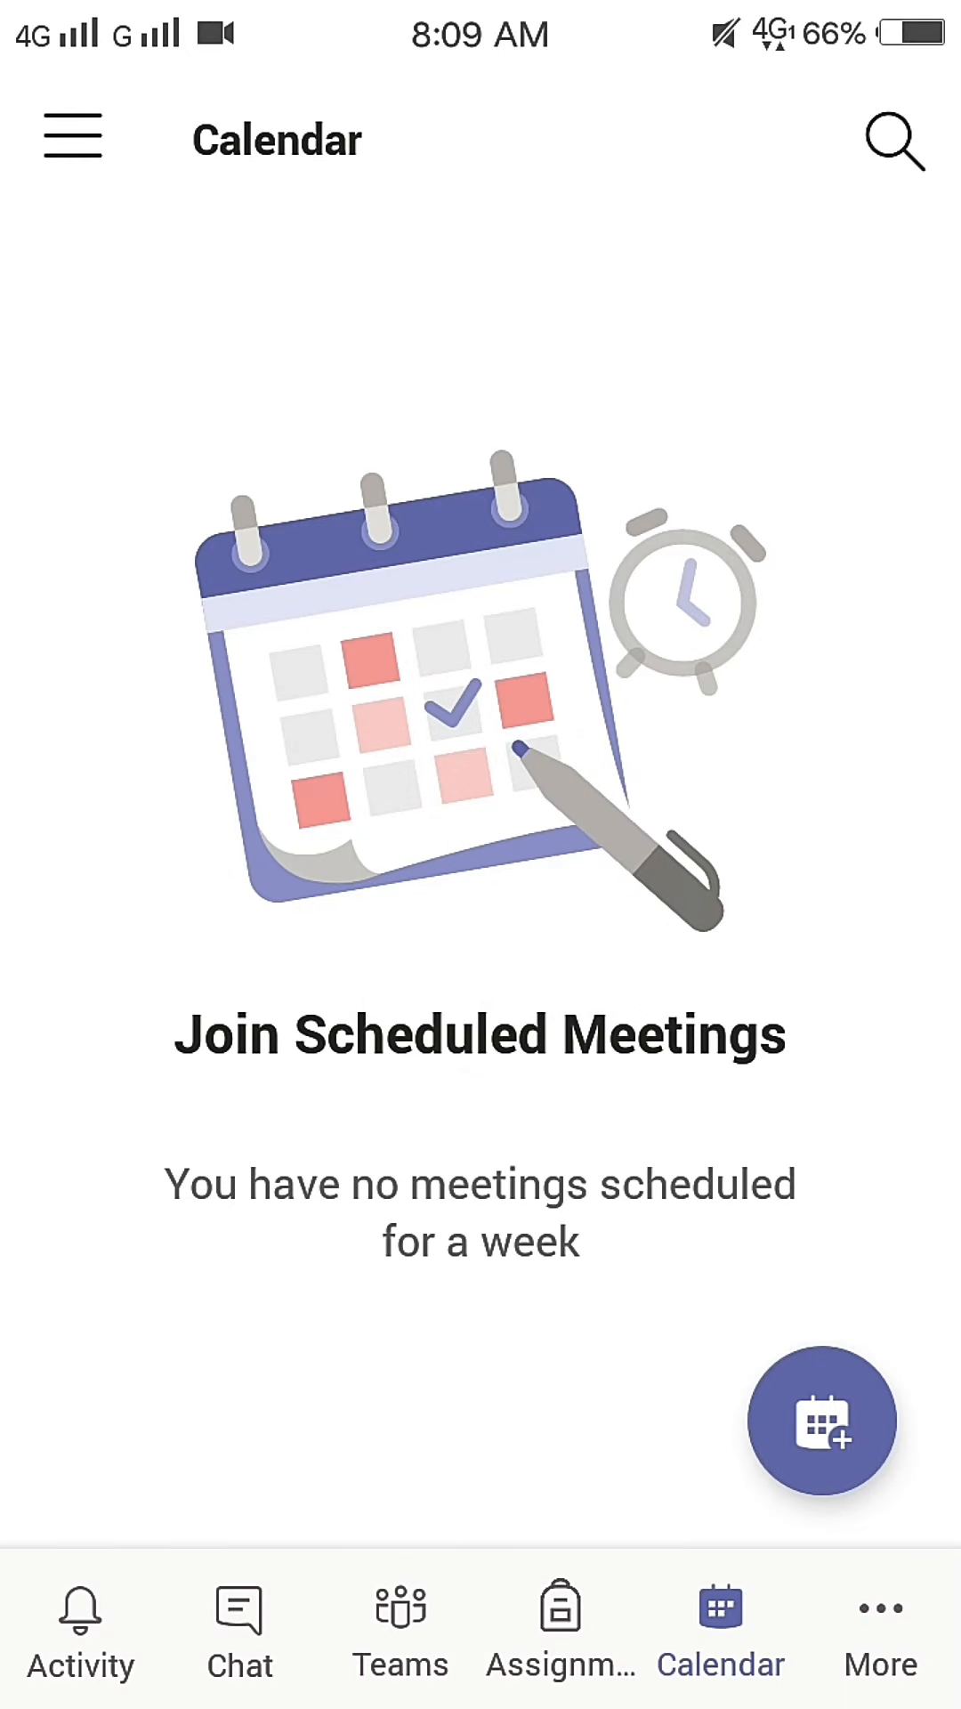
left_click(821, 1437)
type("10th Class")
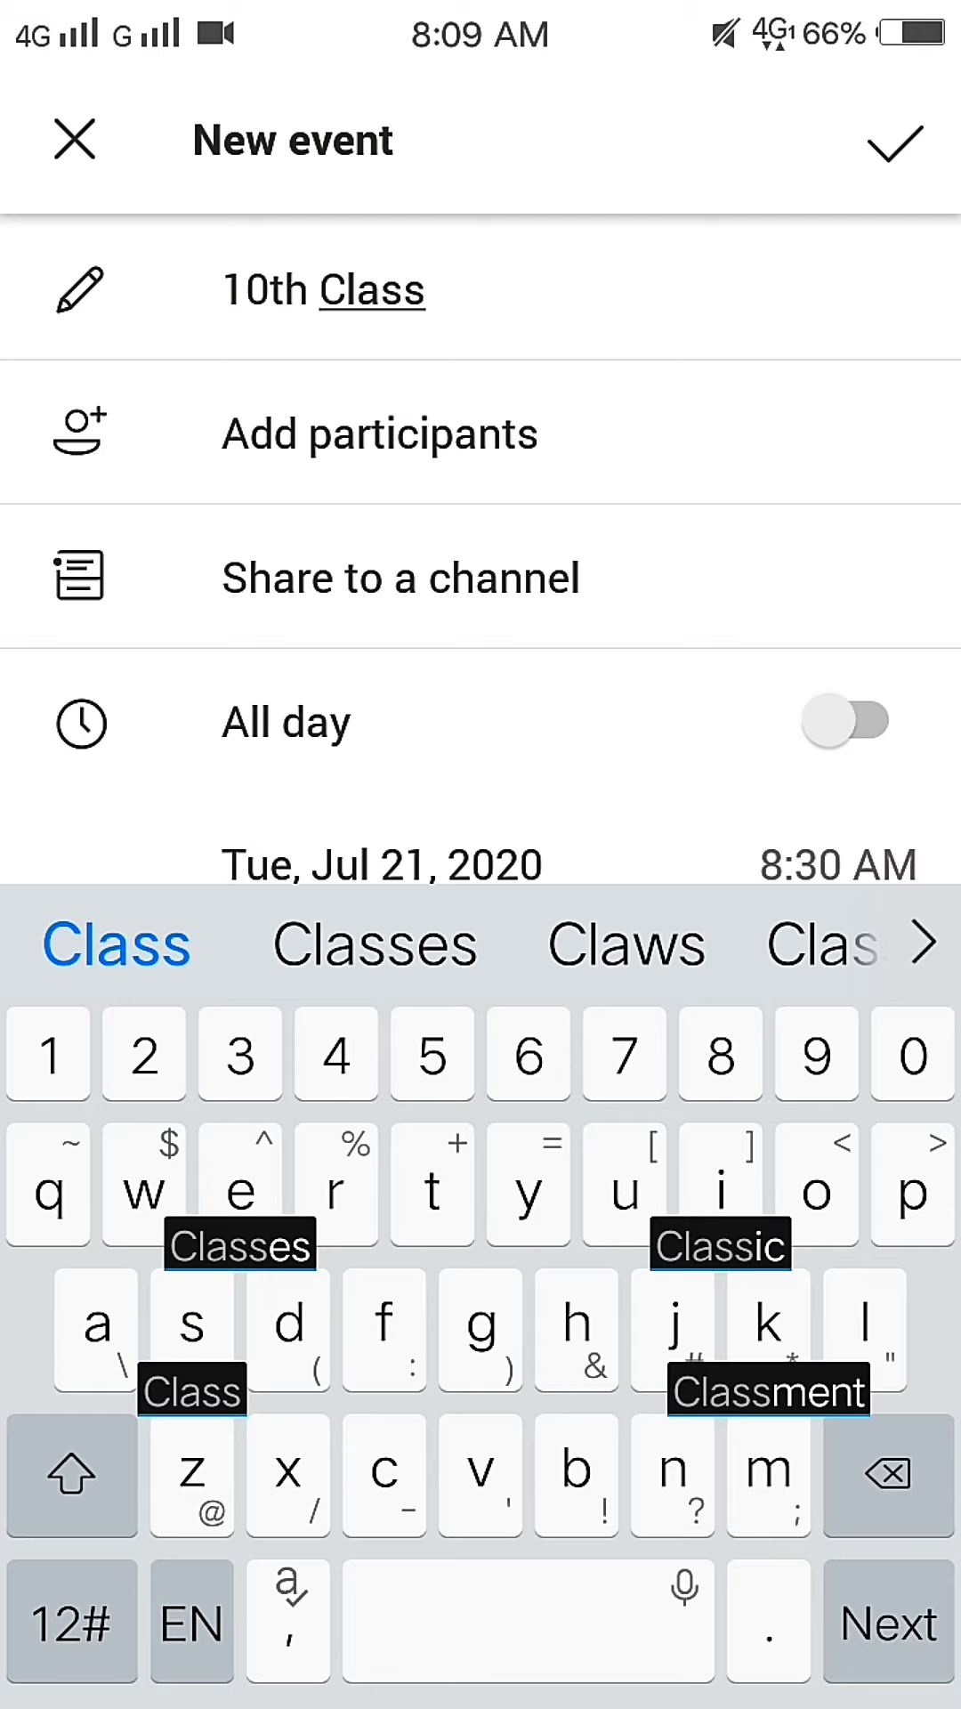
left_click(379, 434)
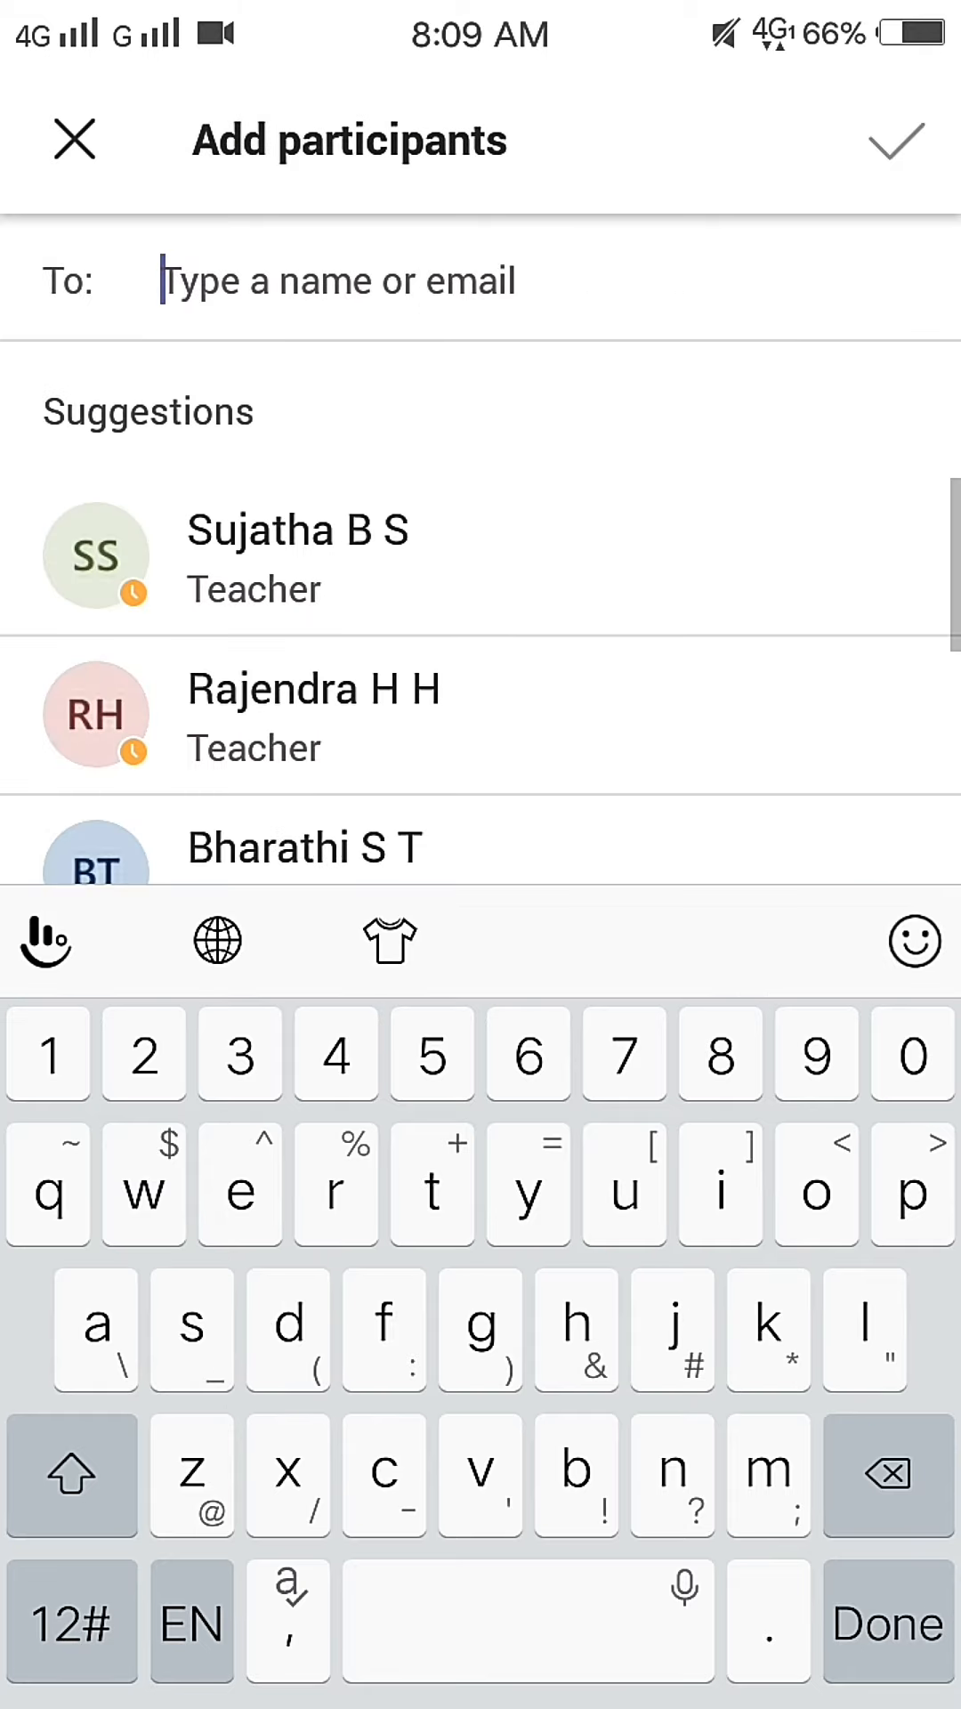
left_click(297, 553)
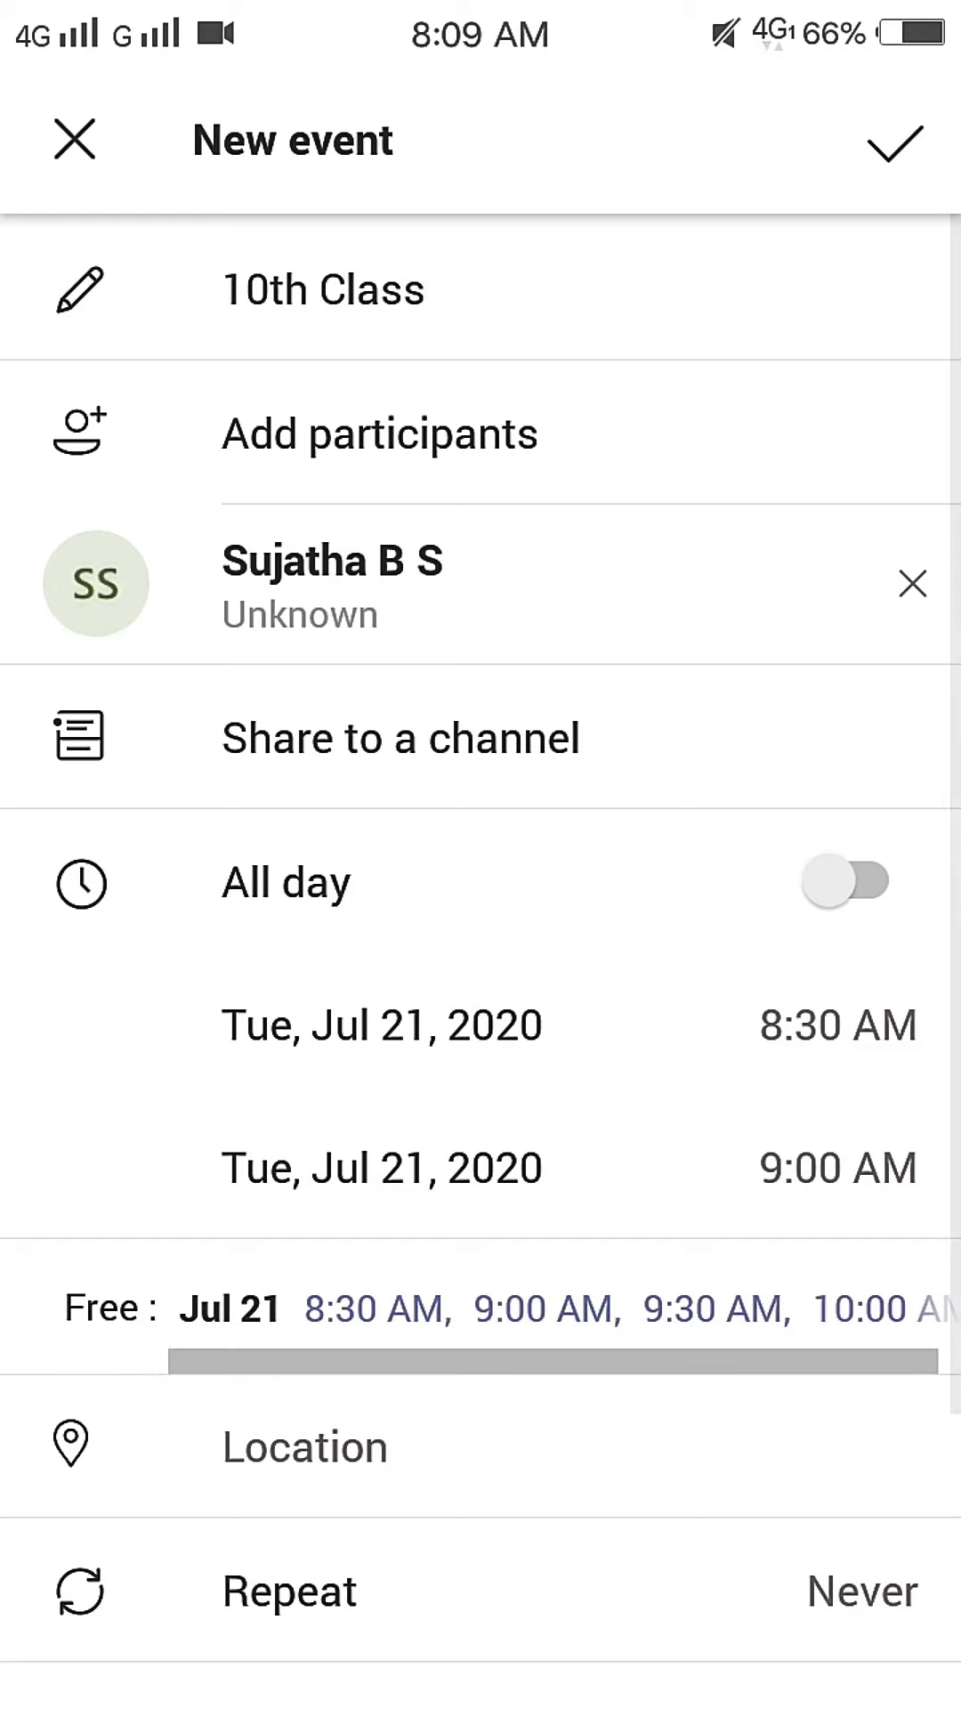
left_click(836, 1021)
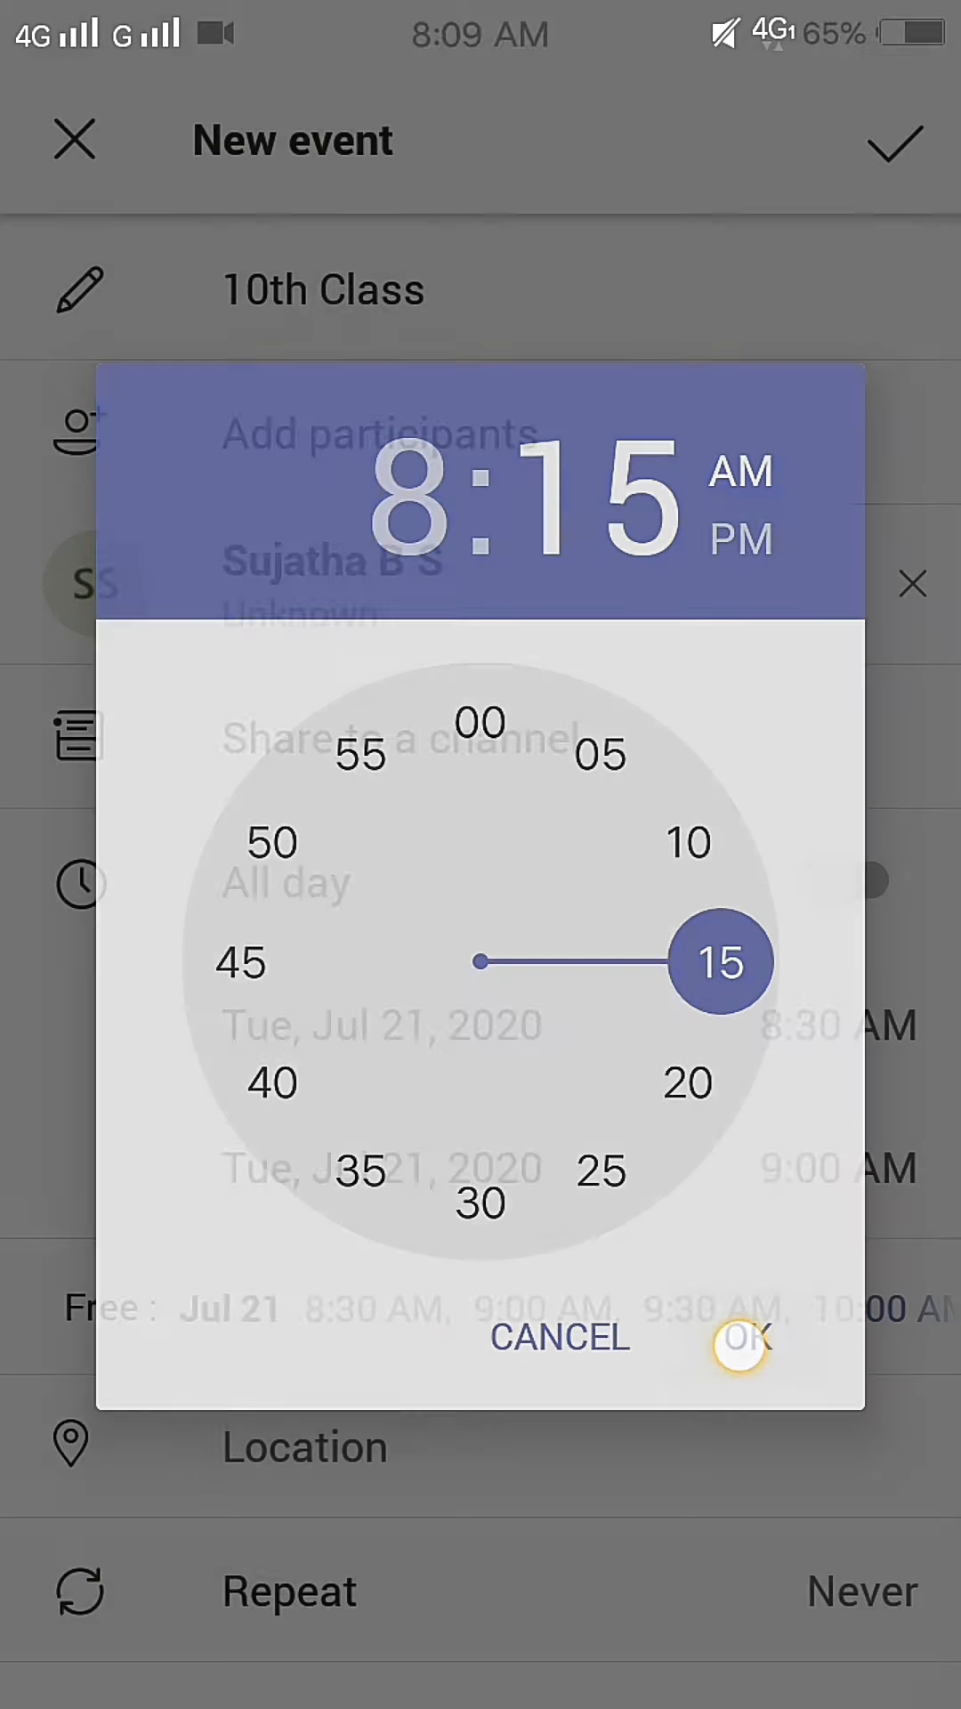
left_click(745, 1339)
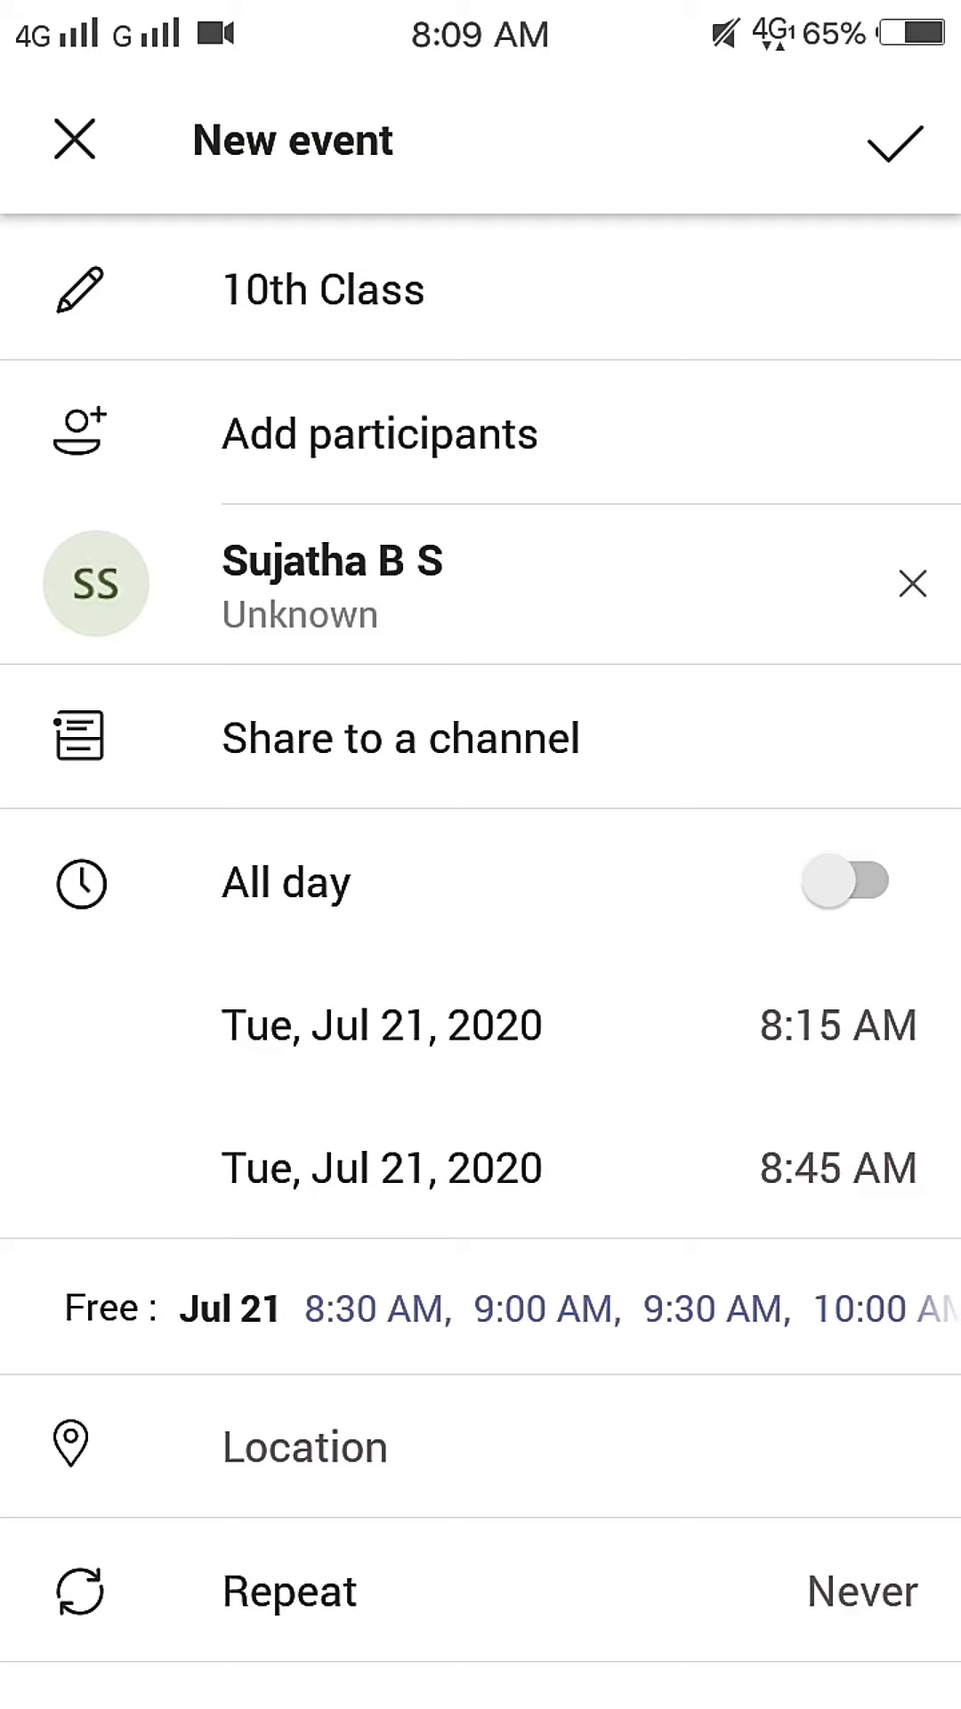
scroll("down", 3)
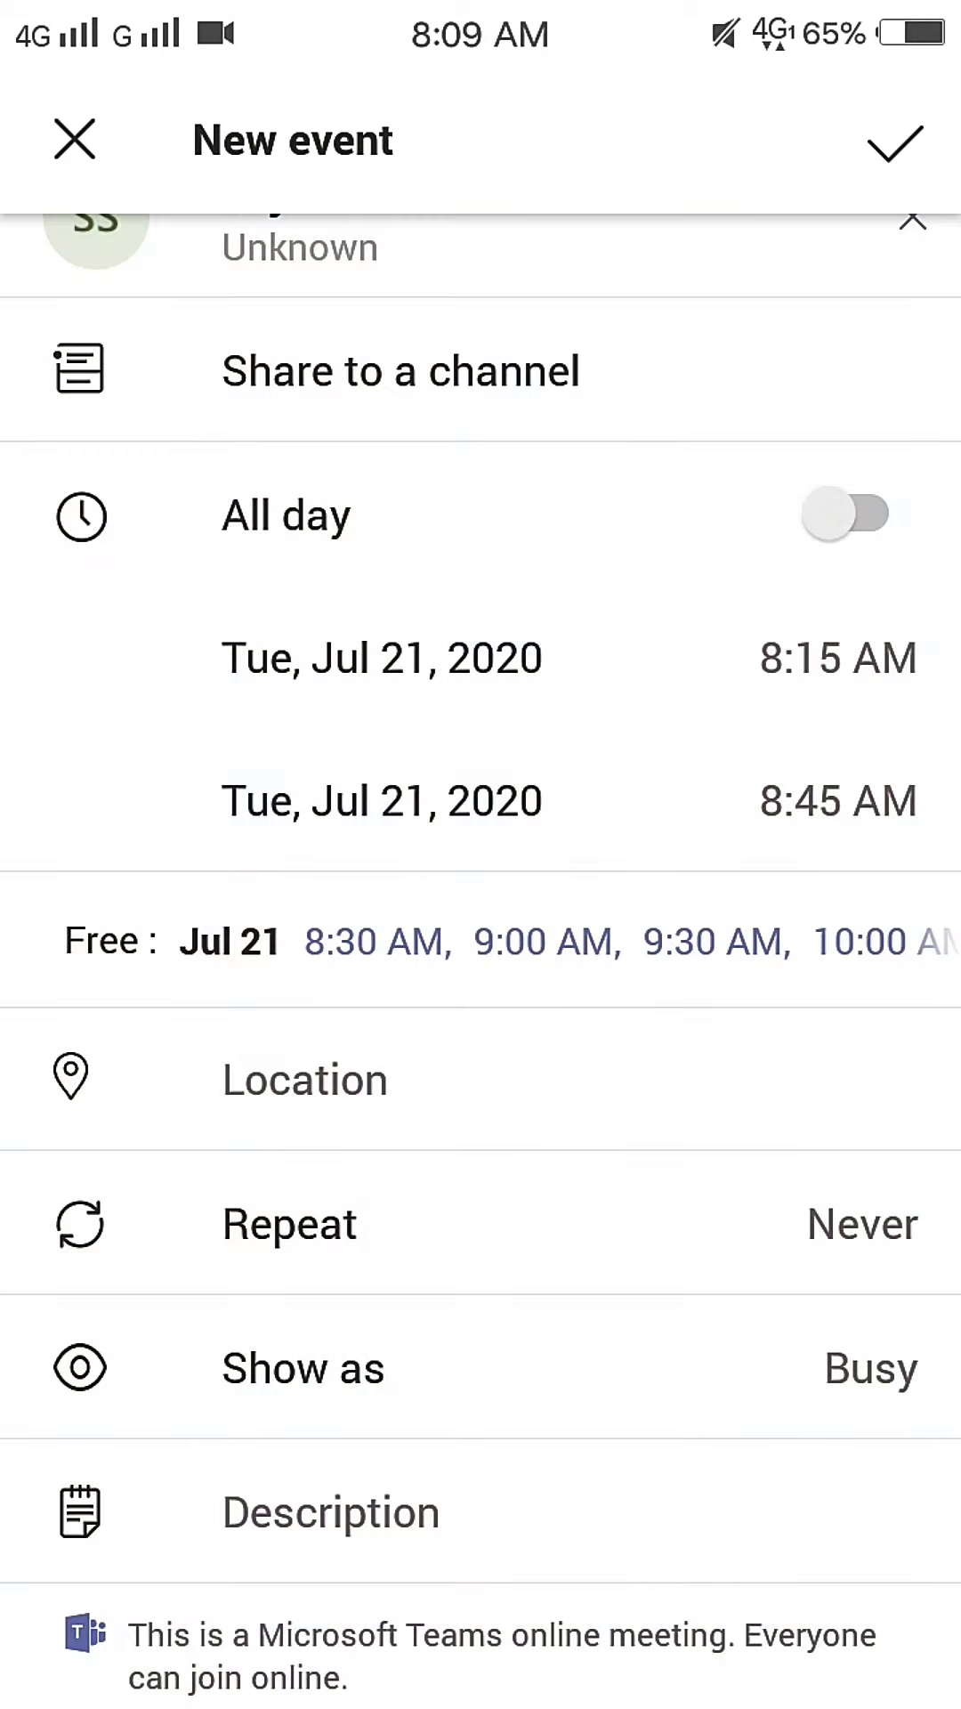
left_click(888, 149)
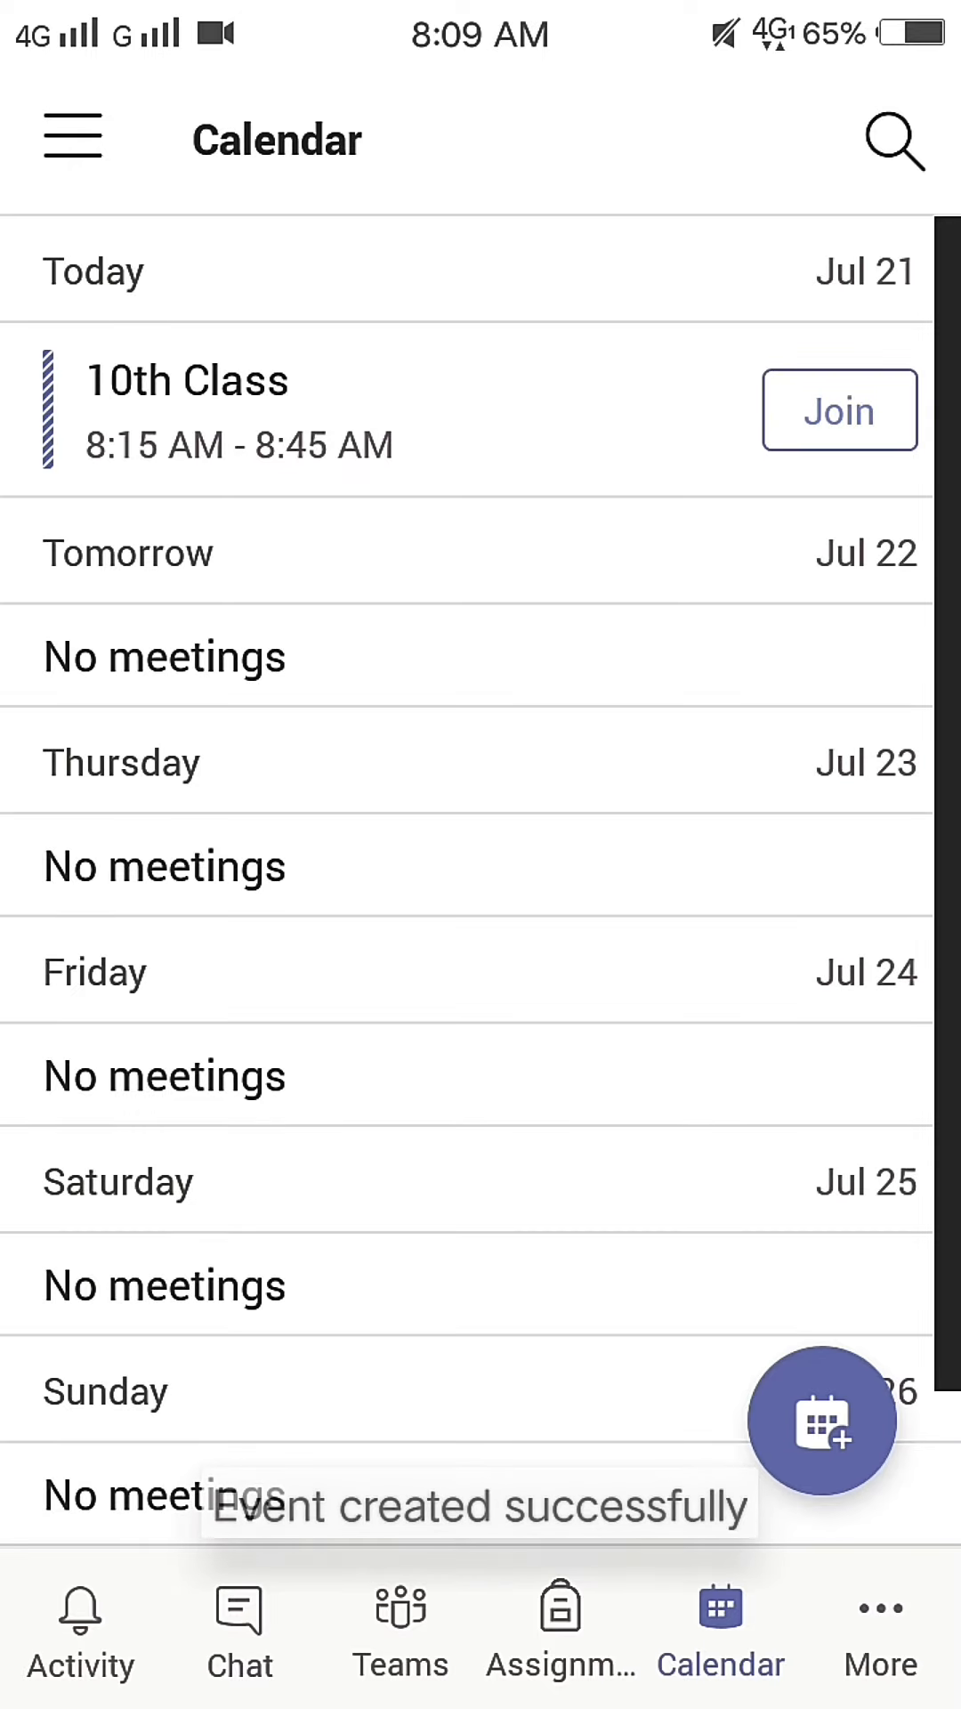
Step: Share the 10th Class meeting invite from its details via WhatsApp
left_click(186, 380)
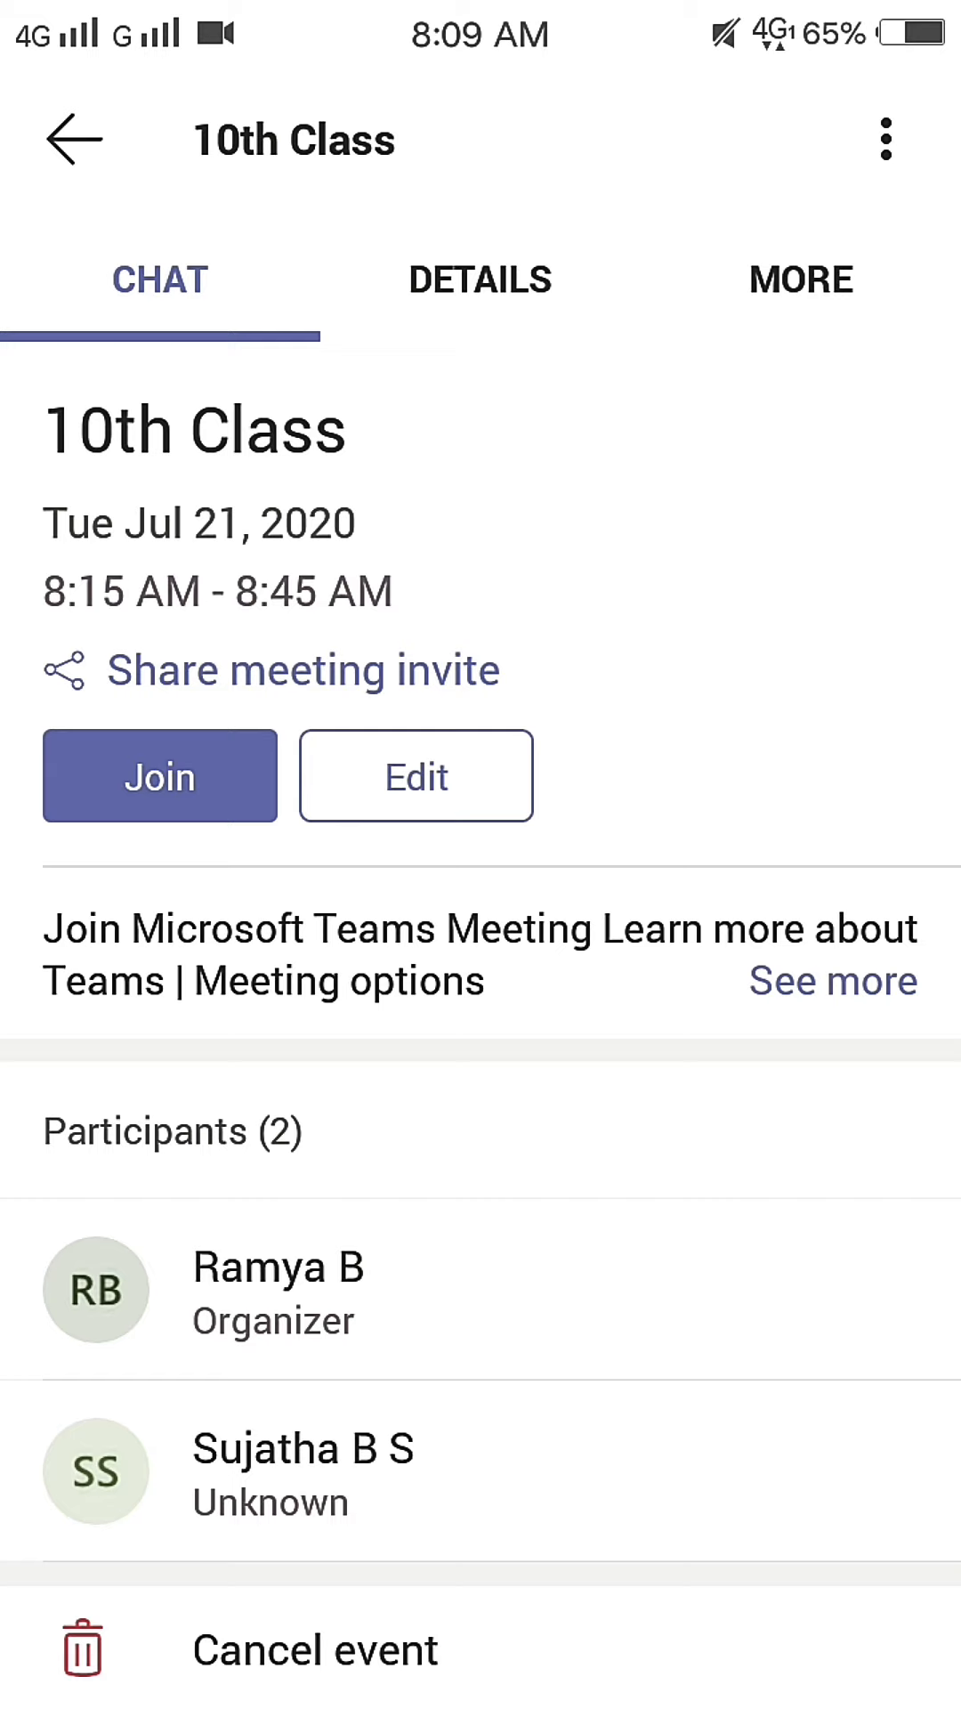
left_click(303, 670)
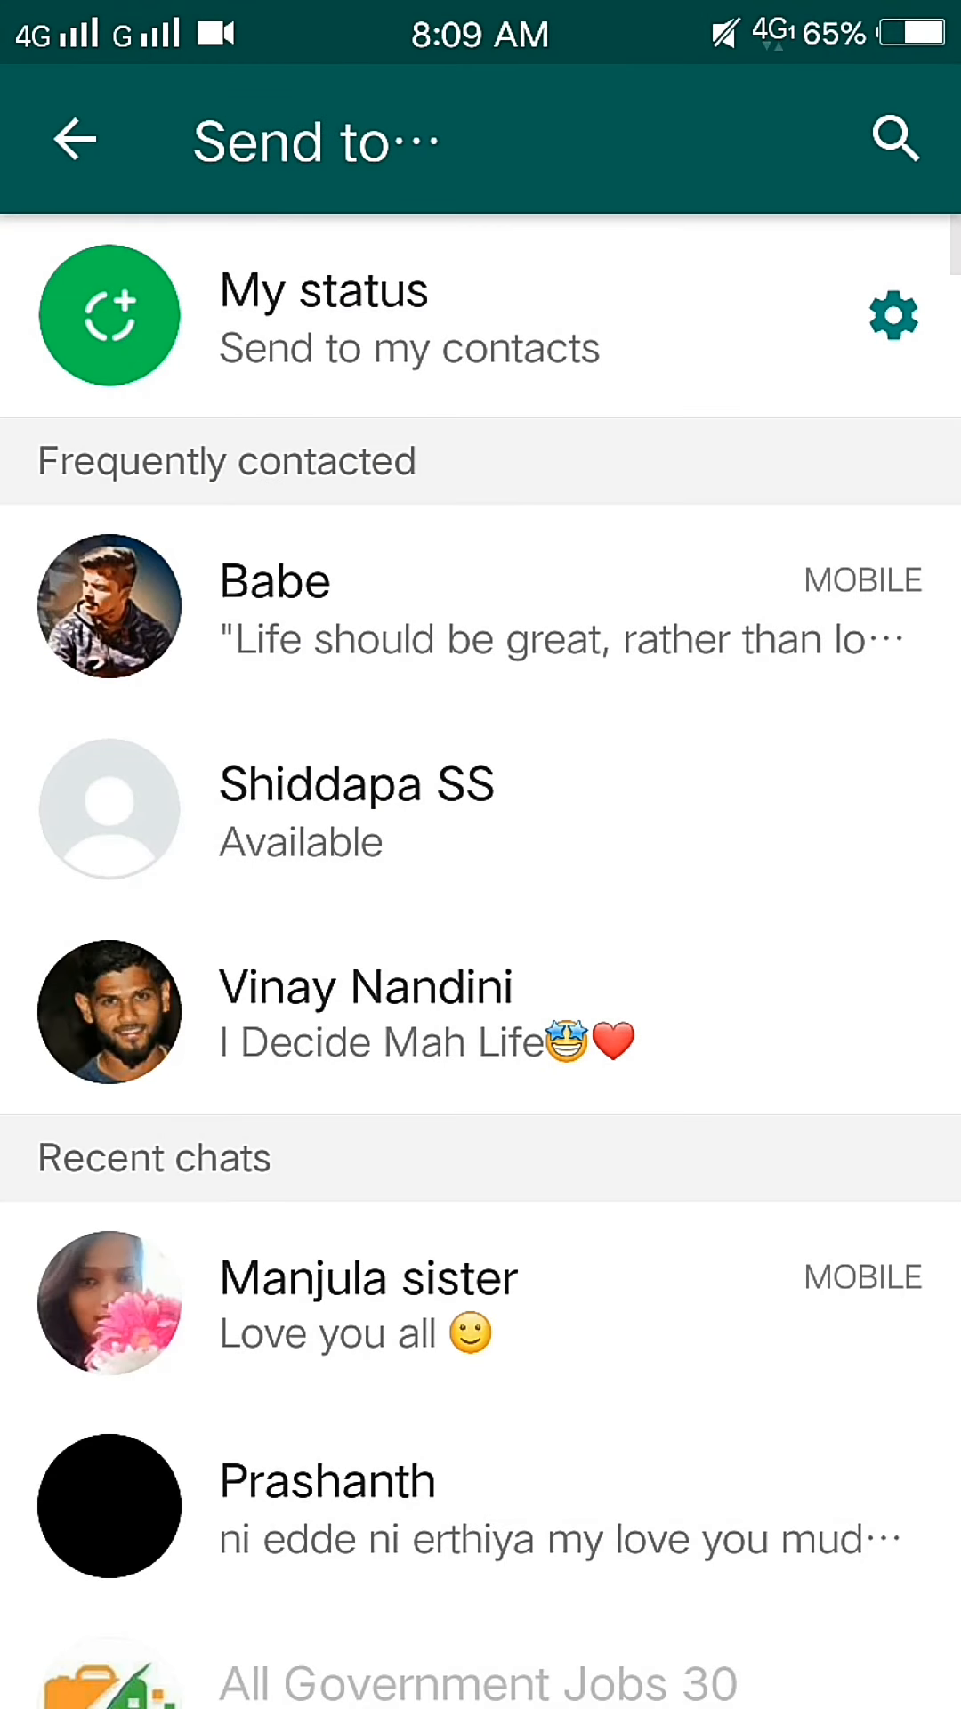
Step: Send the Teams meeting link to a recent WhatsApp contact
scroll("down", 3)
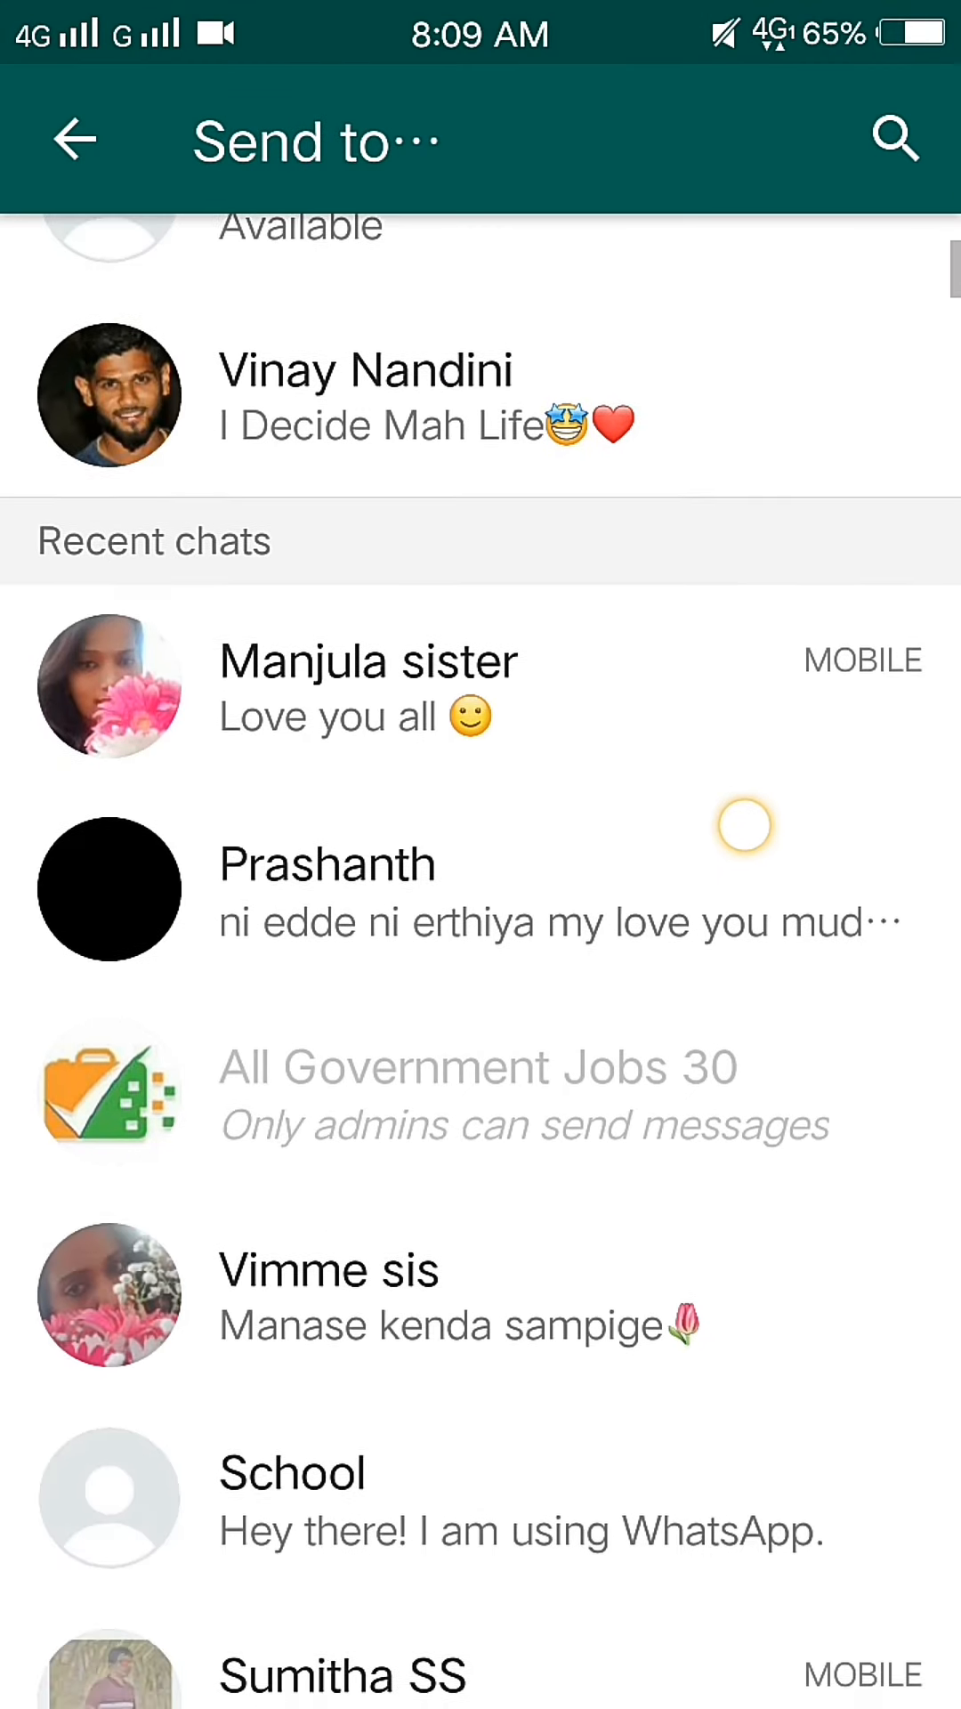
left_click(328, 1296)
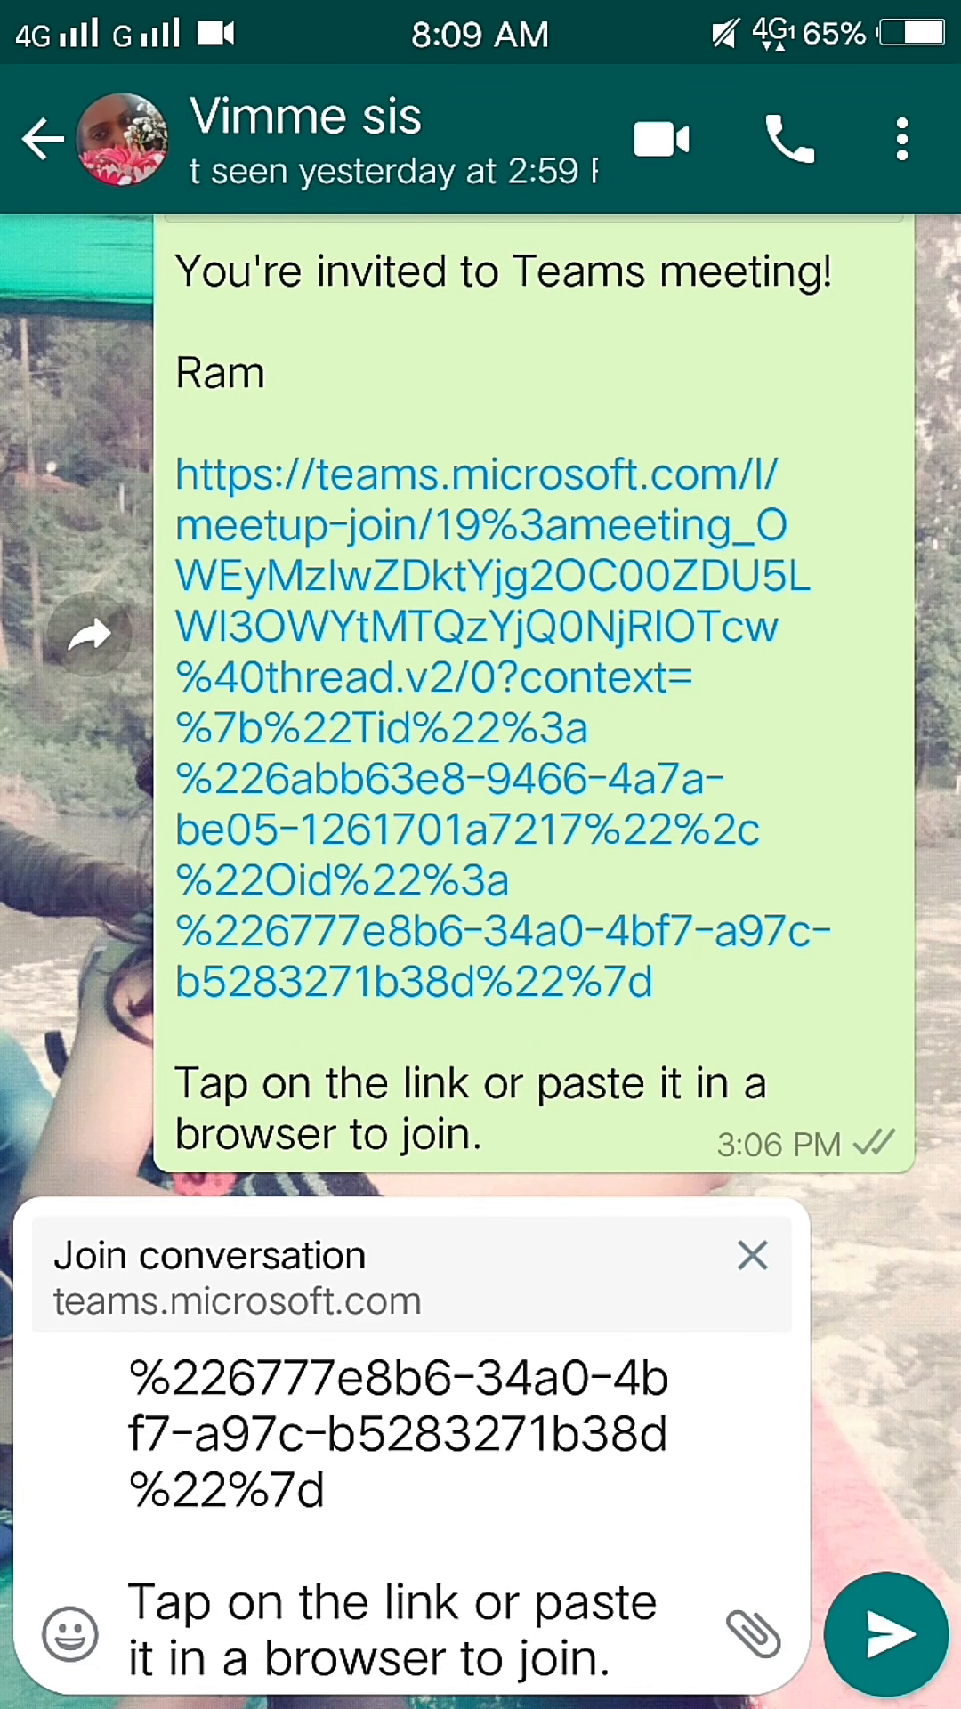
left_click(883, 1637)
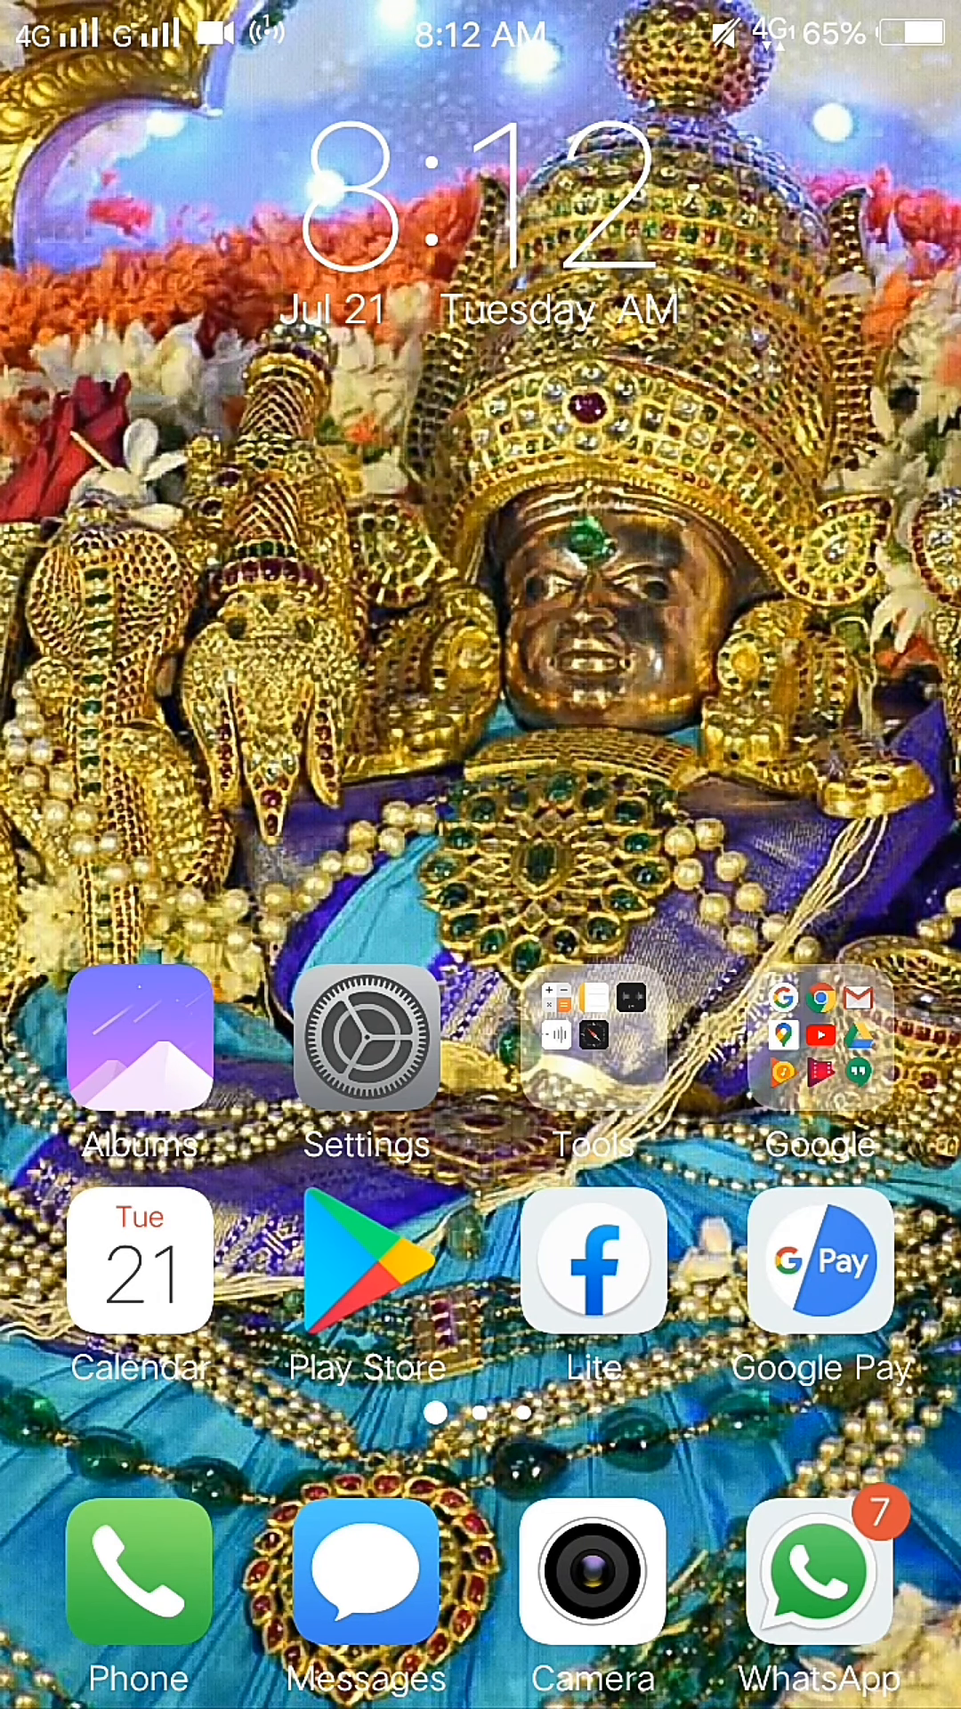
Step: Return to Teams and join the 10th Class meeting from today's calendar
scroll("left", 3)
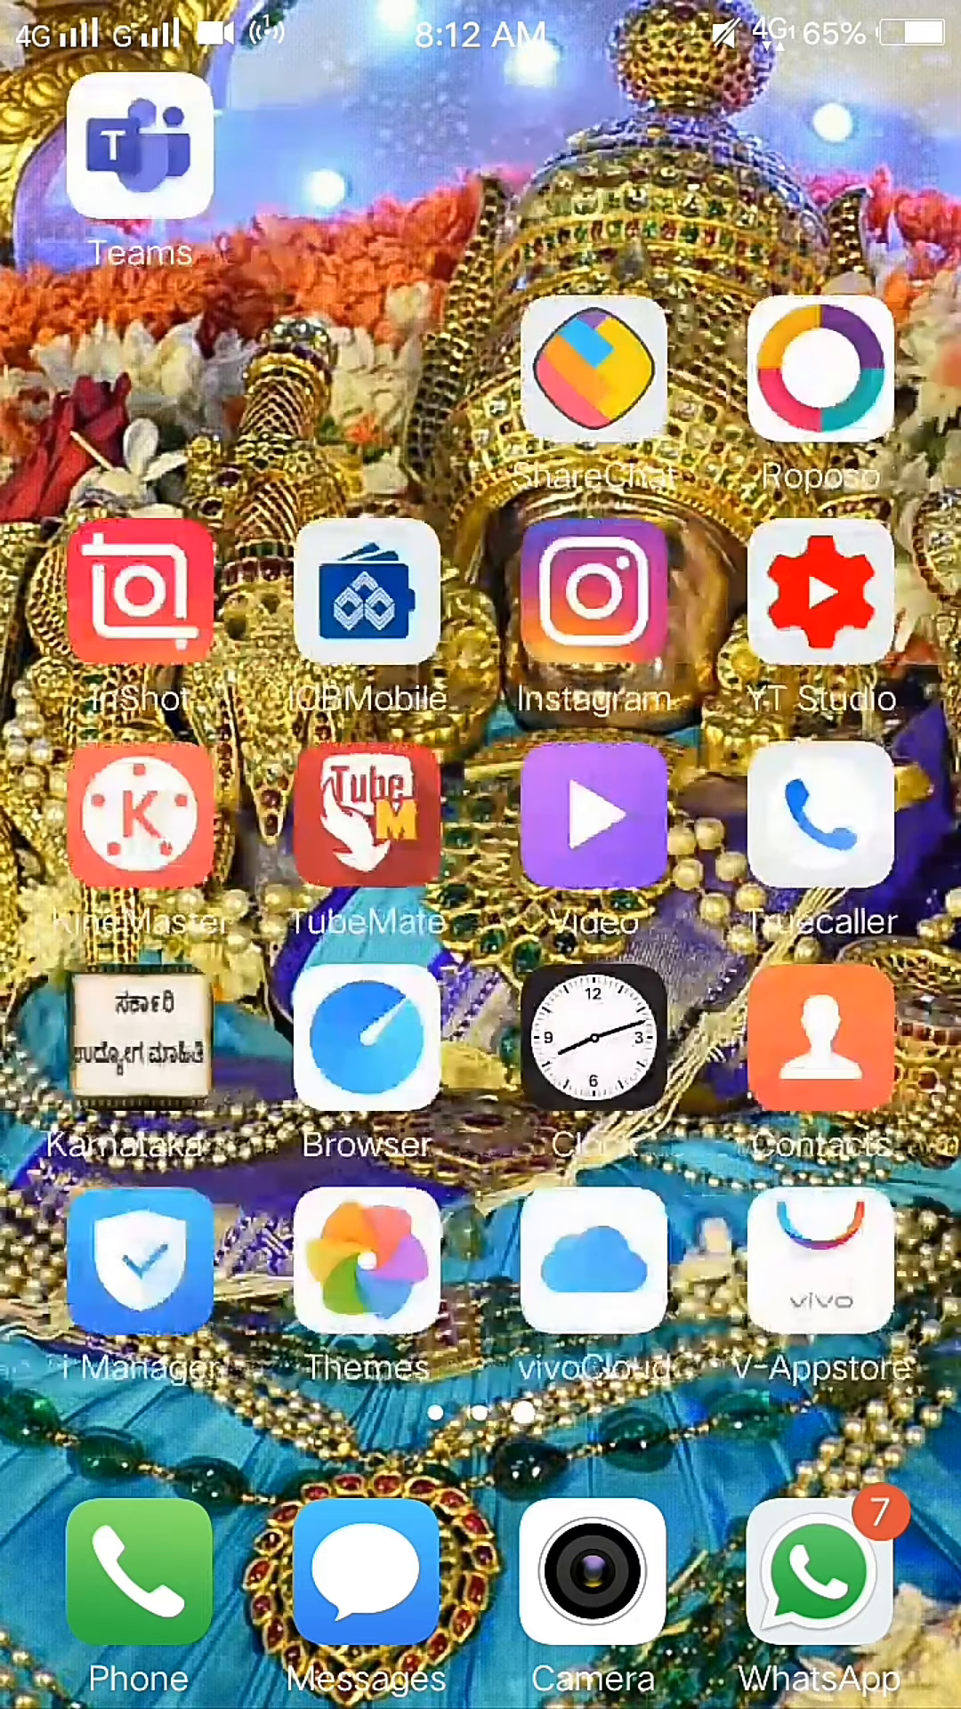
left_click(143, 152)
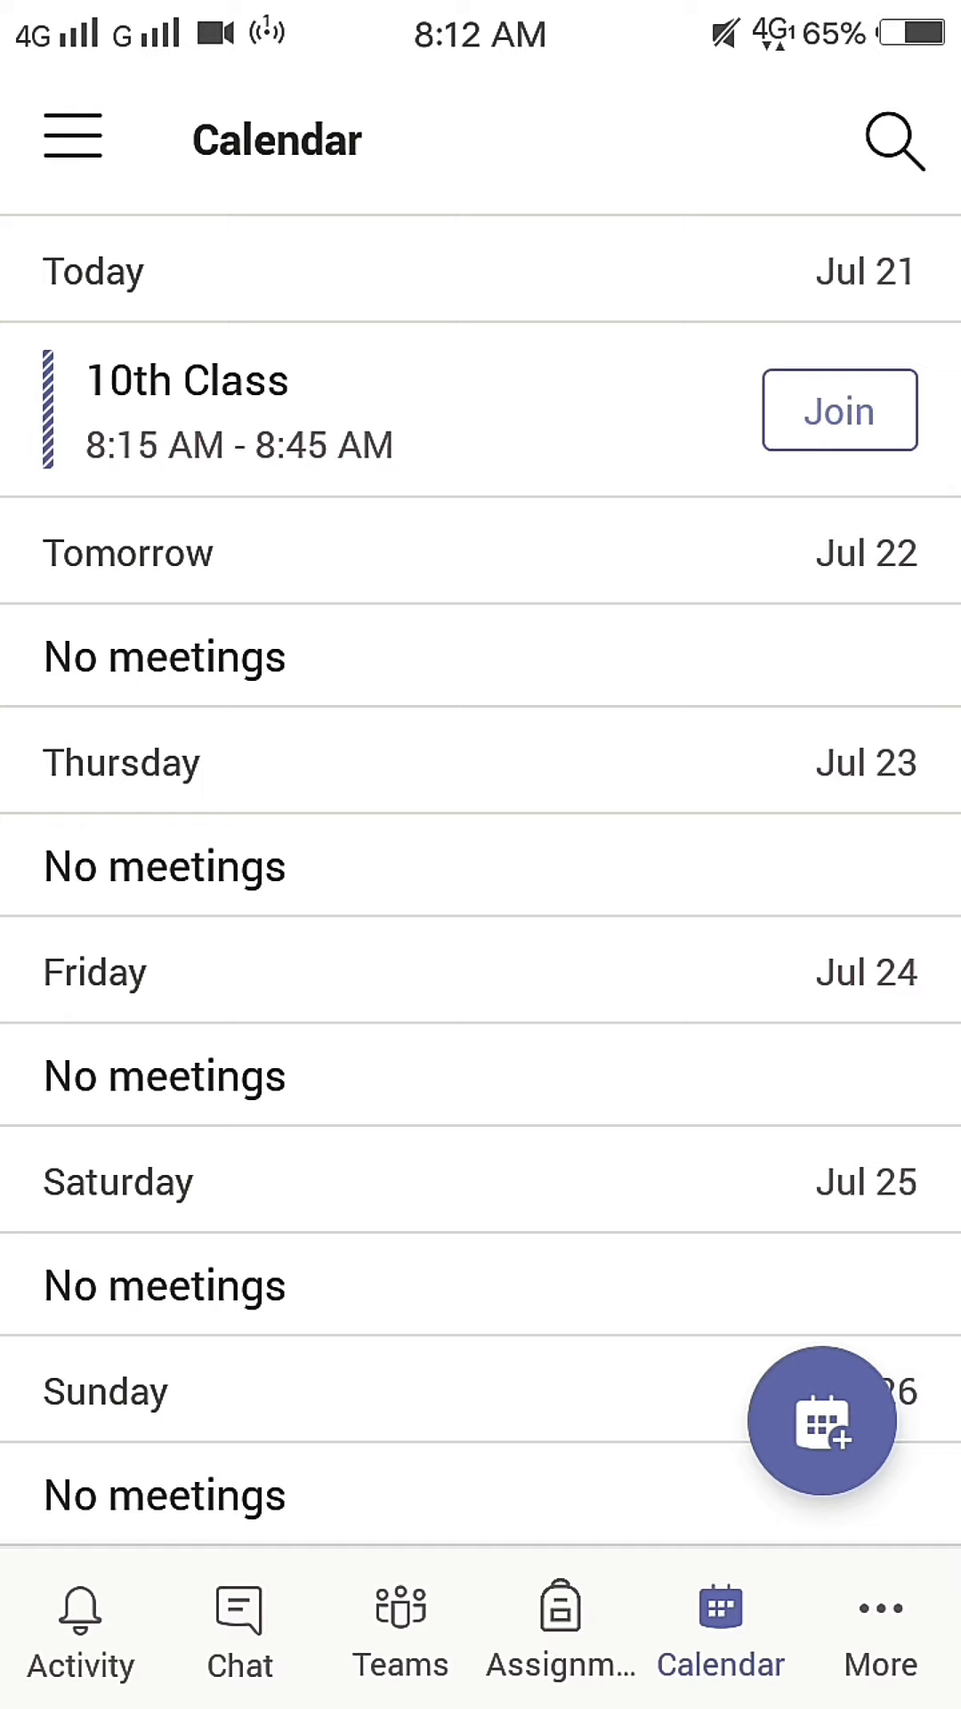
left_click(840, 411)
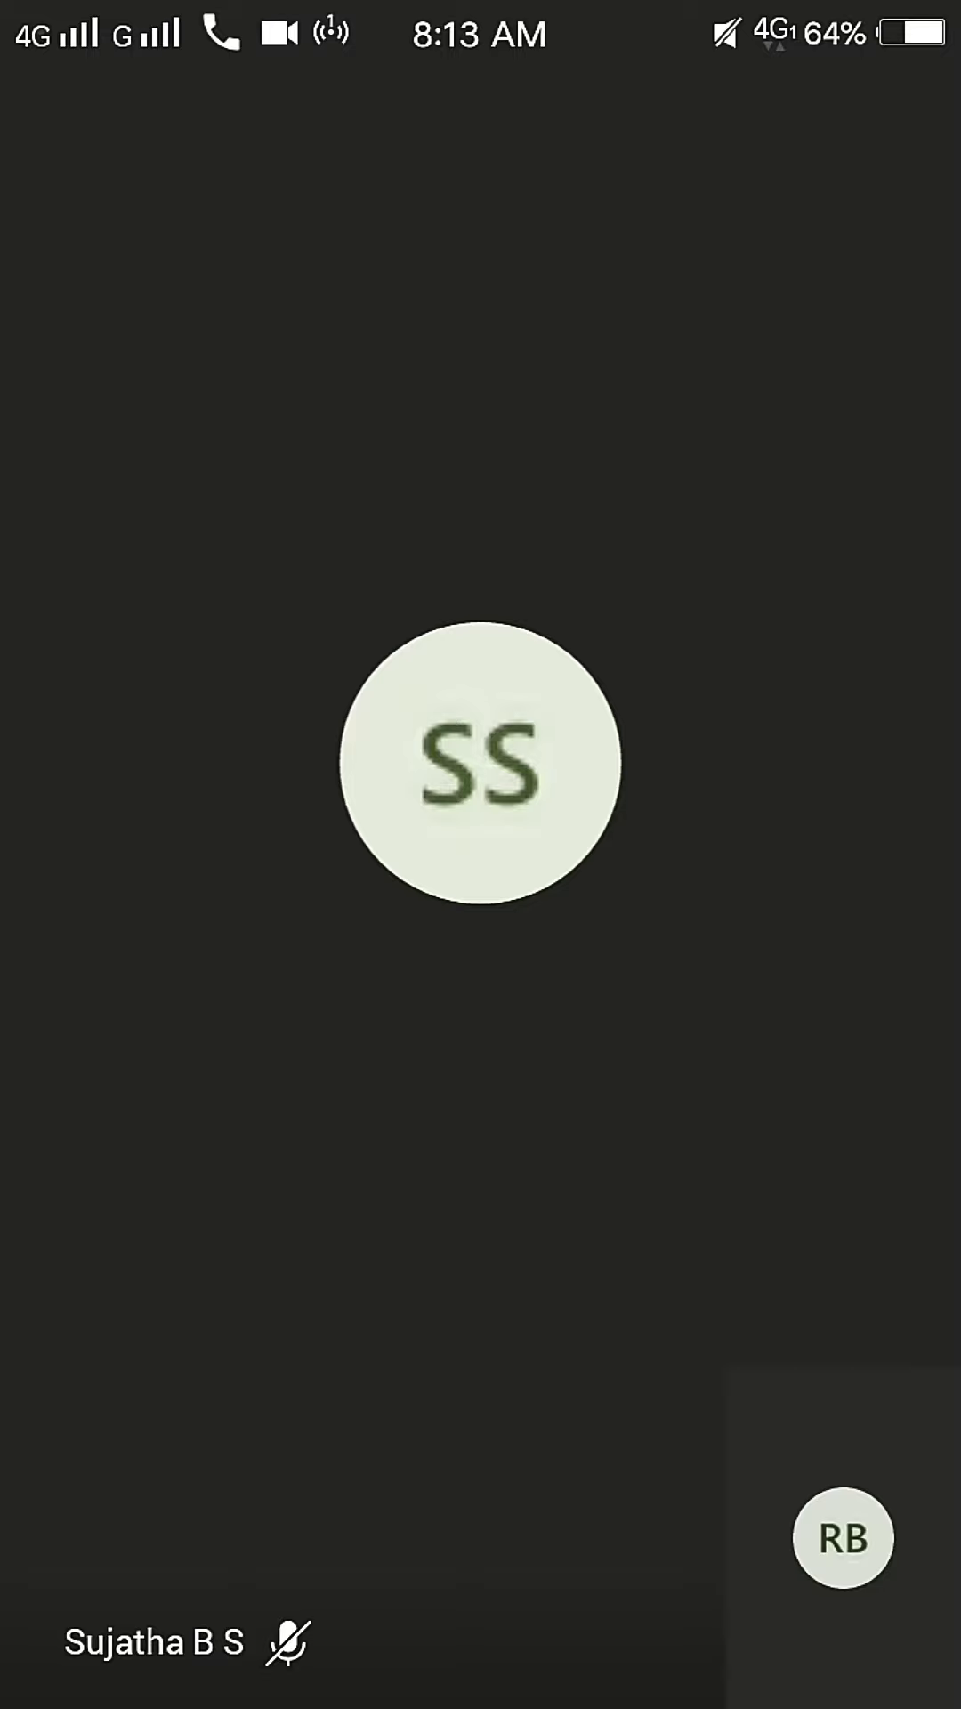
Step: Turn off your own camera in the 10th Class call and bring up the sharing options
left_click(480, 763)
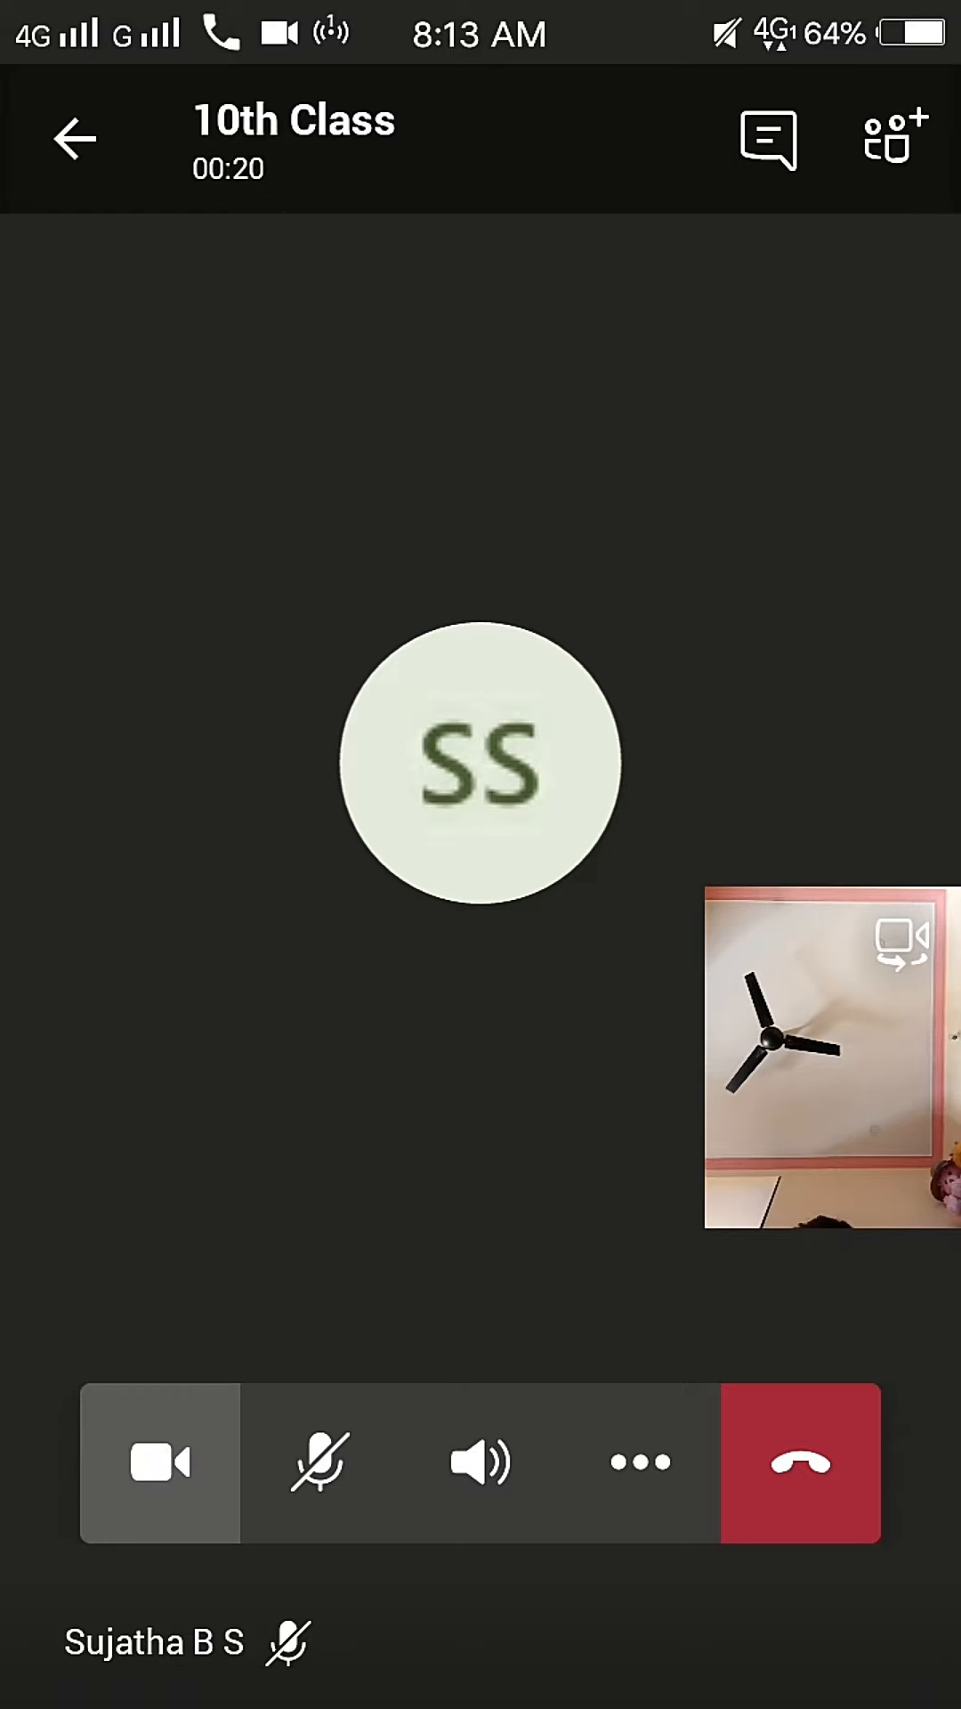
left_click(166, 1469)
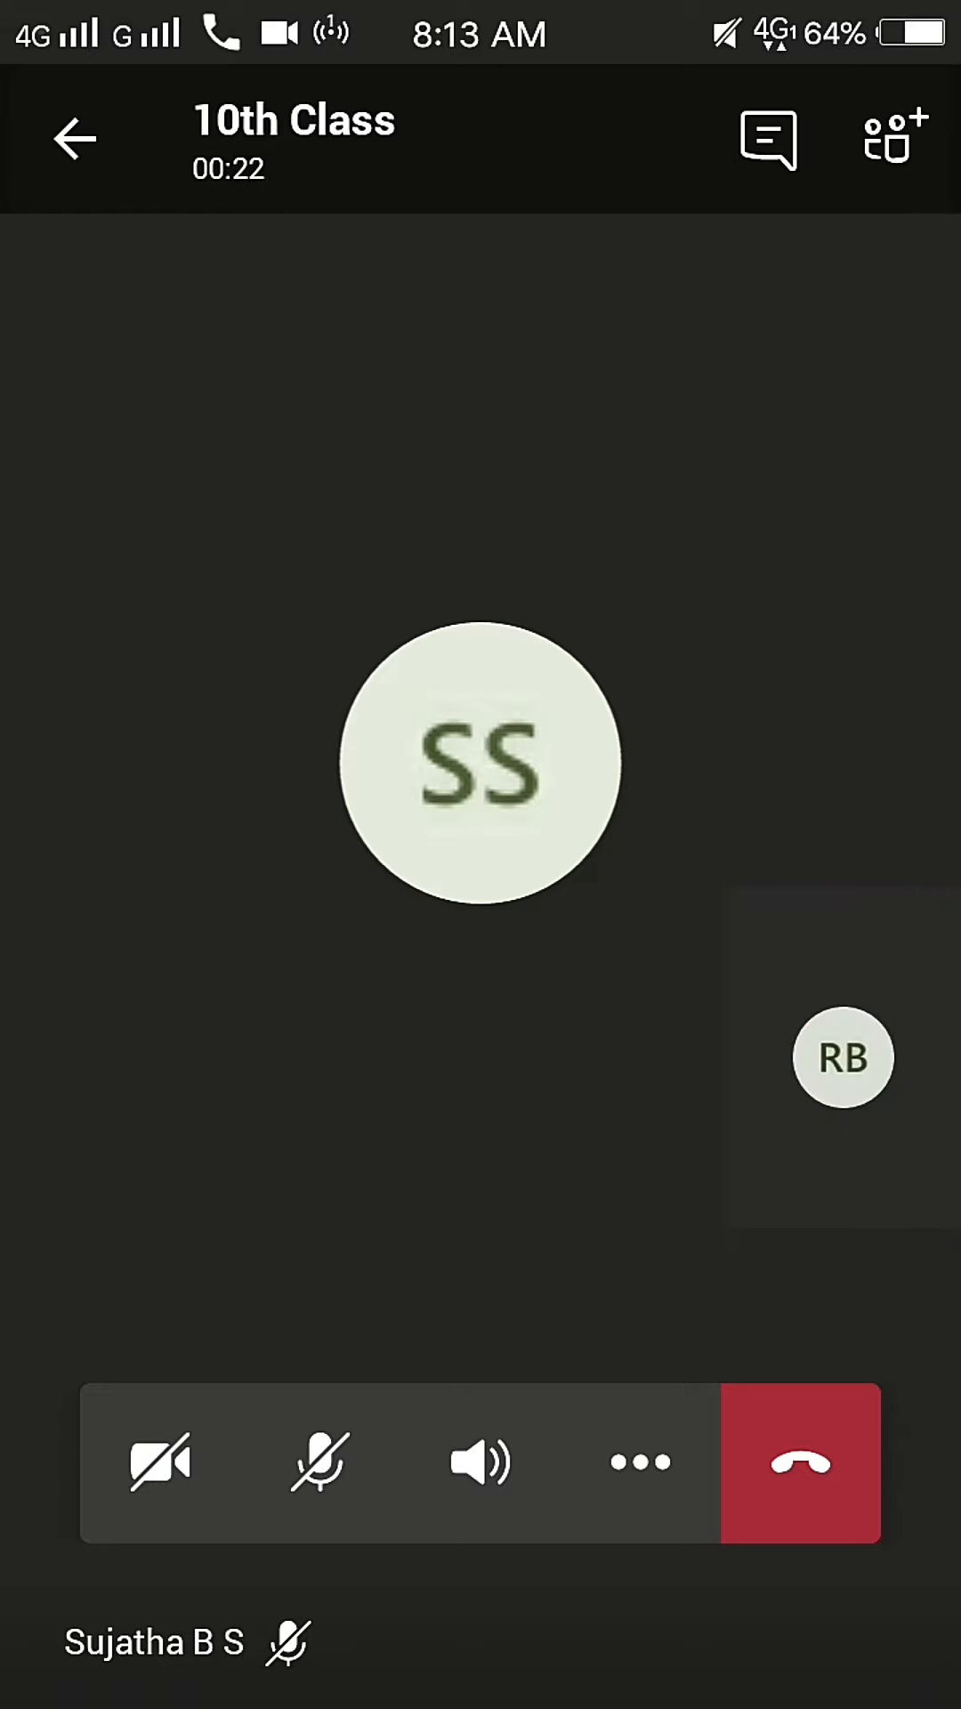
left_click(636, 1462)
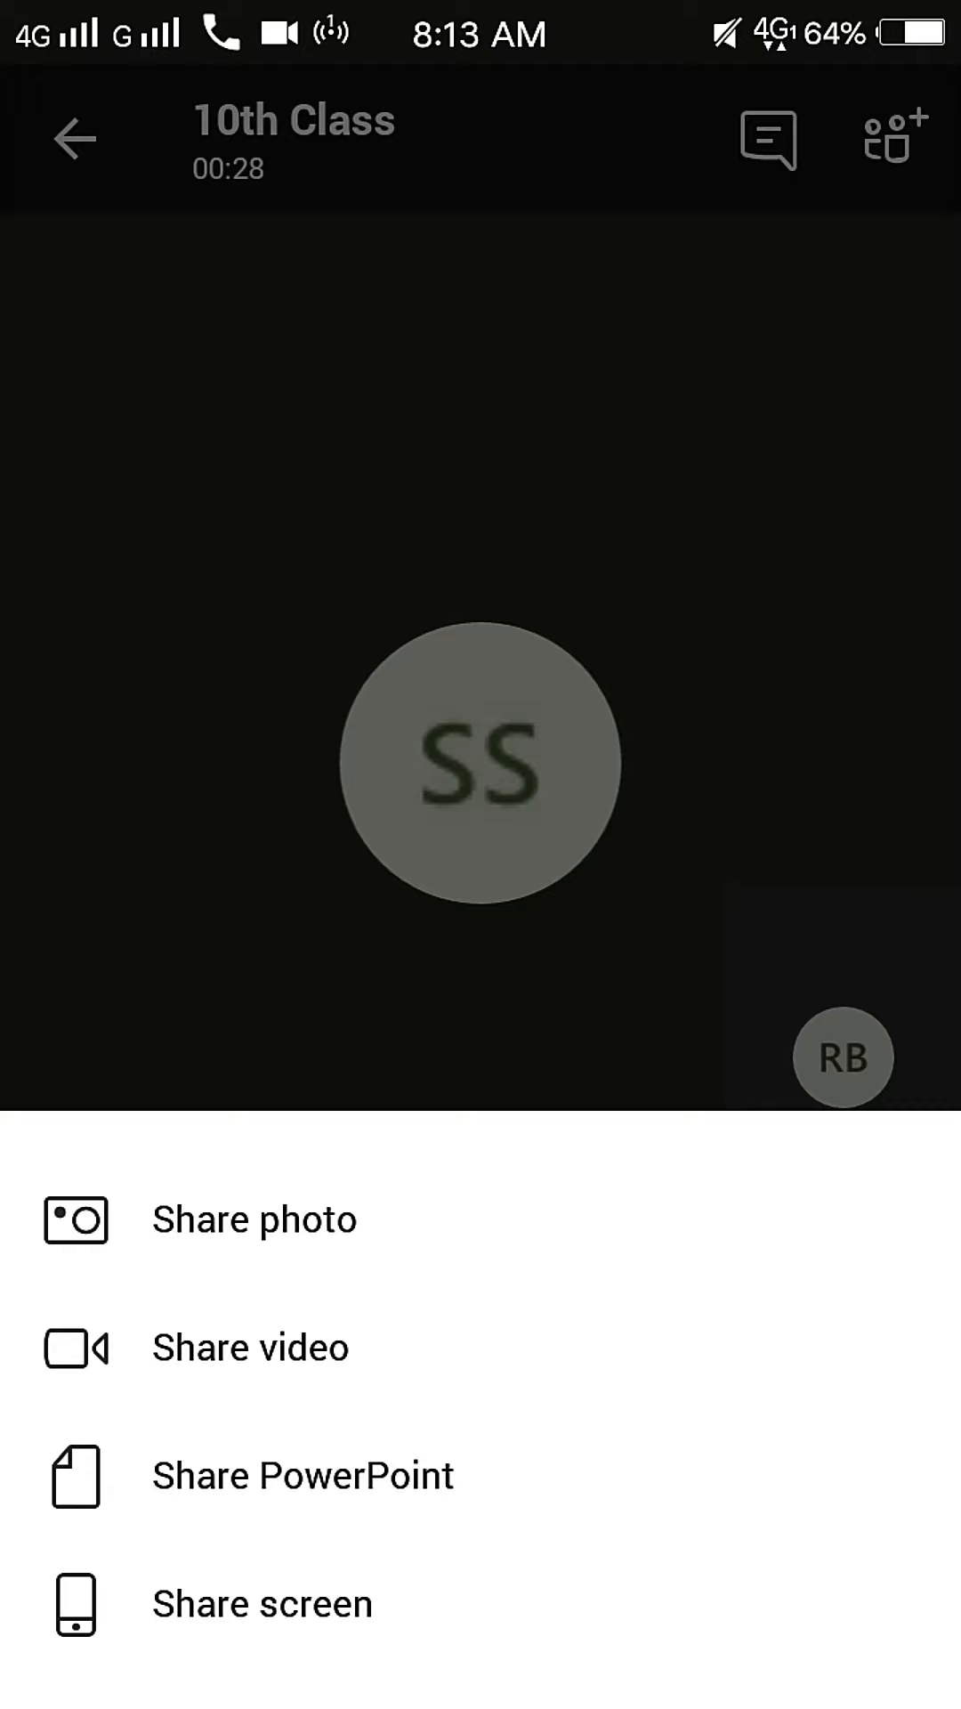
Step: Start sharing the phone's screen with the meeting, confirming the capture prompt
left_click(256, 1603)
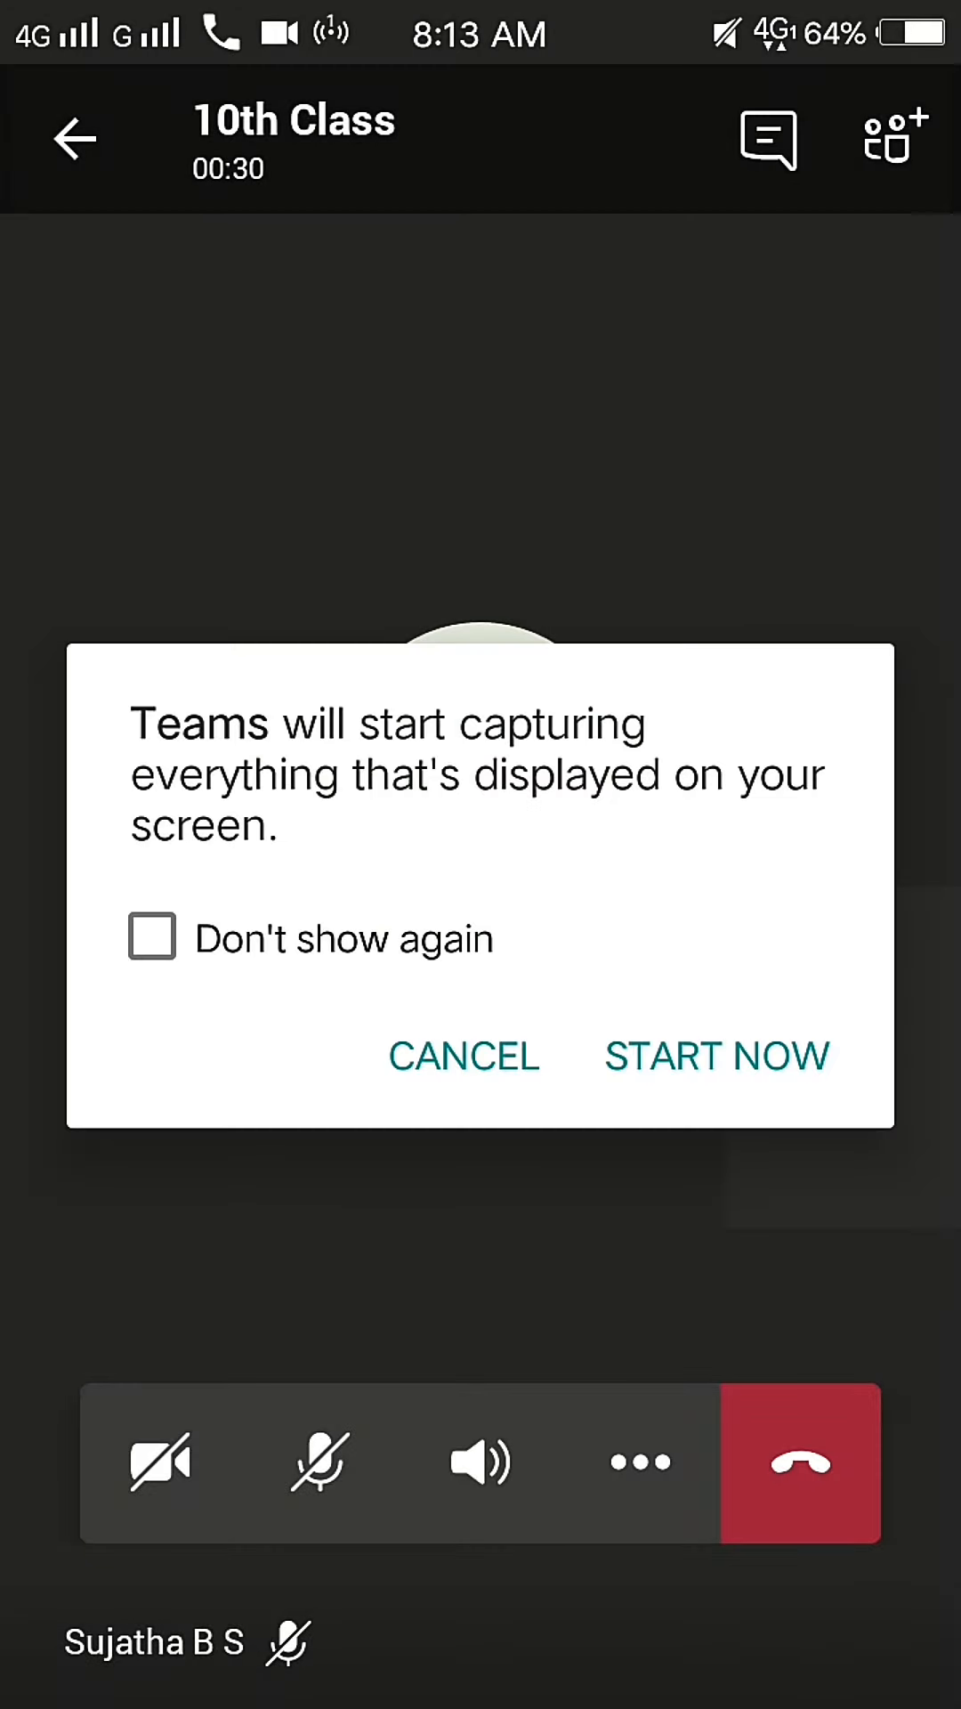
left_click(716, 1057)
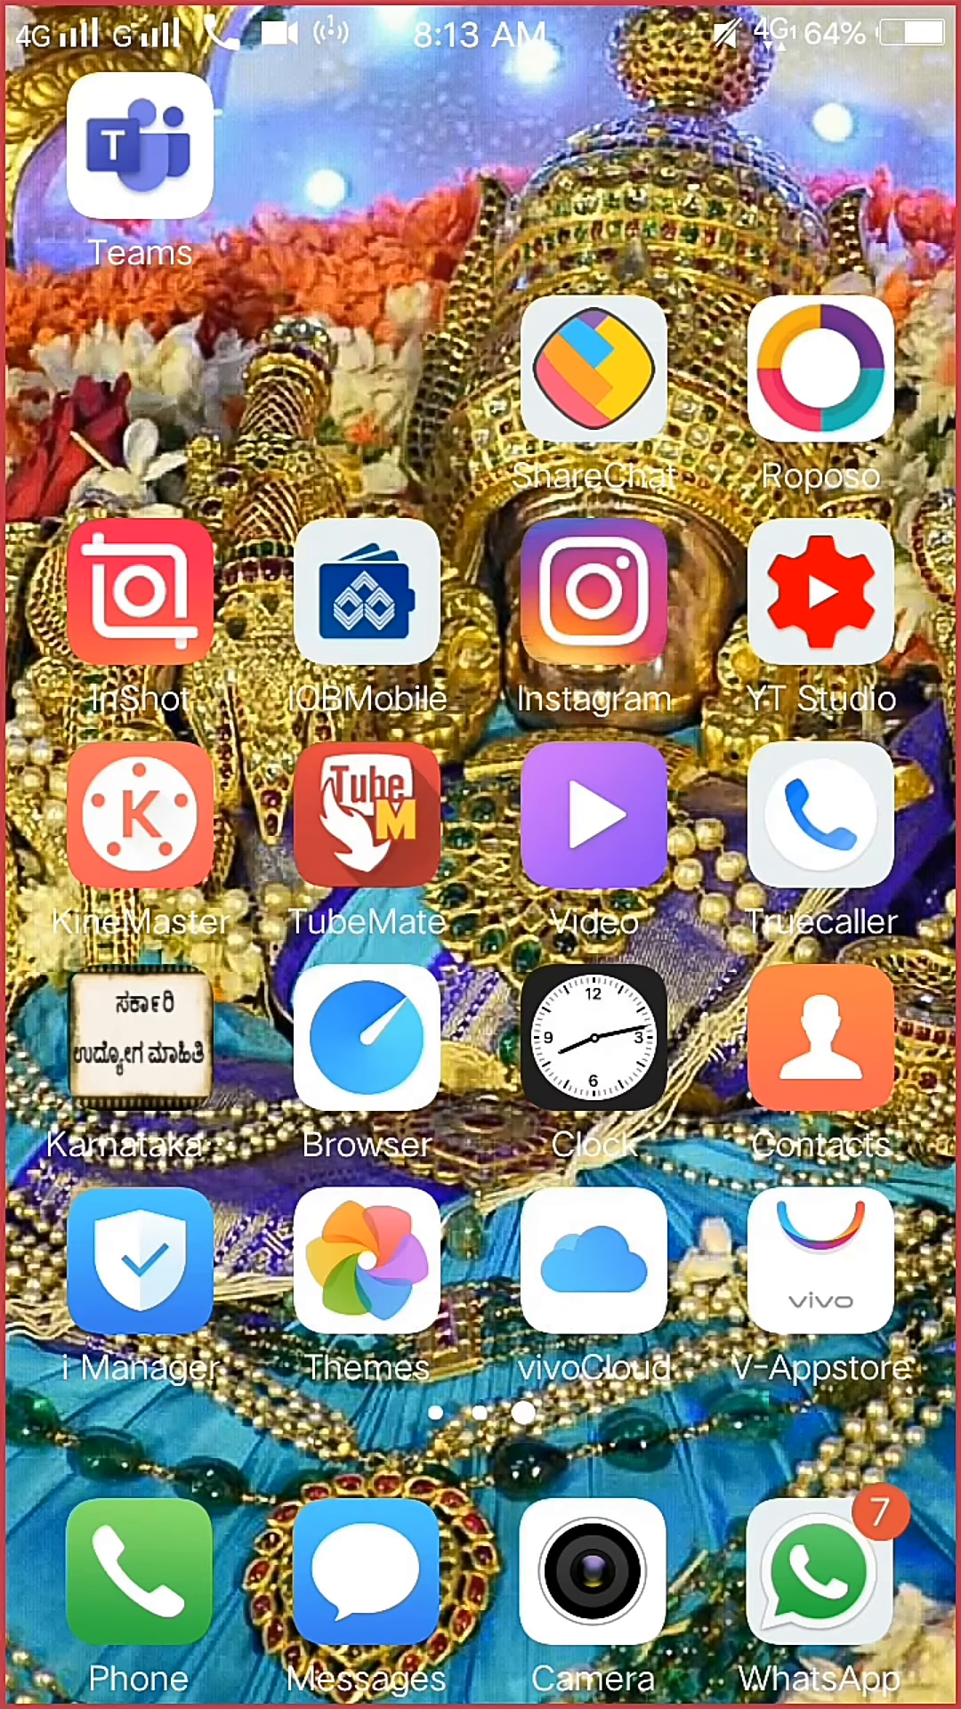
Step: Swipe through the home screen pages and launch WPS Office while sharing
scroll("left", 3)
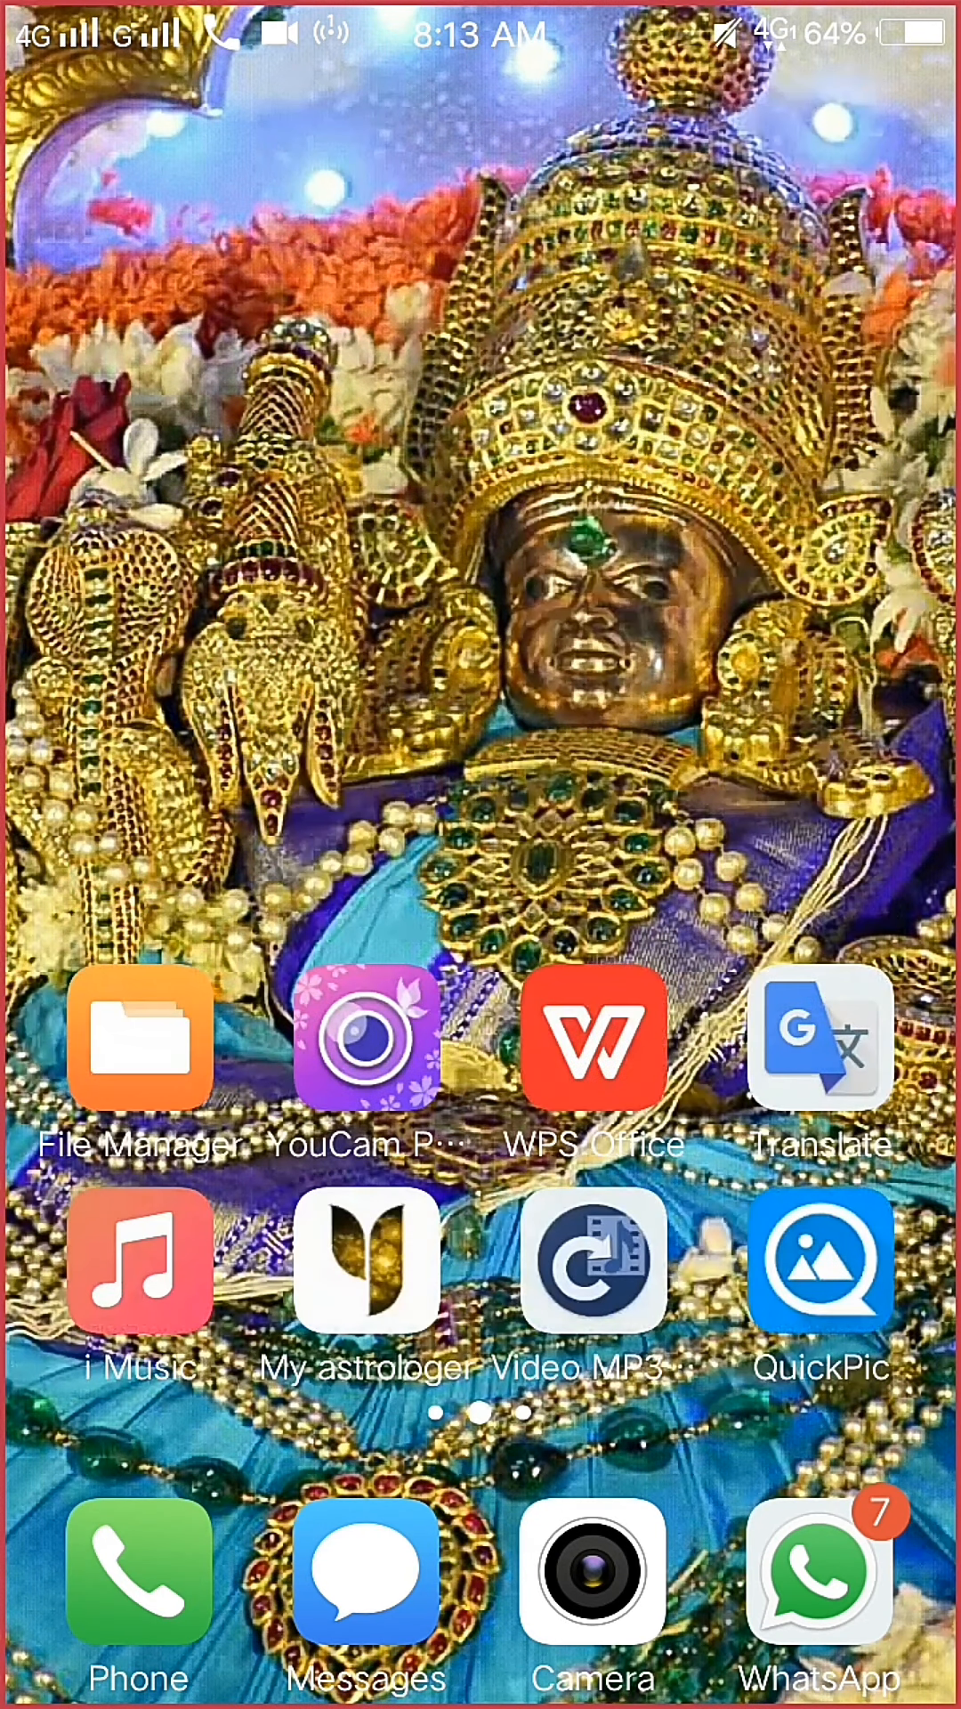
scroll("left", 3)
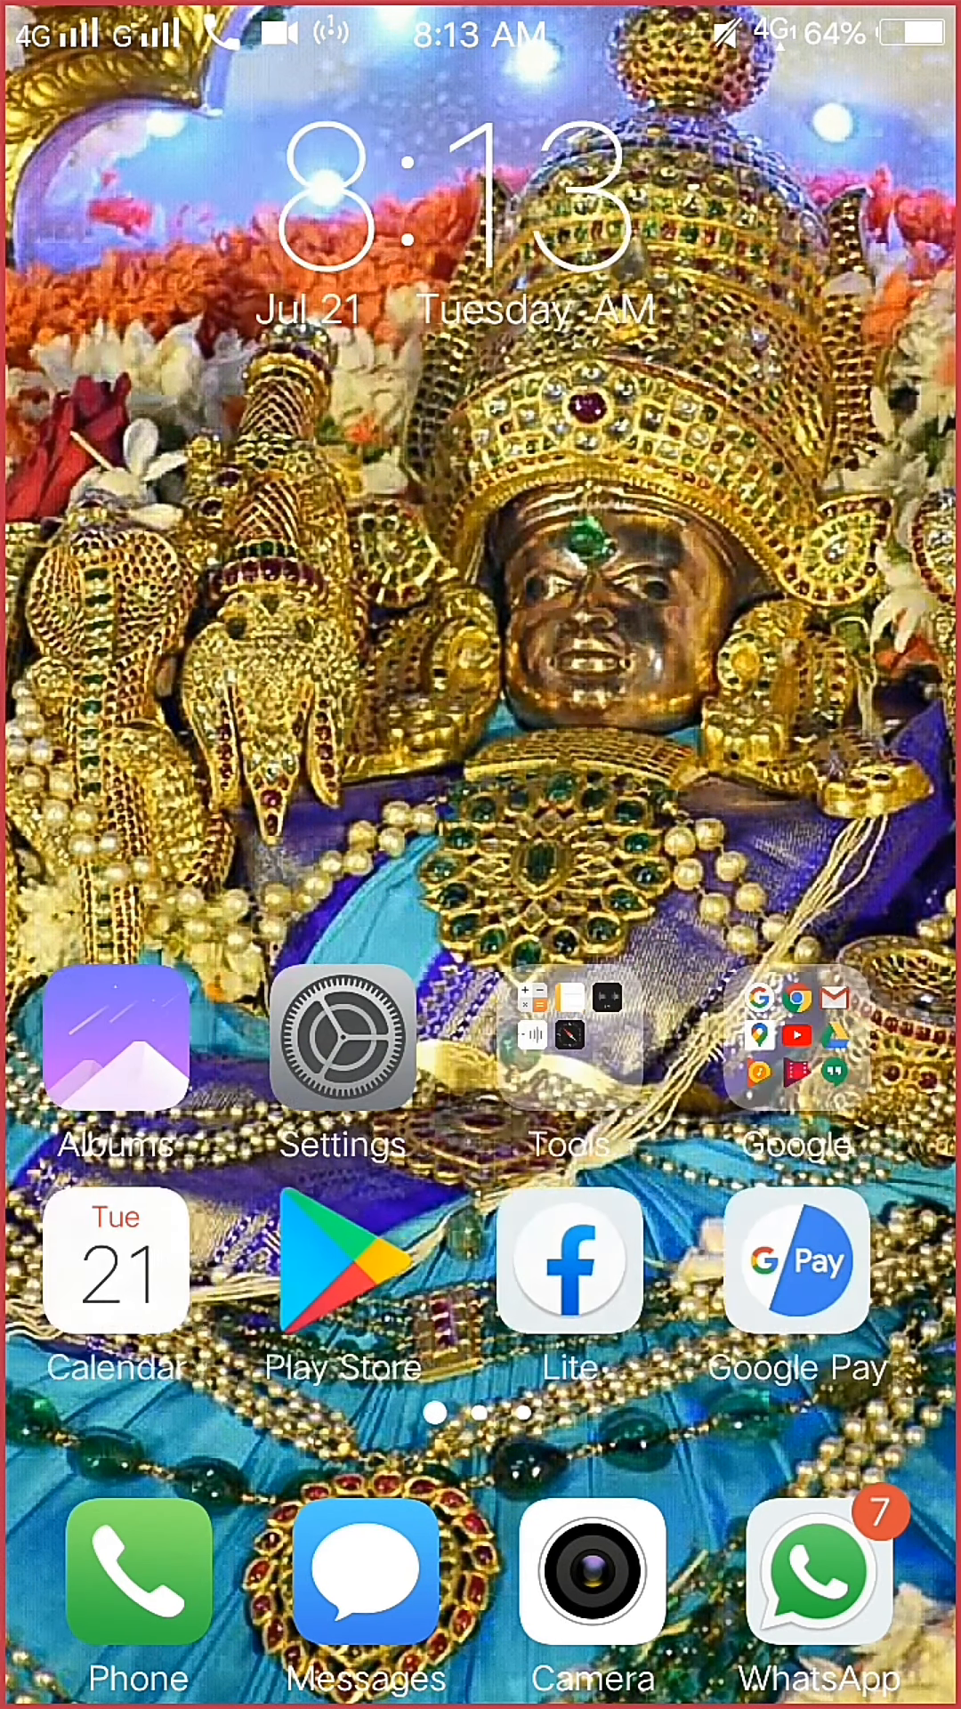
scroll("left", 3)
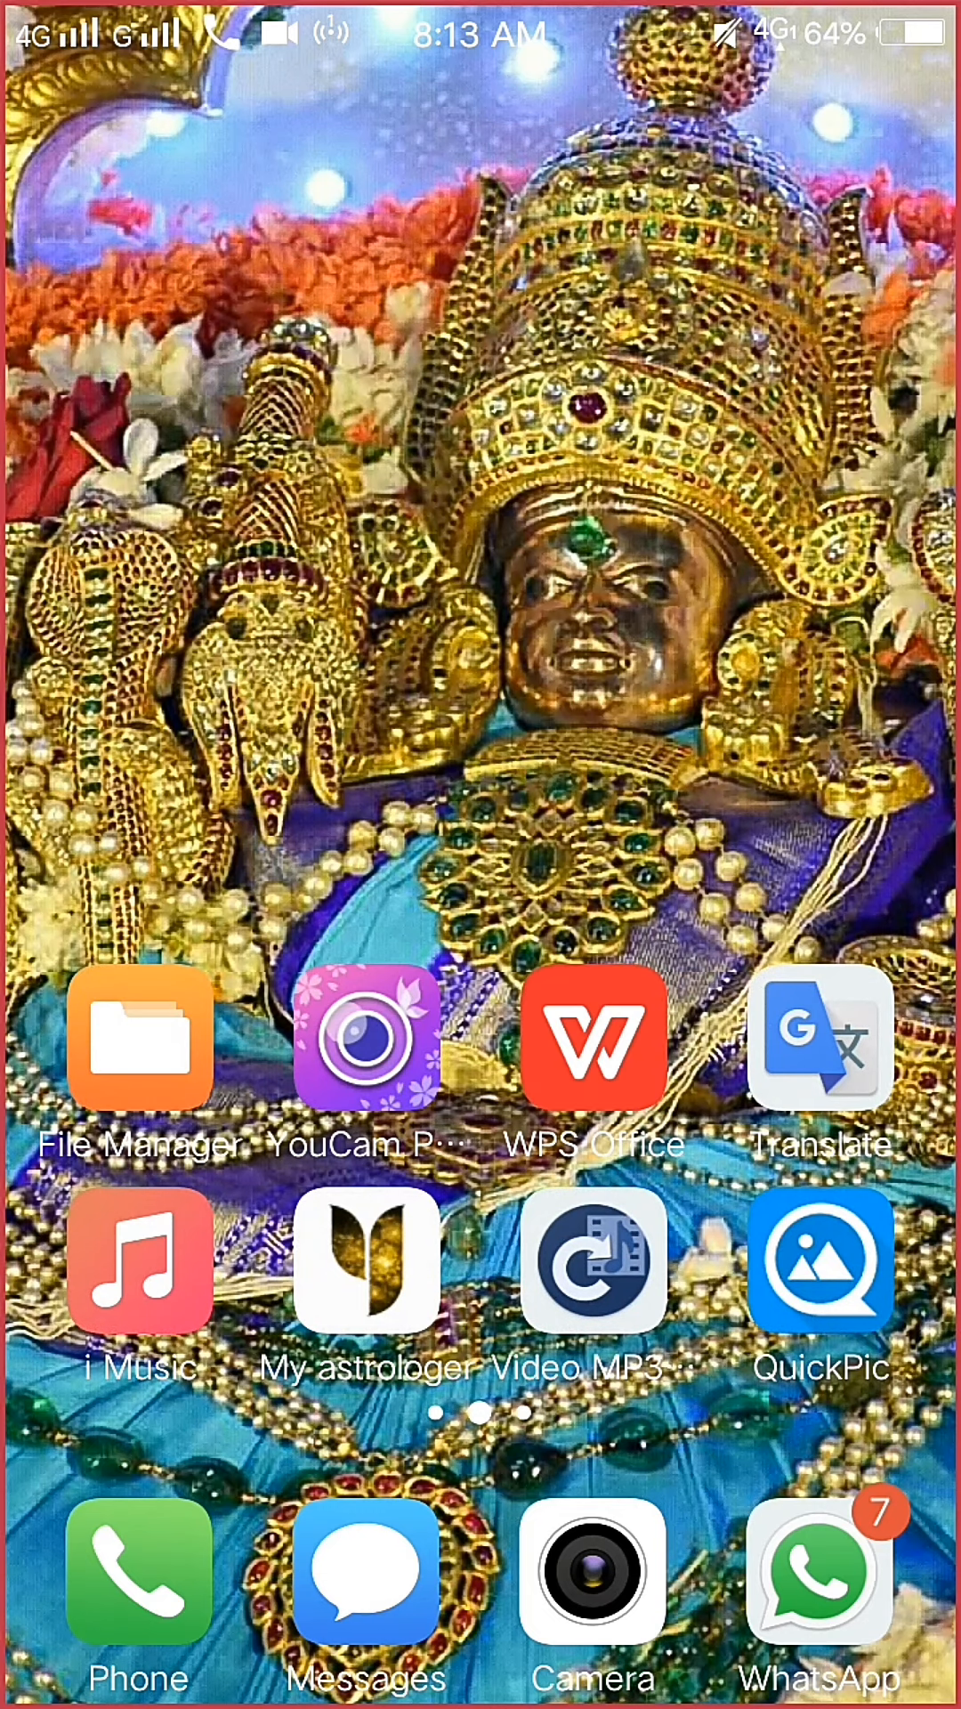
left_click(594, 1037)
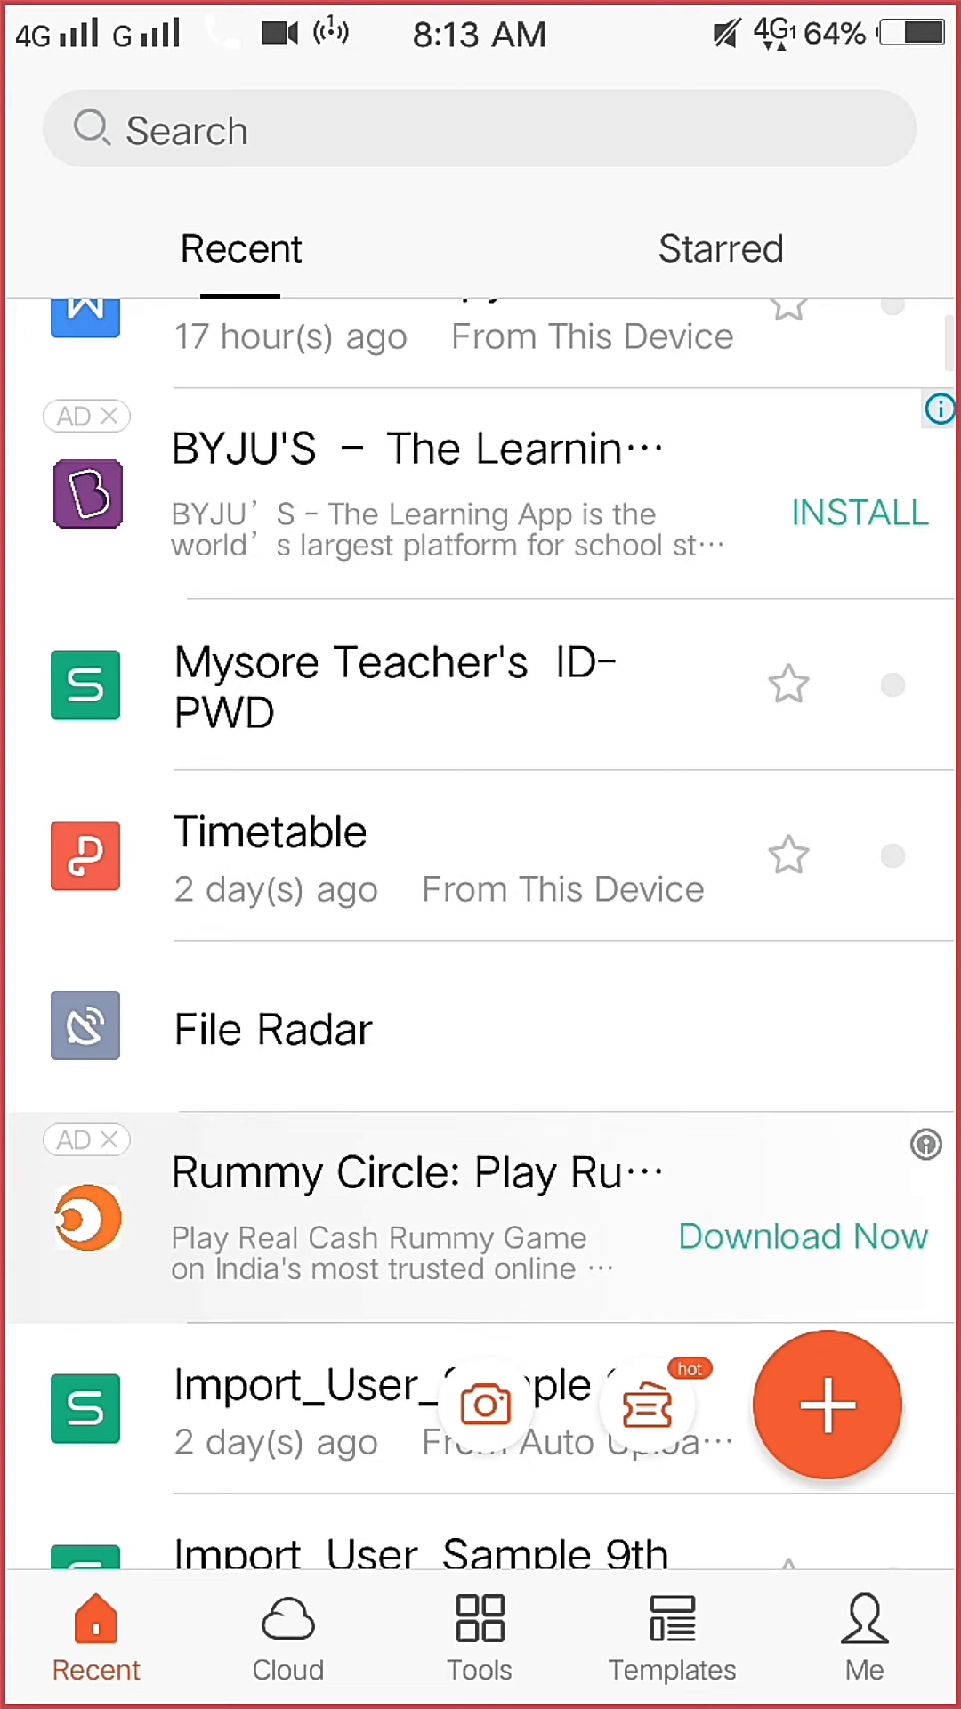
Step: Scroll the Recent list and open the 27-page COMPUTER document, then browse its pages
scroll("down", 3)
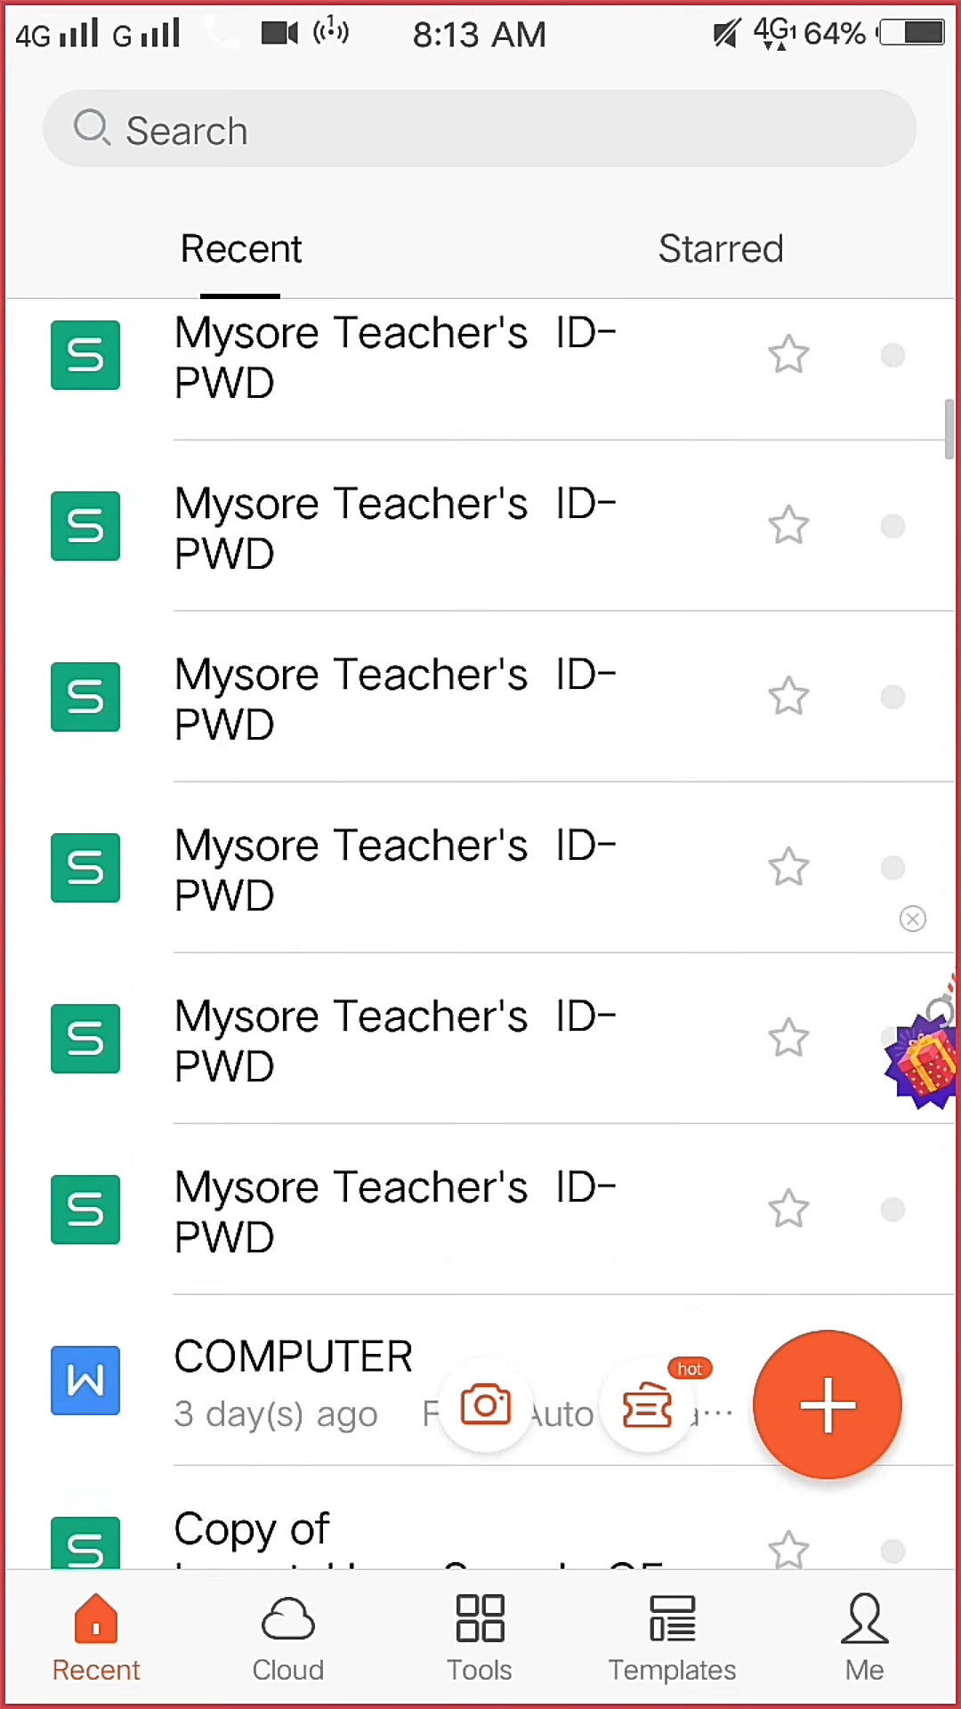
scroll("down", 3)
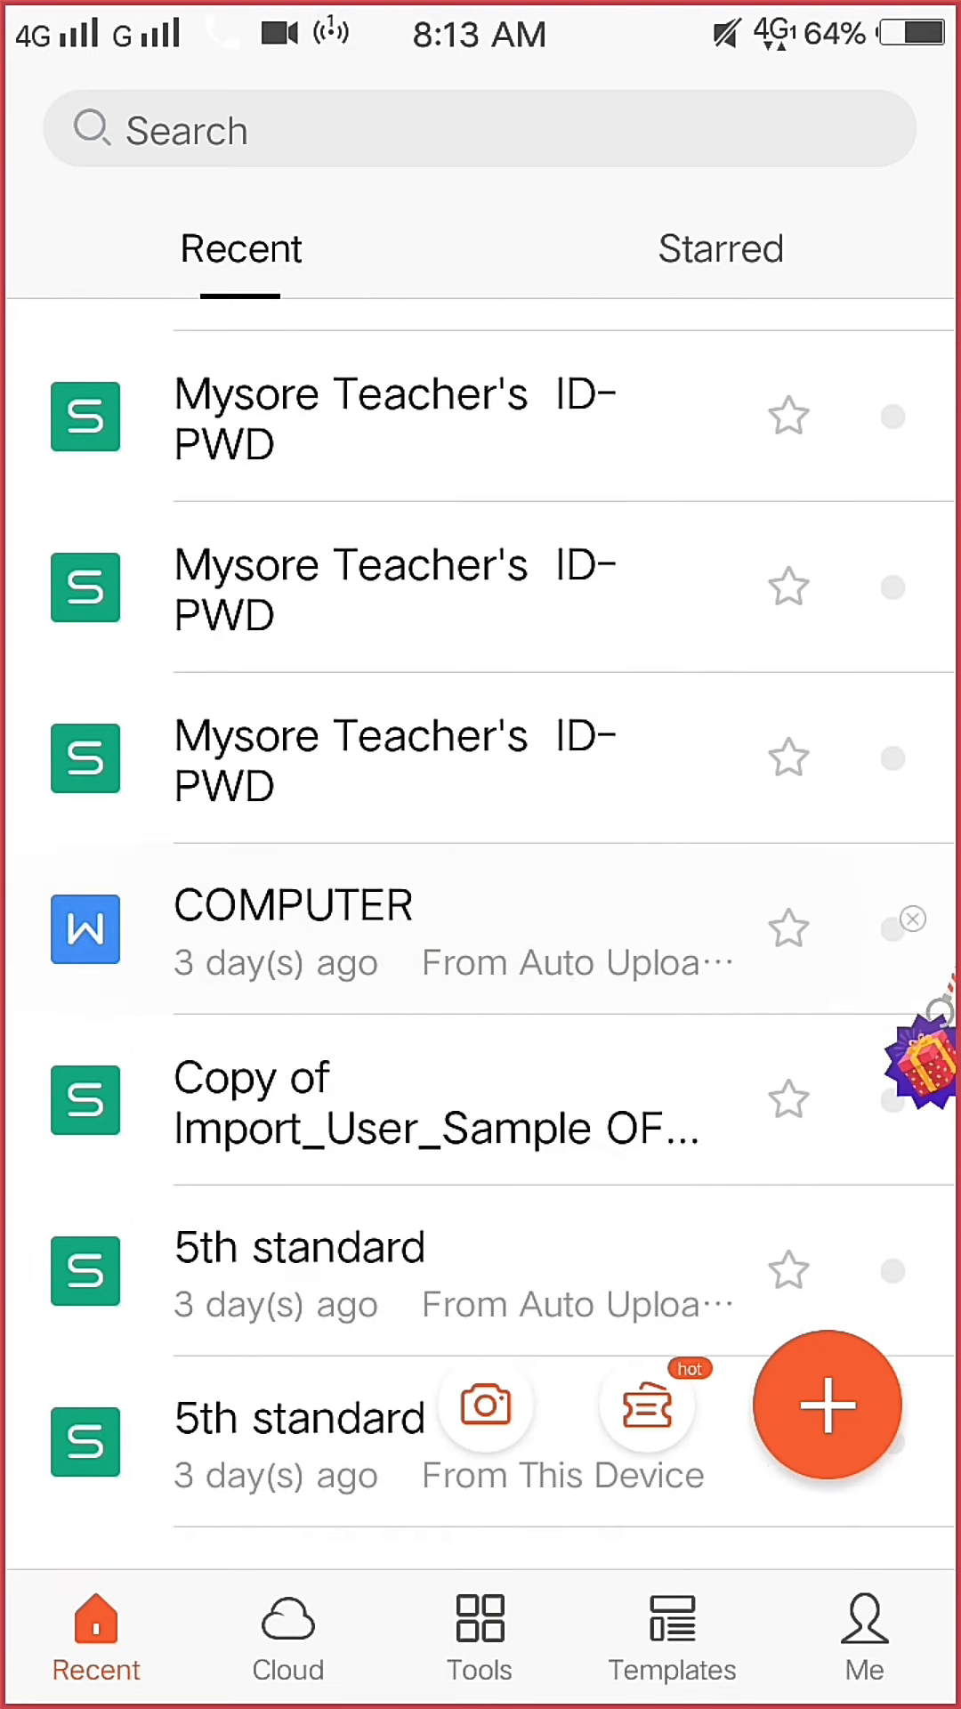
left_click(292, 905)
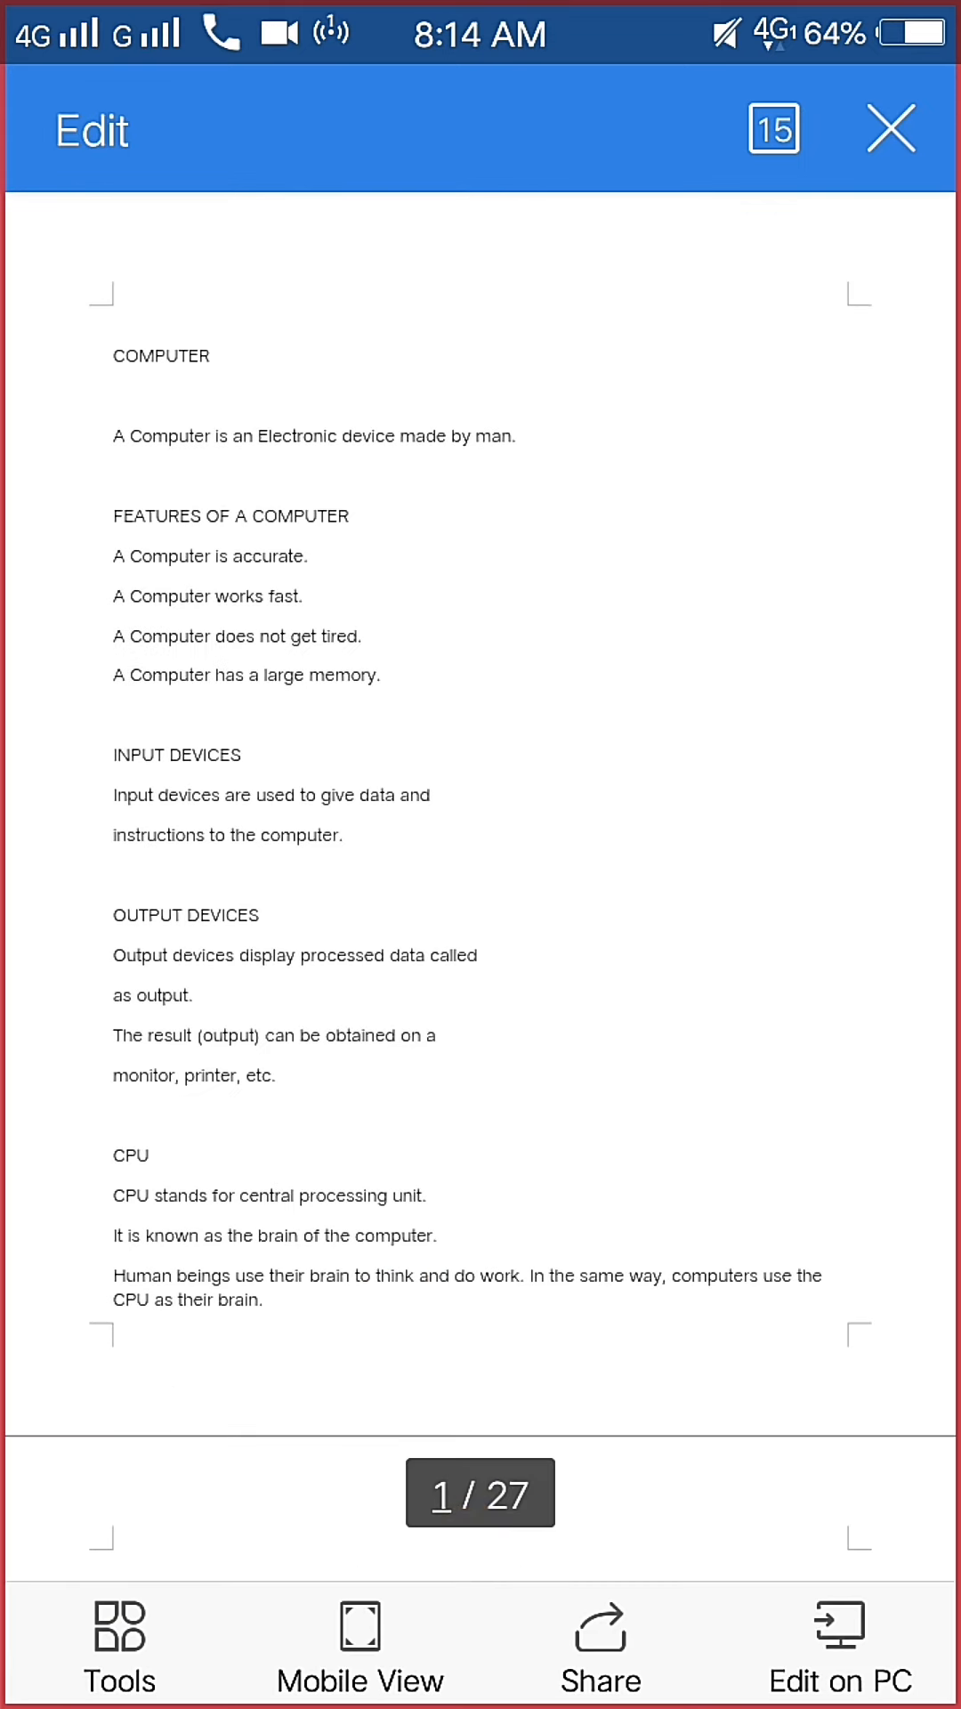
scroll("down", 3)
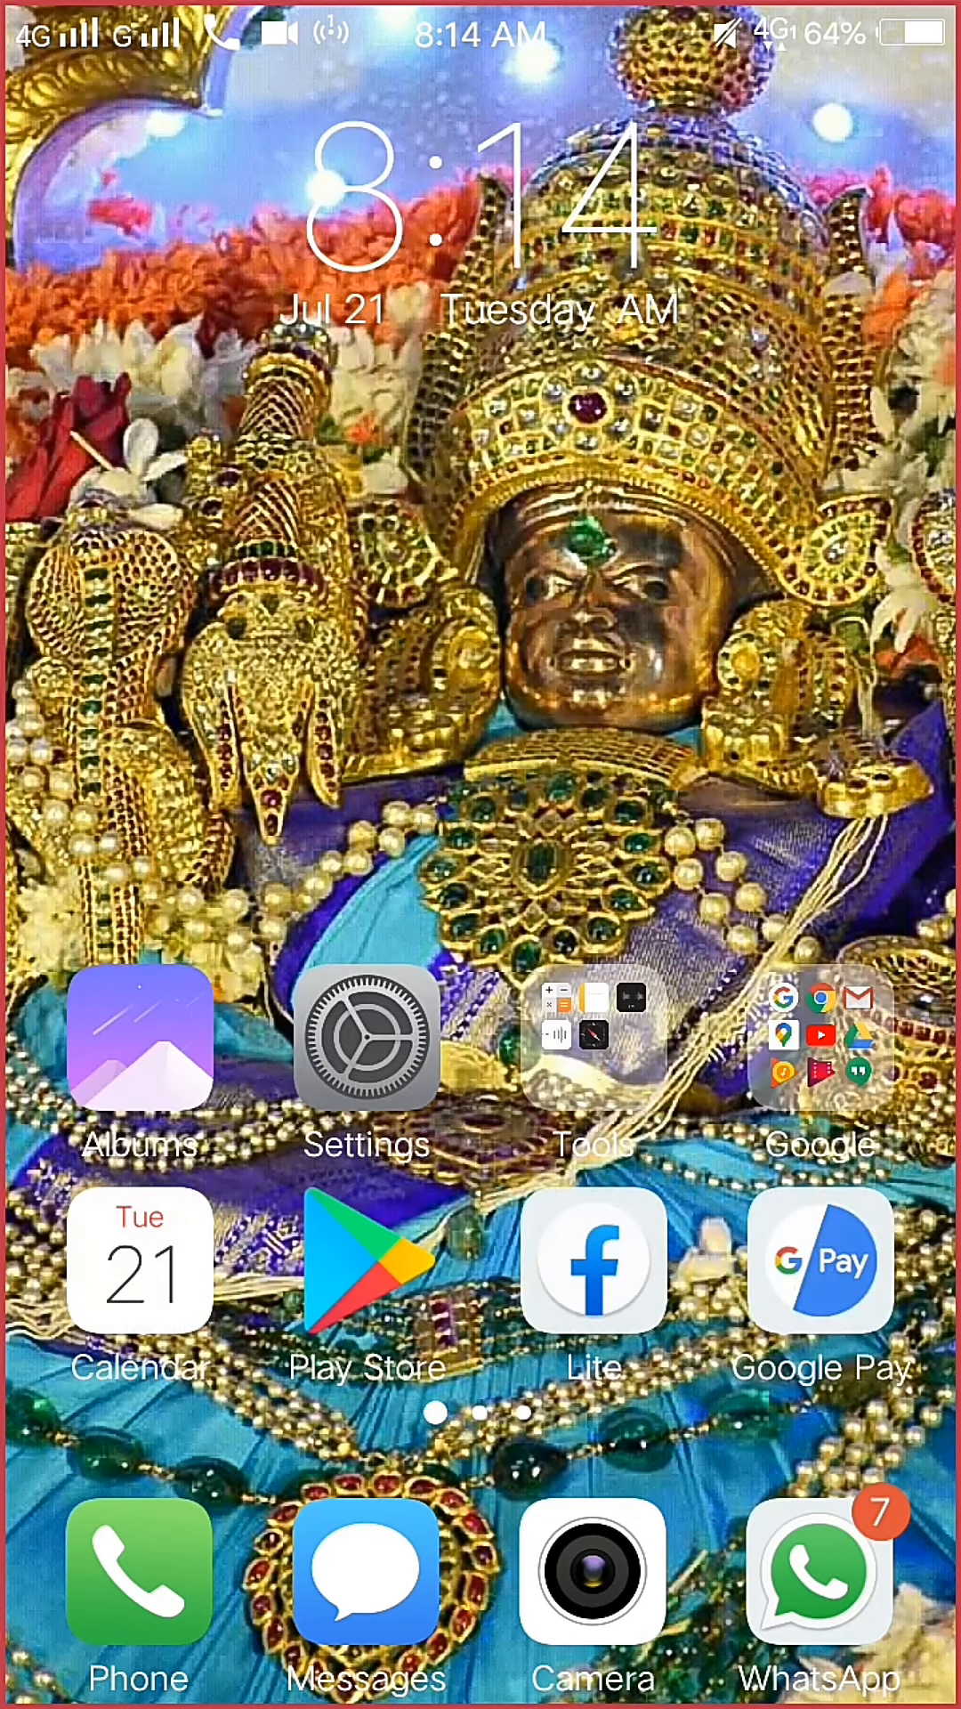
Step: From All albums, open the Screen Recording album and play its newest recording
left_click(140, 1039)
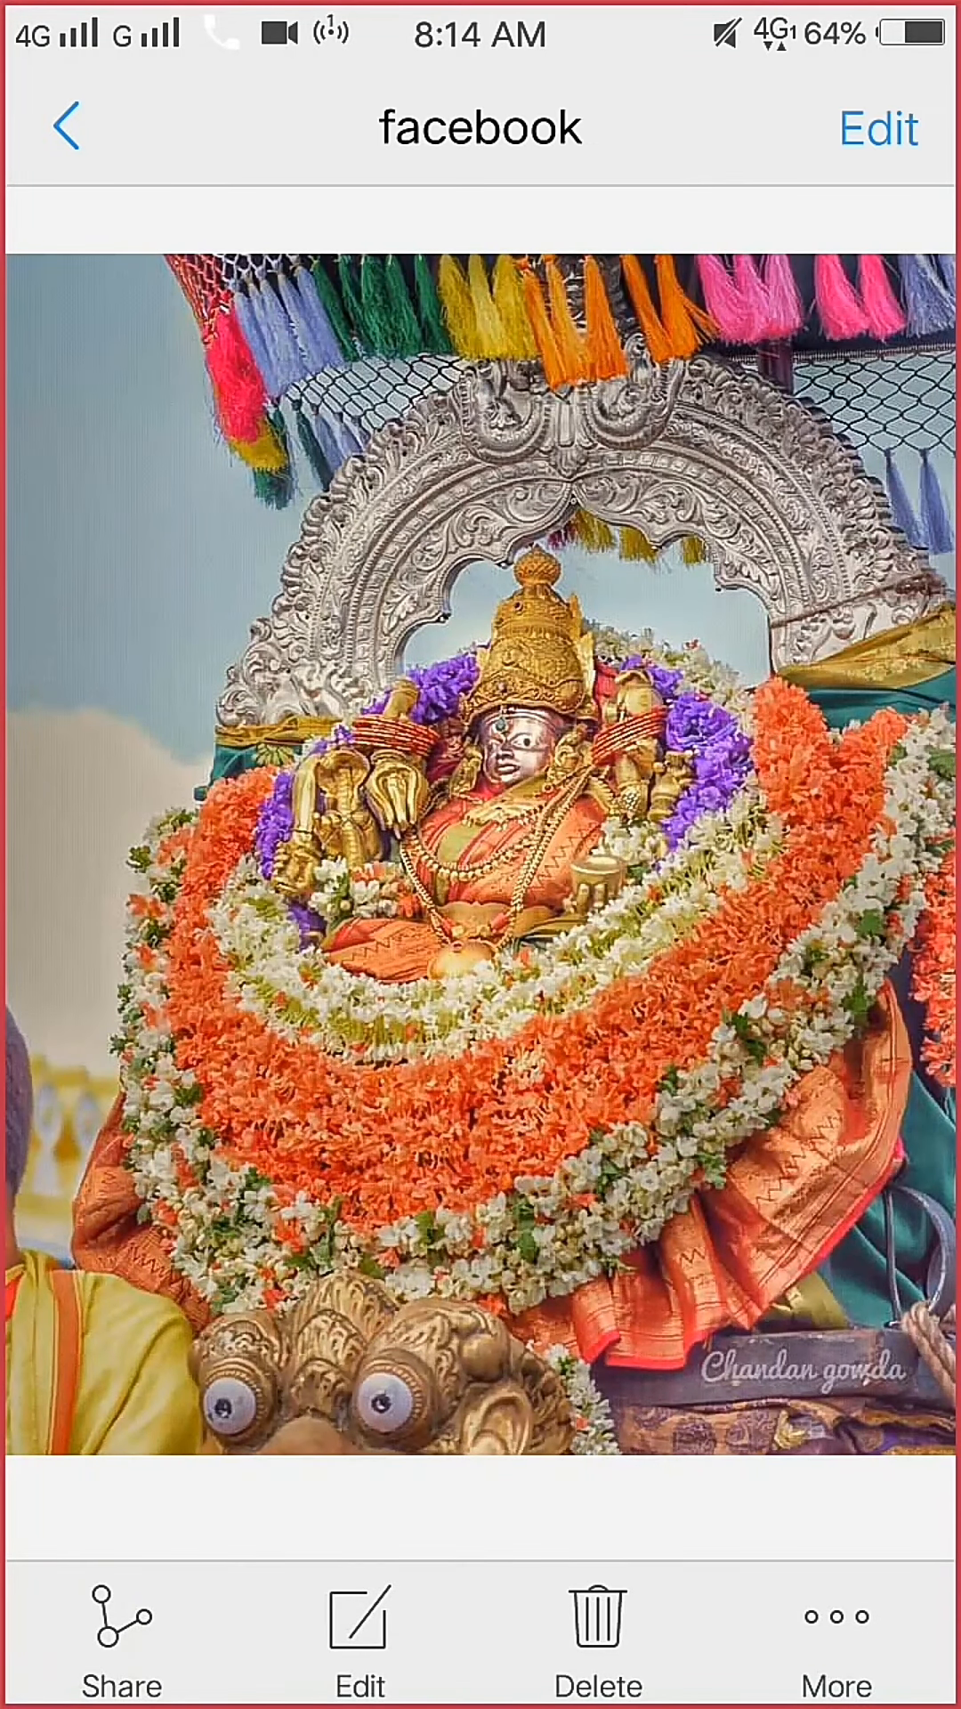
left_click(64, 131)
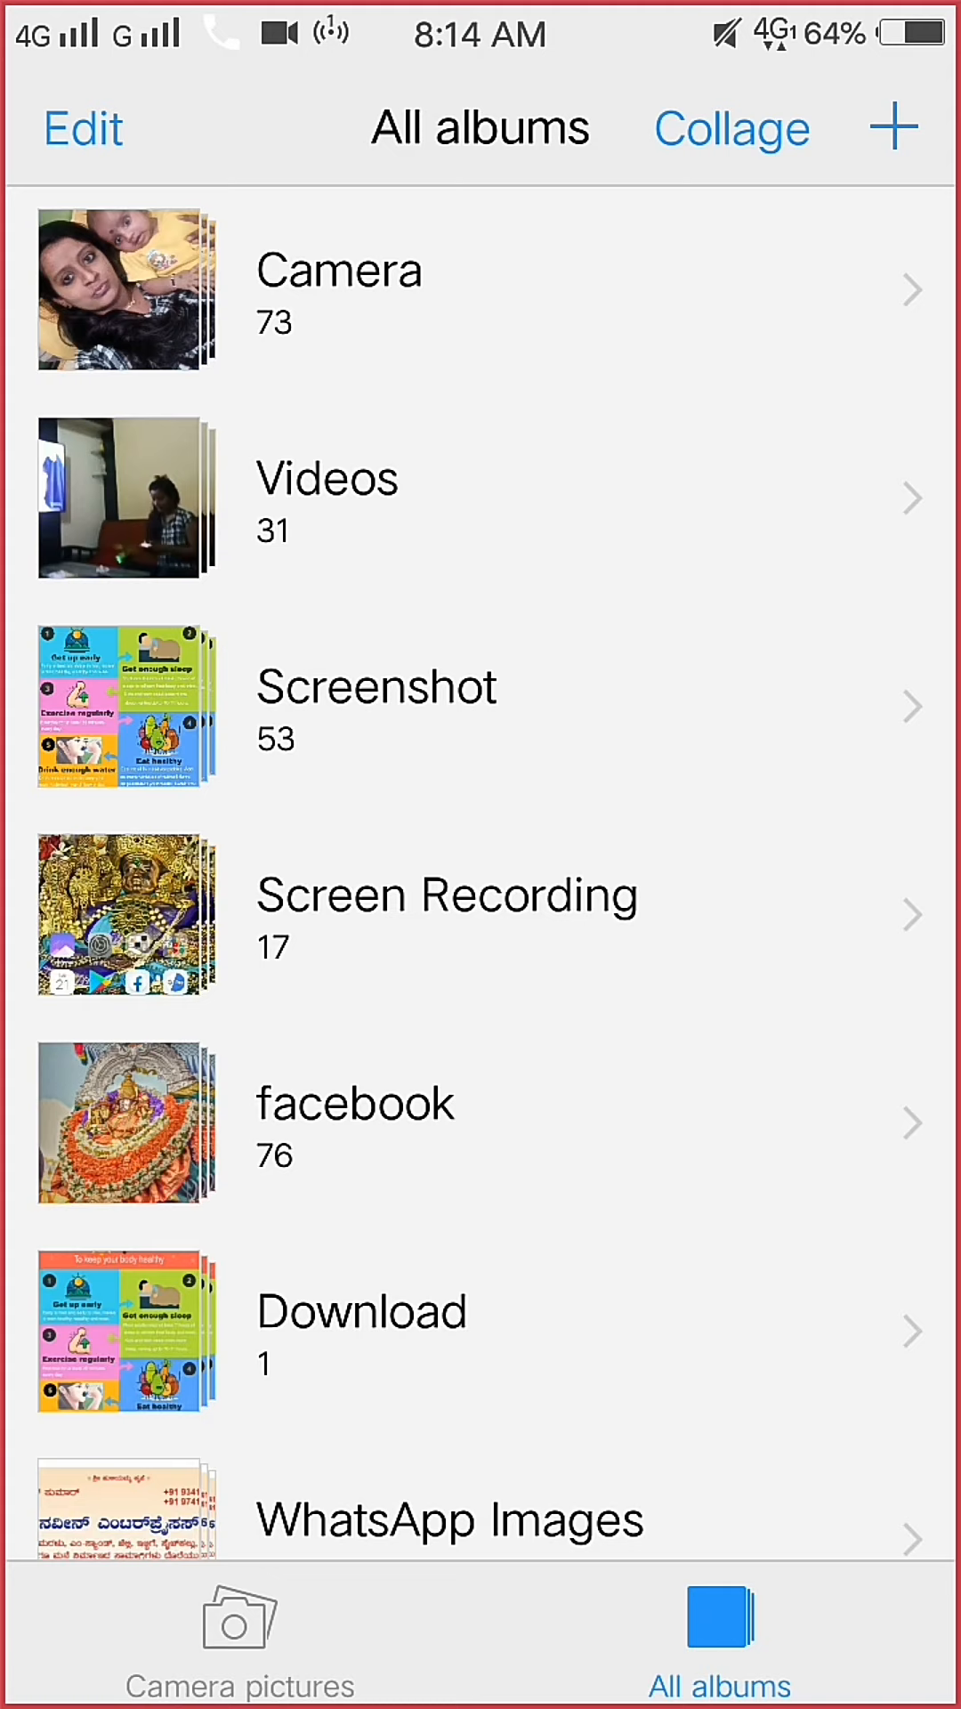
left_click(446, 894)
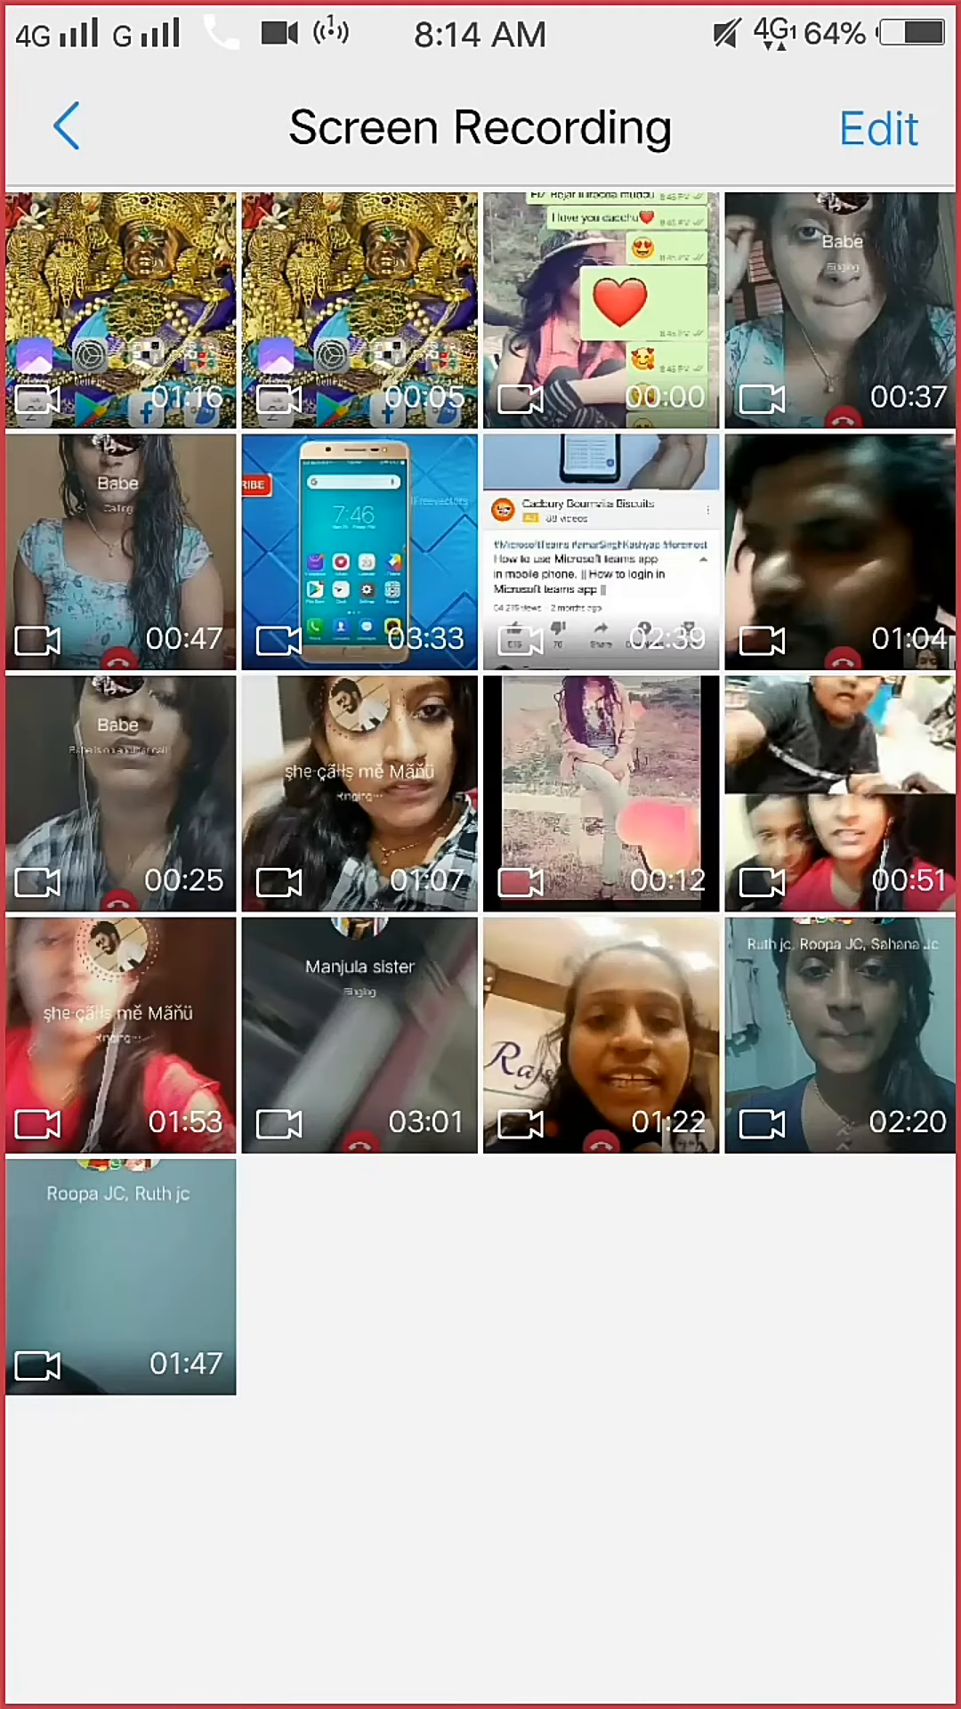
left_click(116, 303)
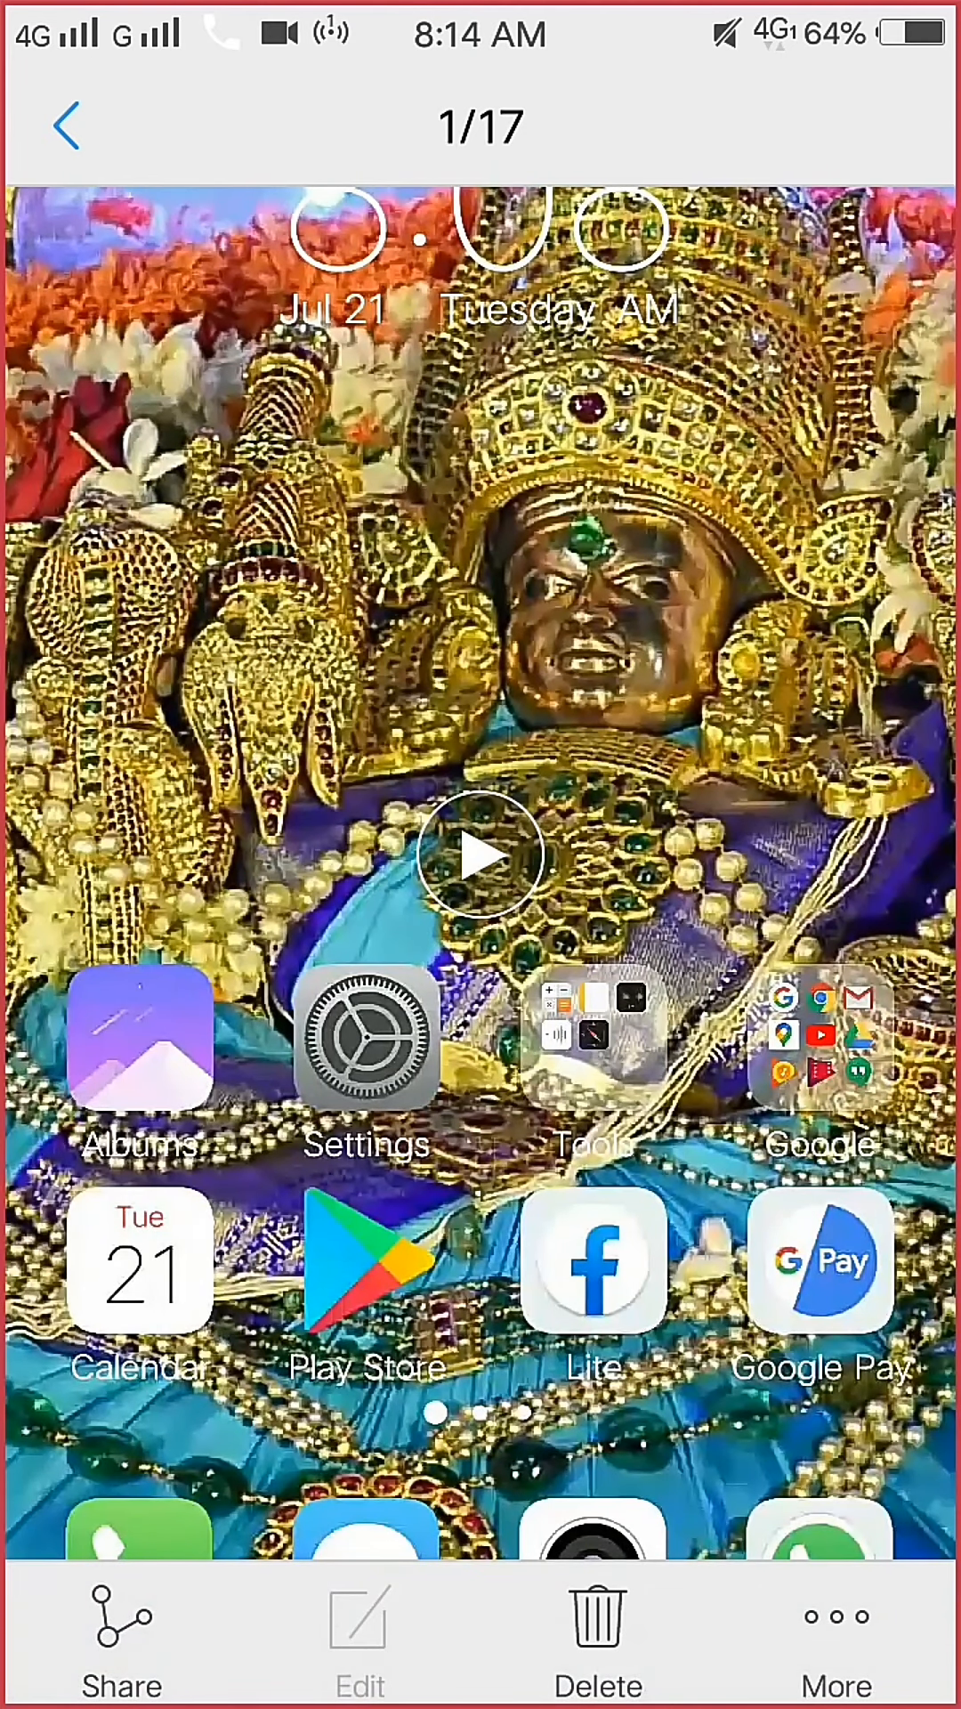
left_click(70, 126)
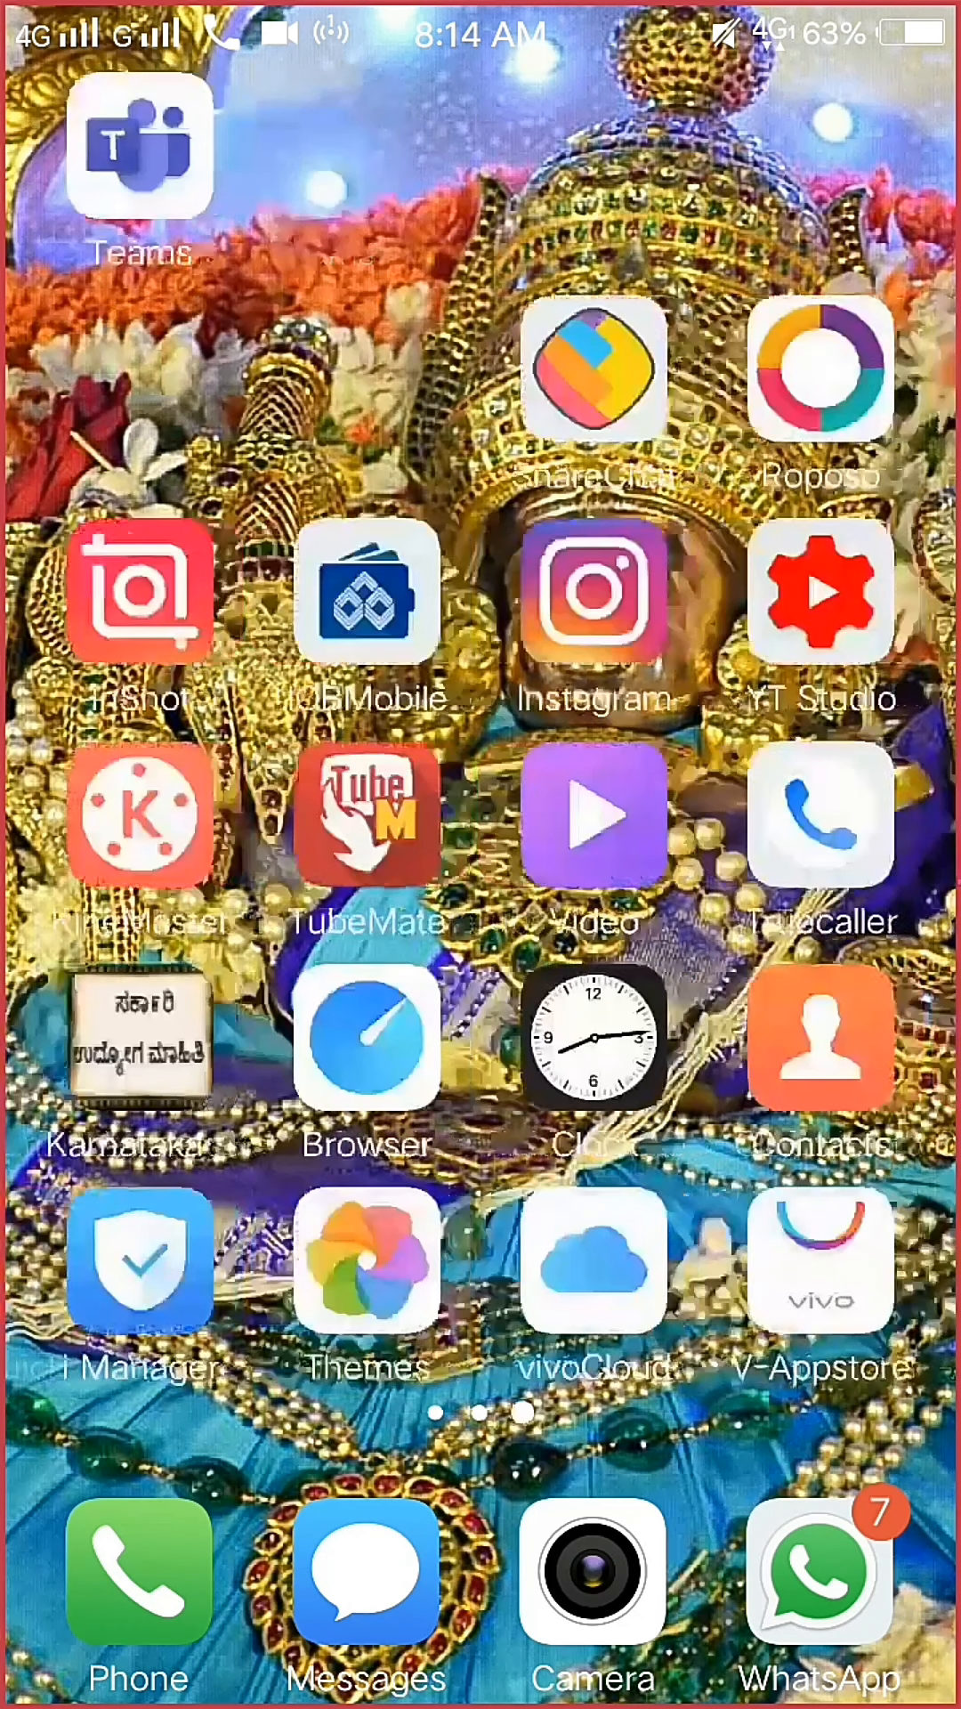
left_click(142, 151)
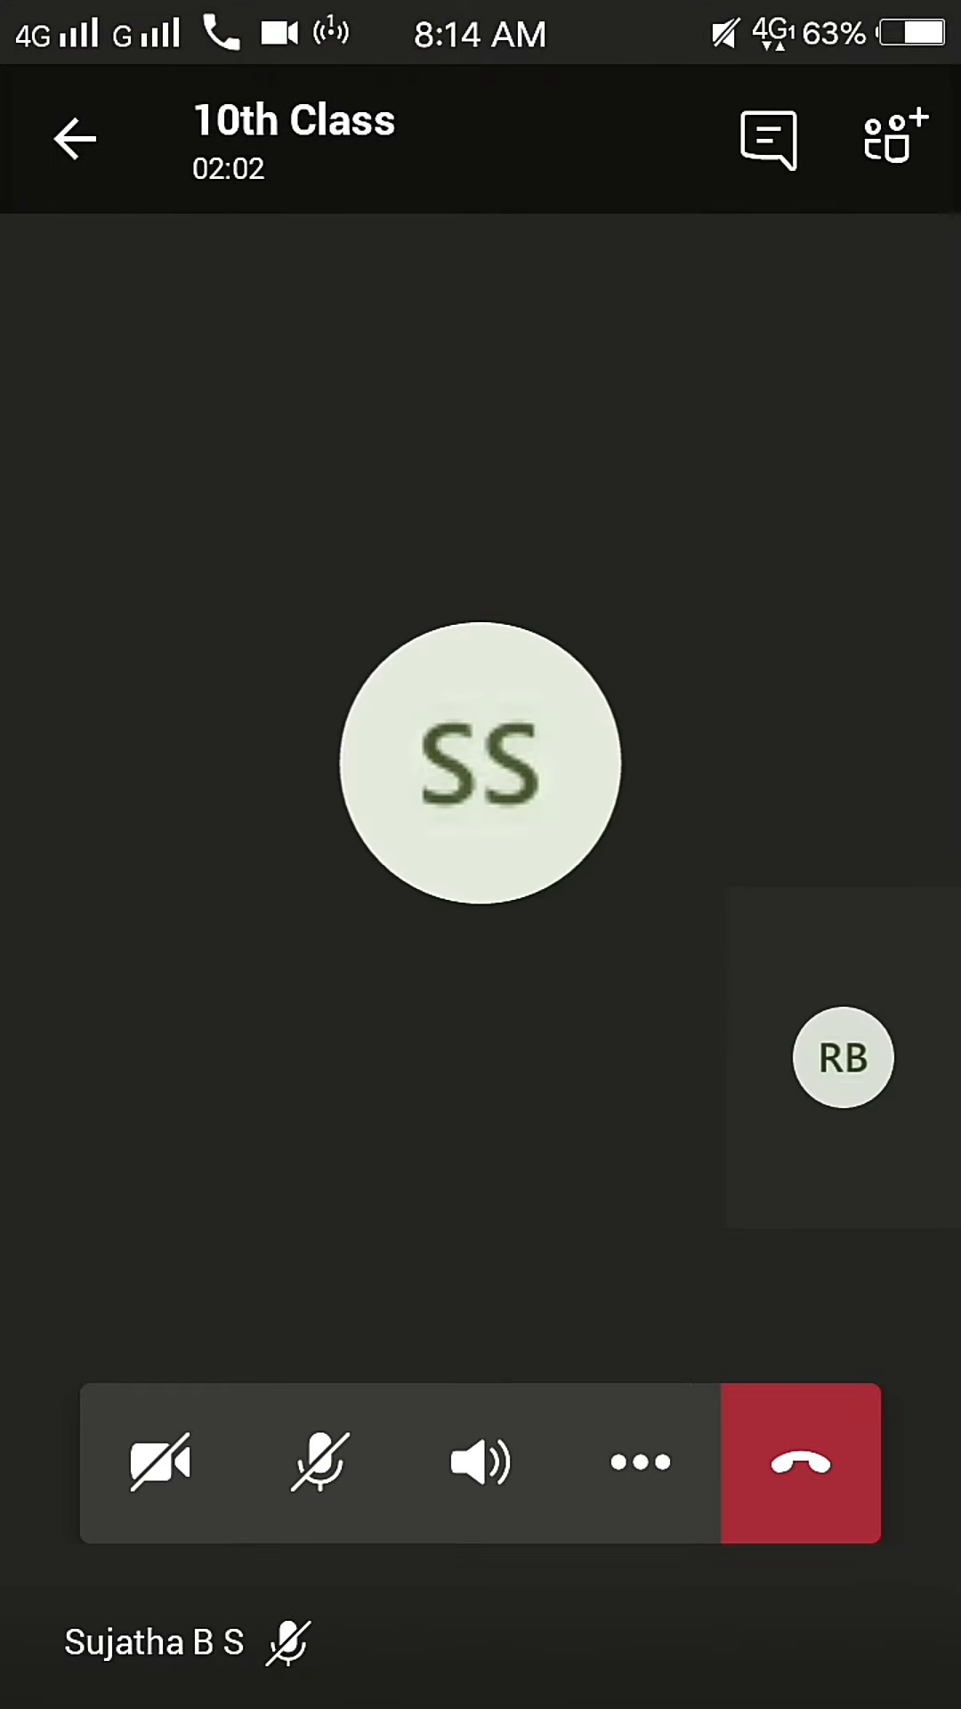
left_click(887, 138)
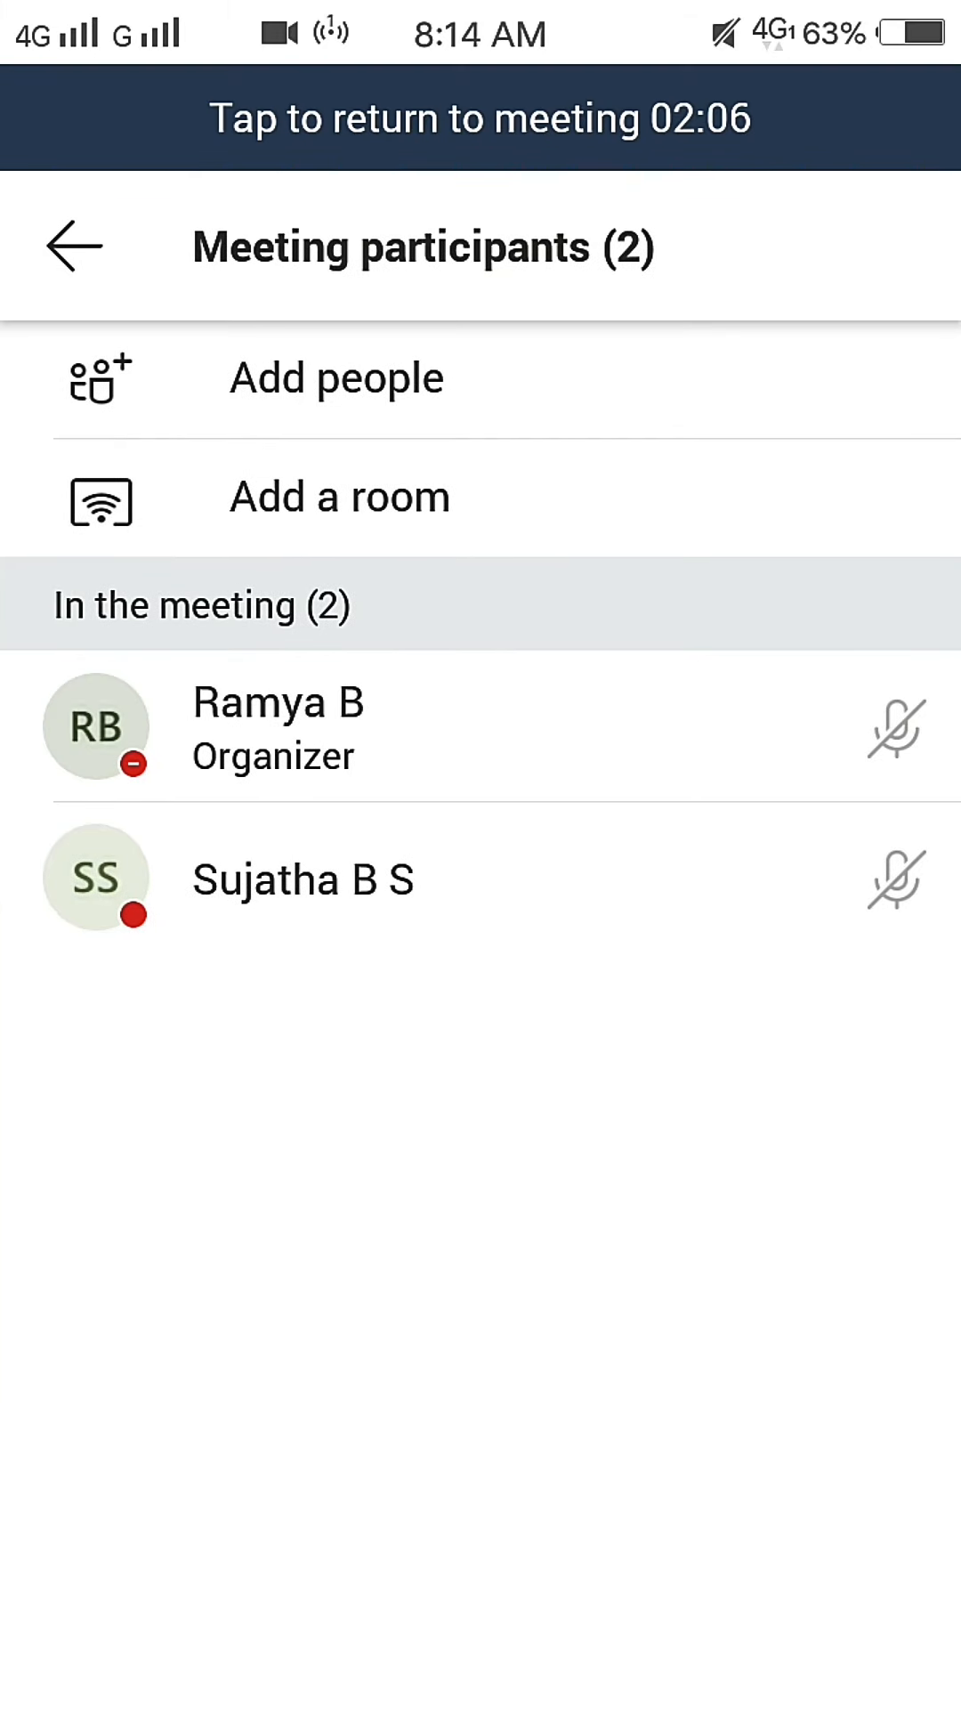
left_click(335, 377)
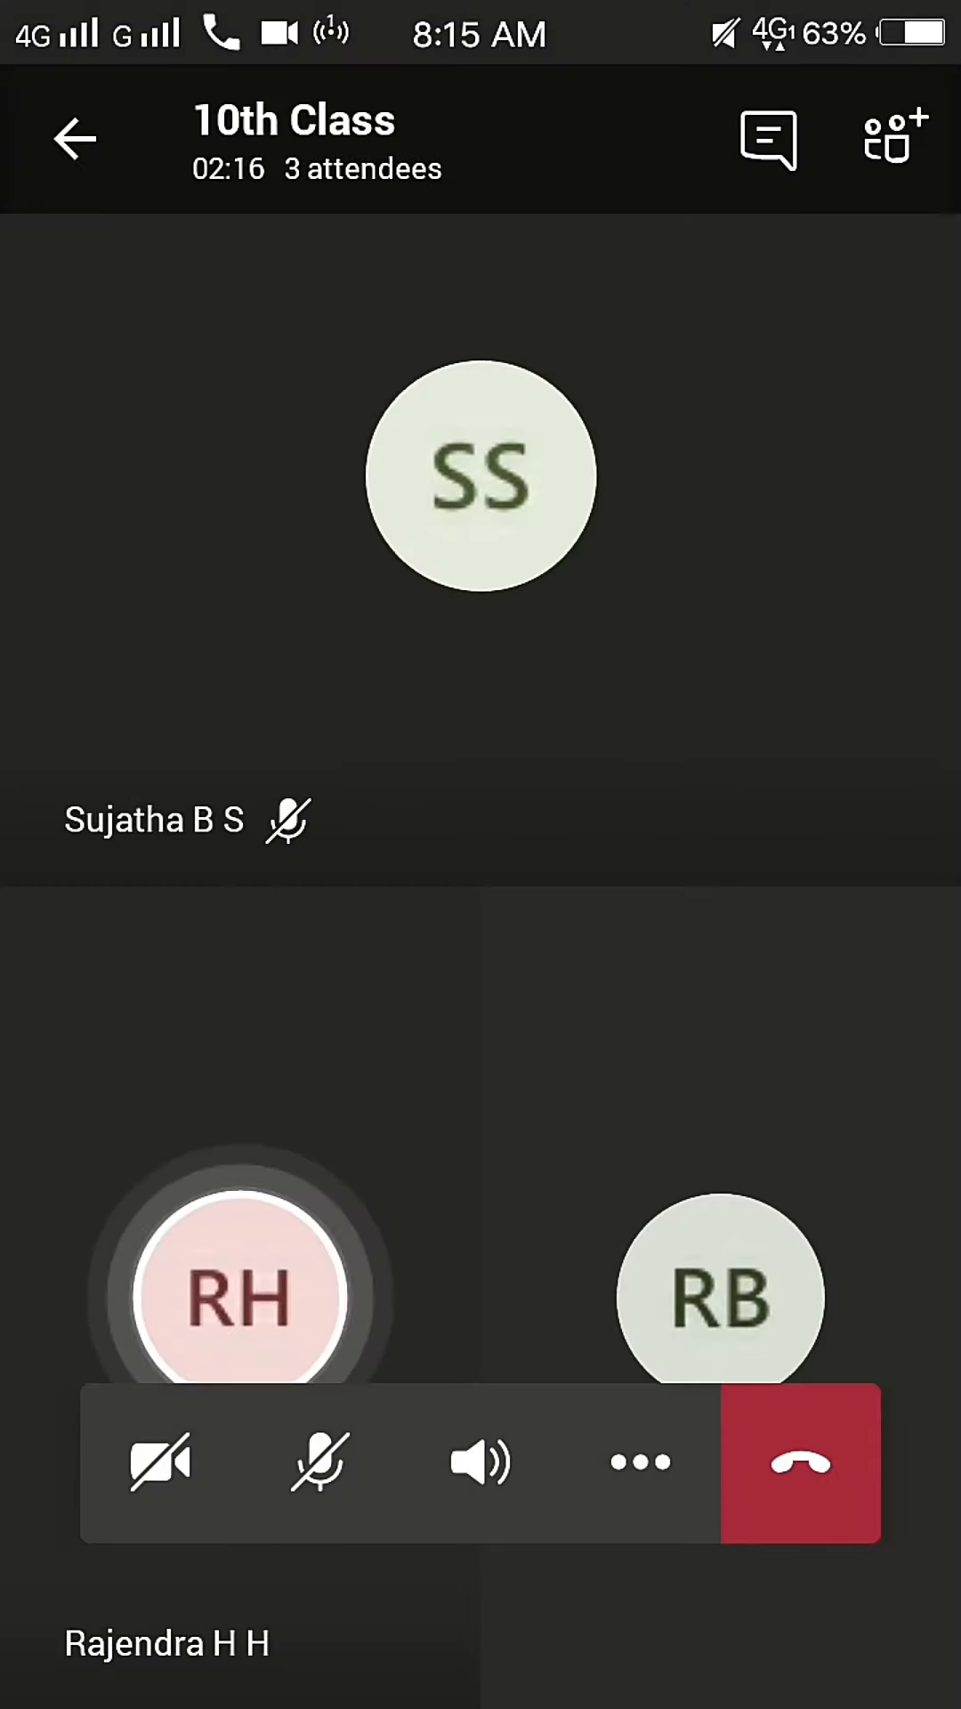
left_click(765, 139)
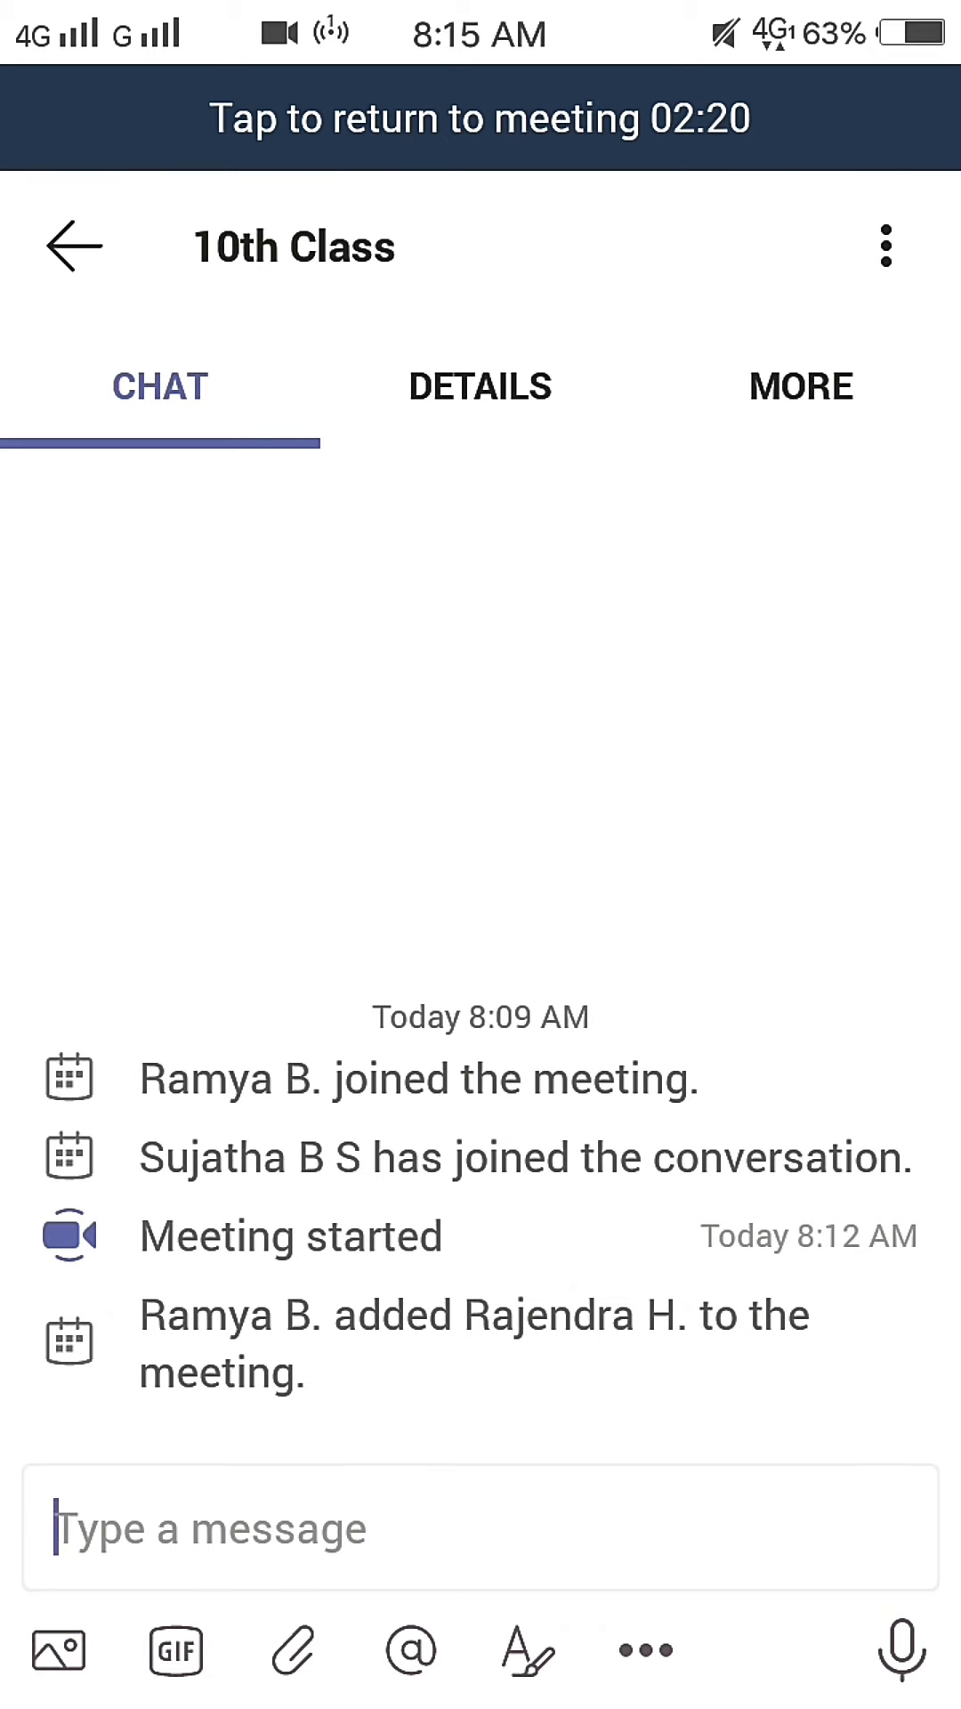
Step: Send the message 'Hi' in the meeting chat
type("Hi")
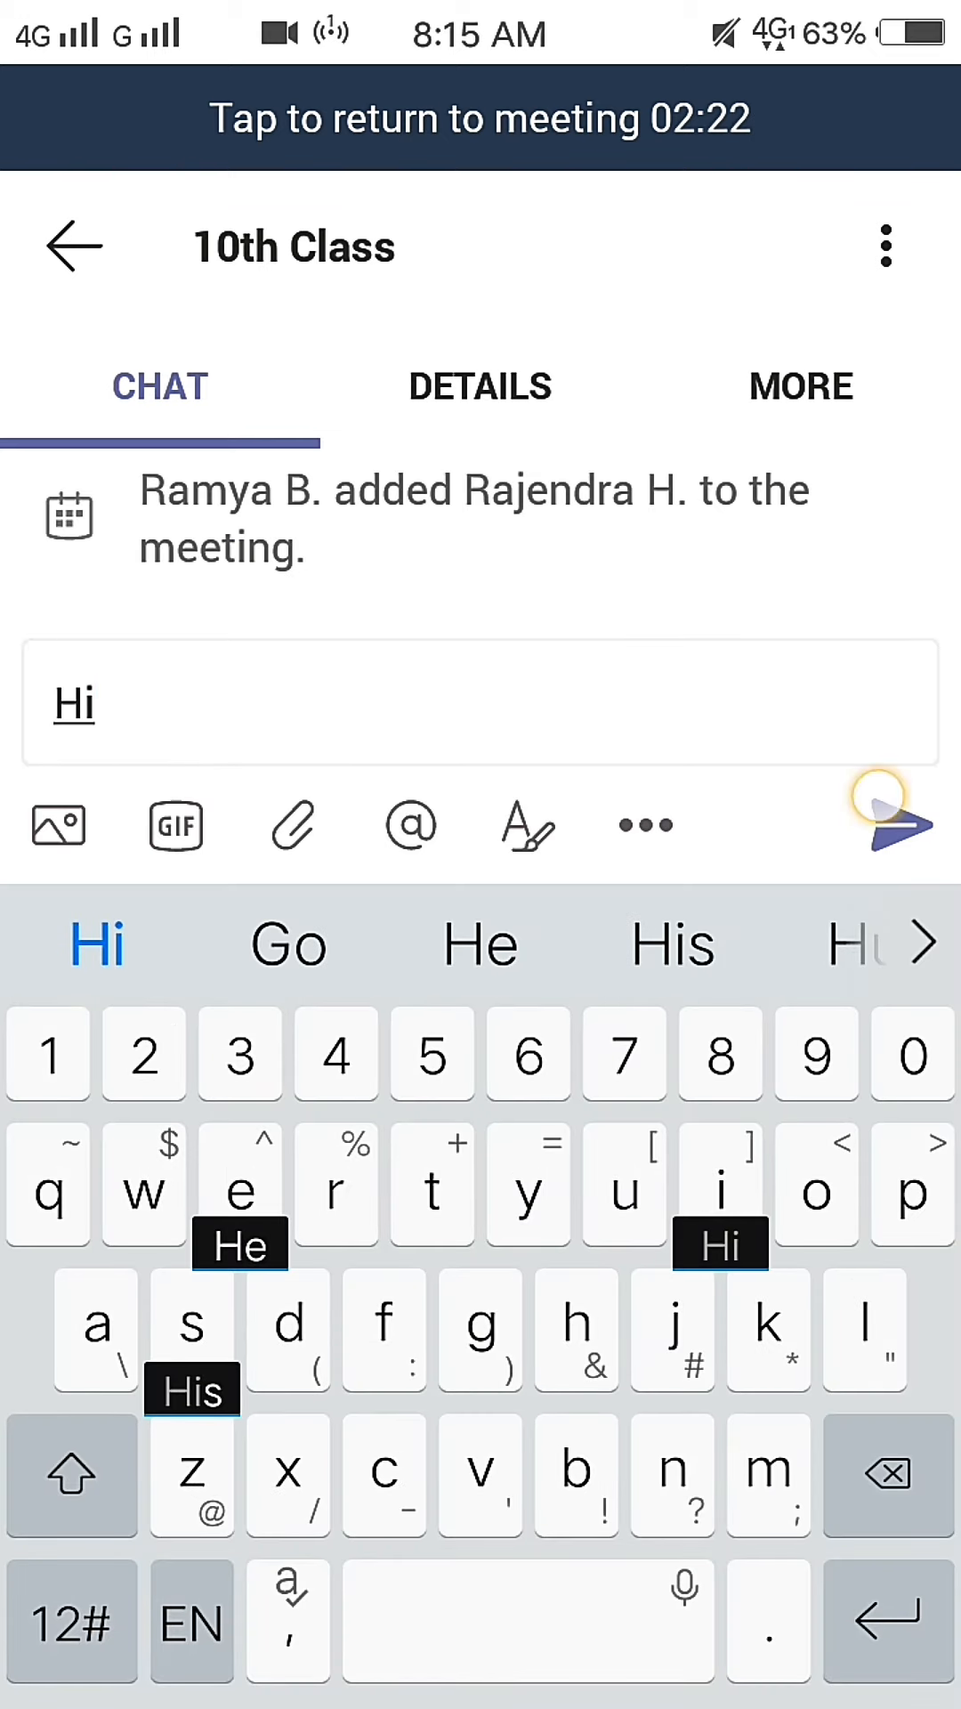
left_click(893, 824)
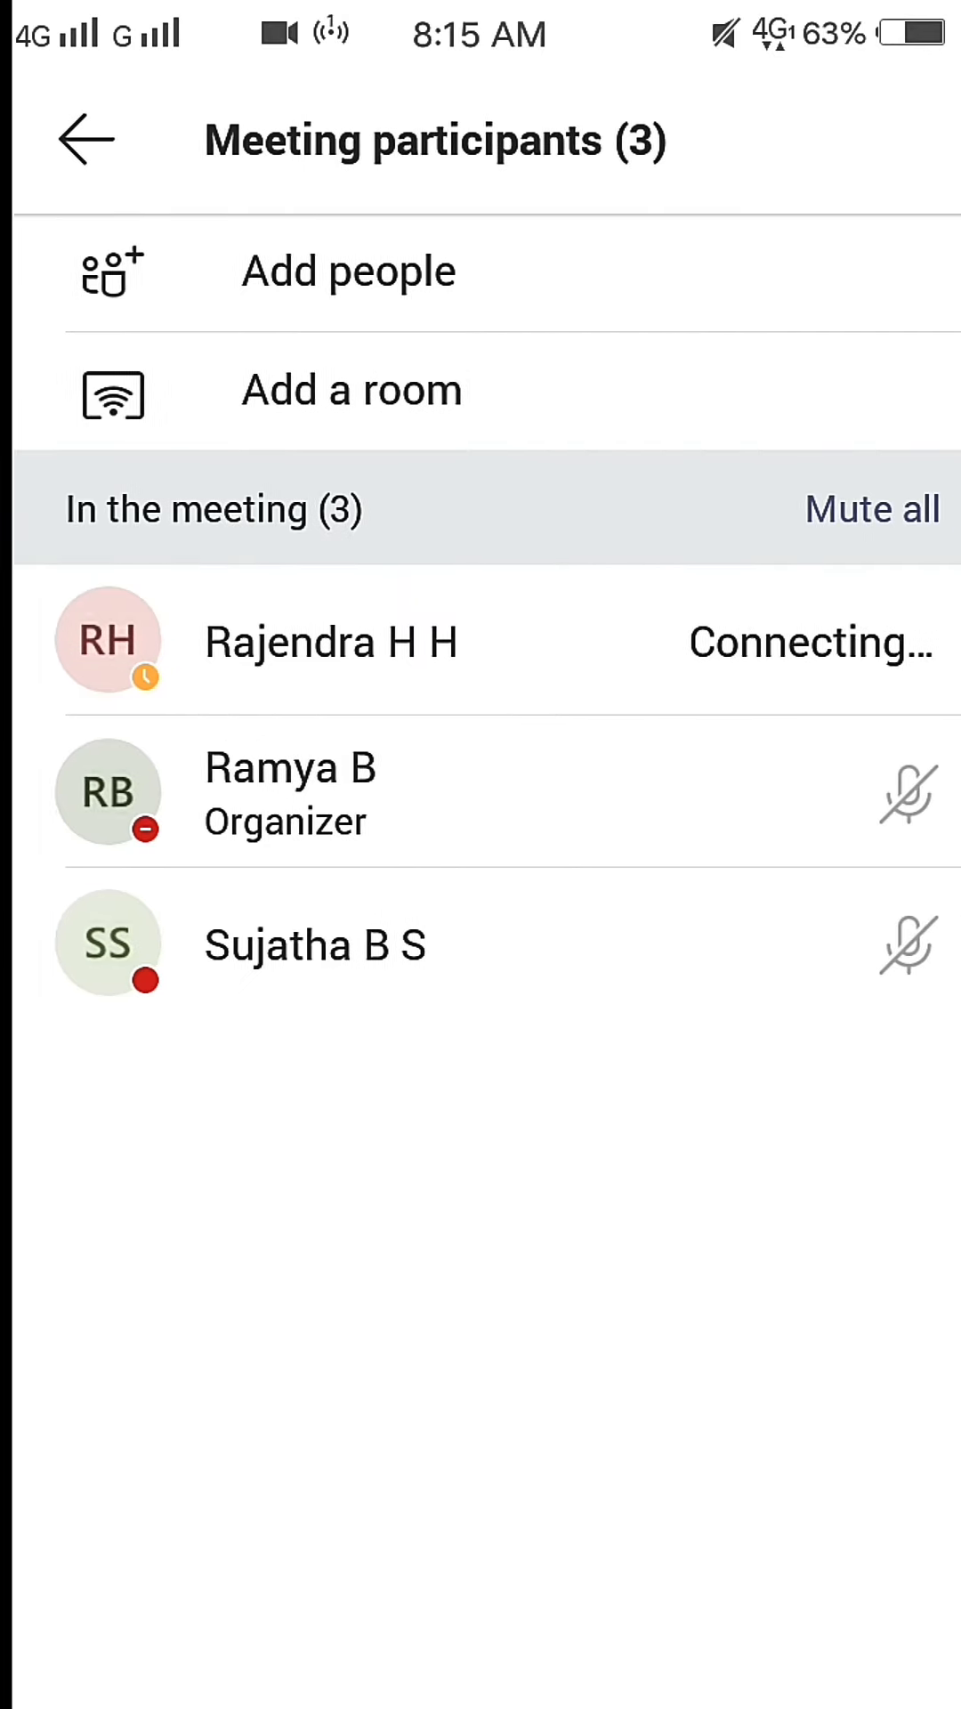
Step: Mute all other participants, confirming after a first dismissed prompt, and show the ••• options with recording
left_click(871, 510)
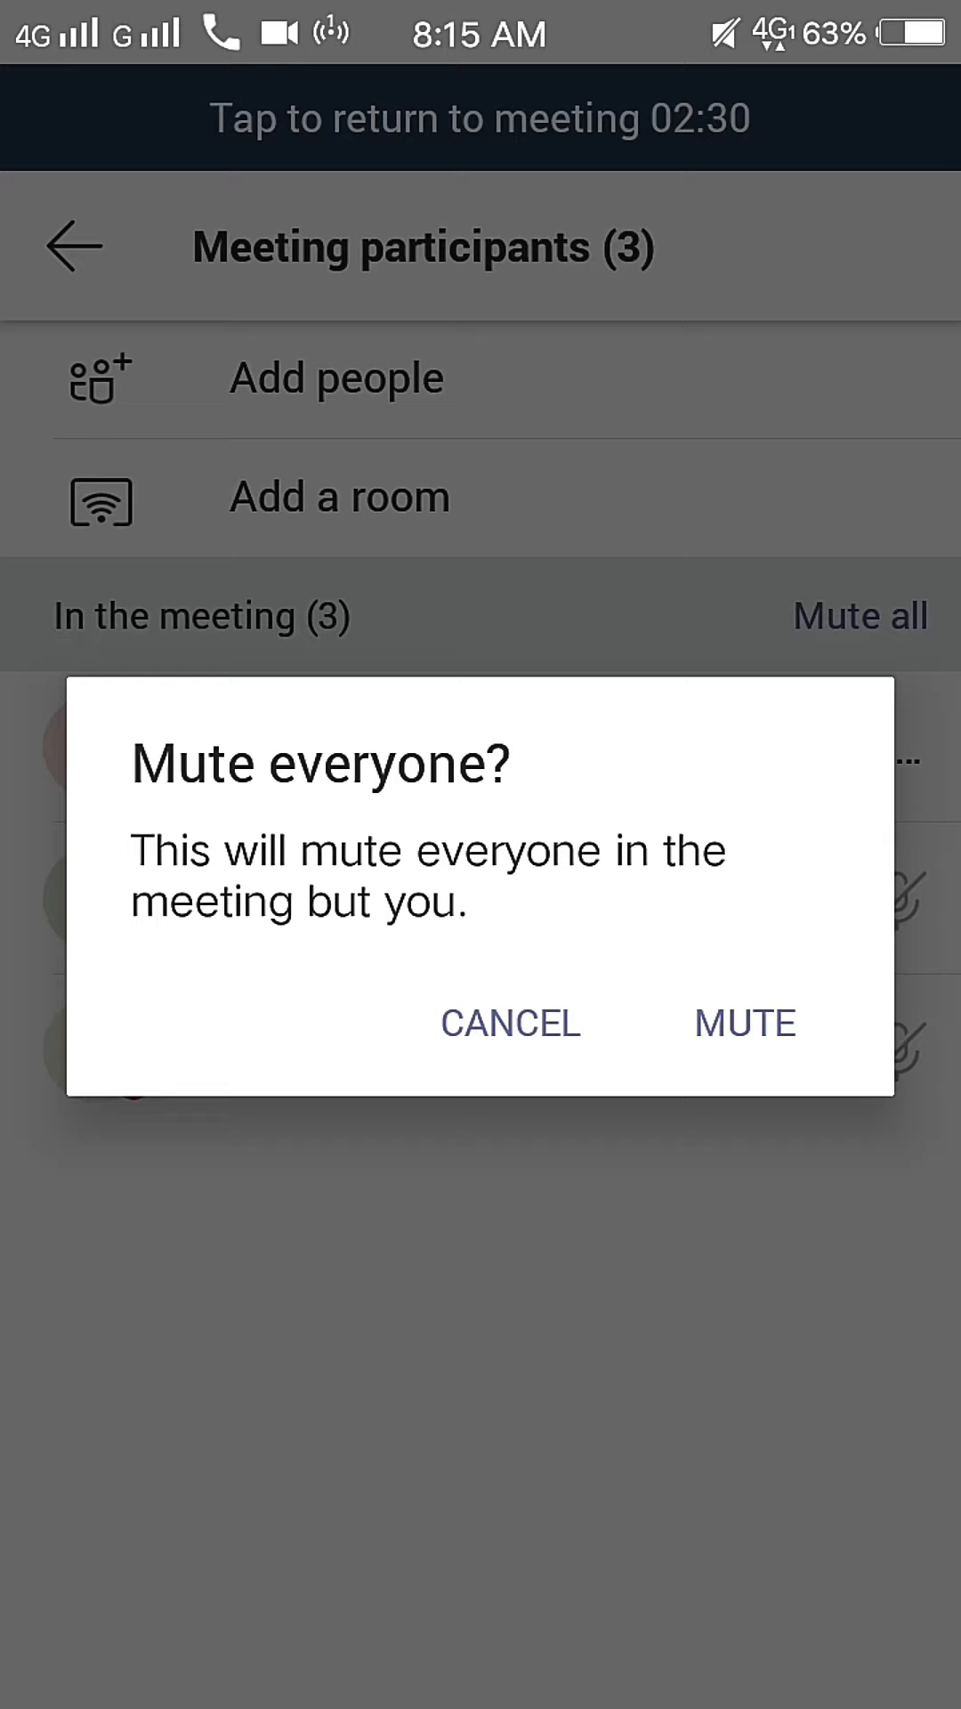
left_click(742, 1023)
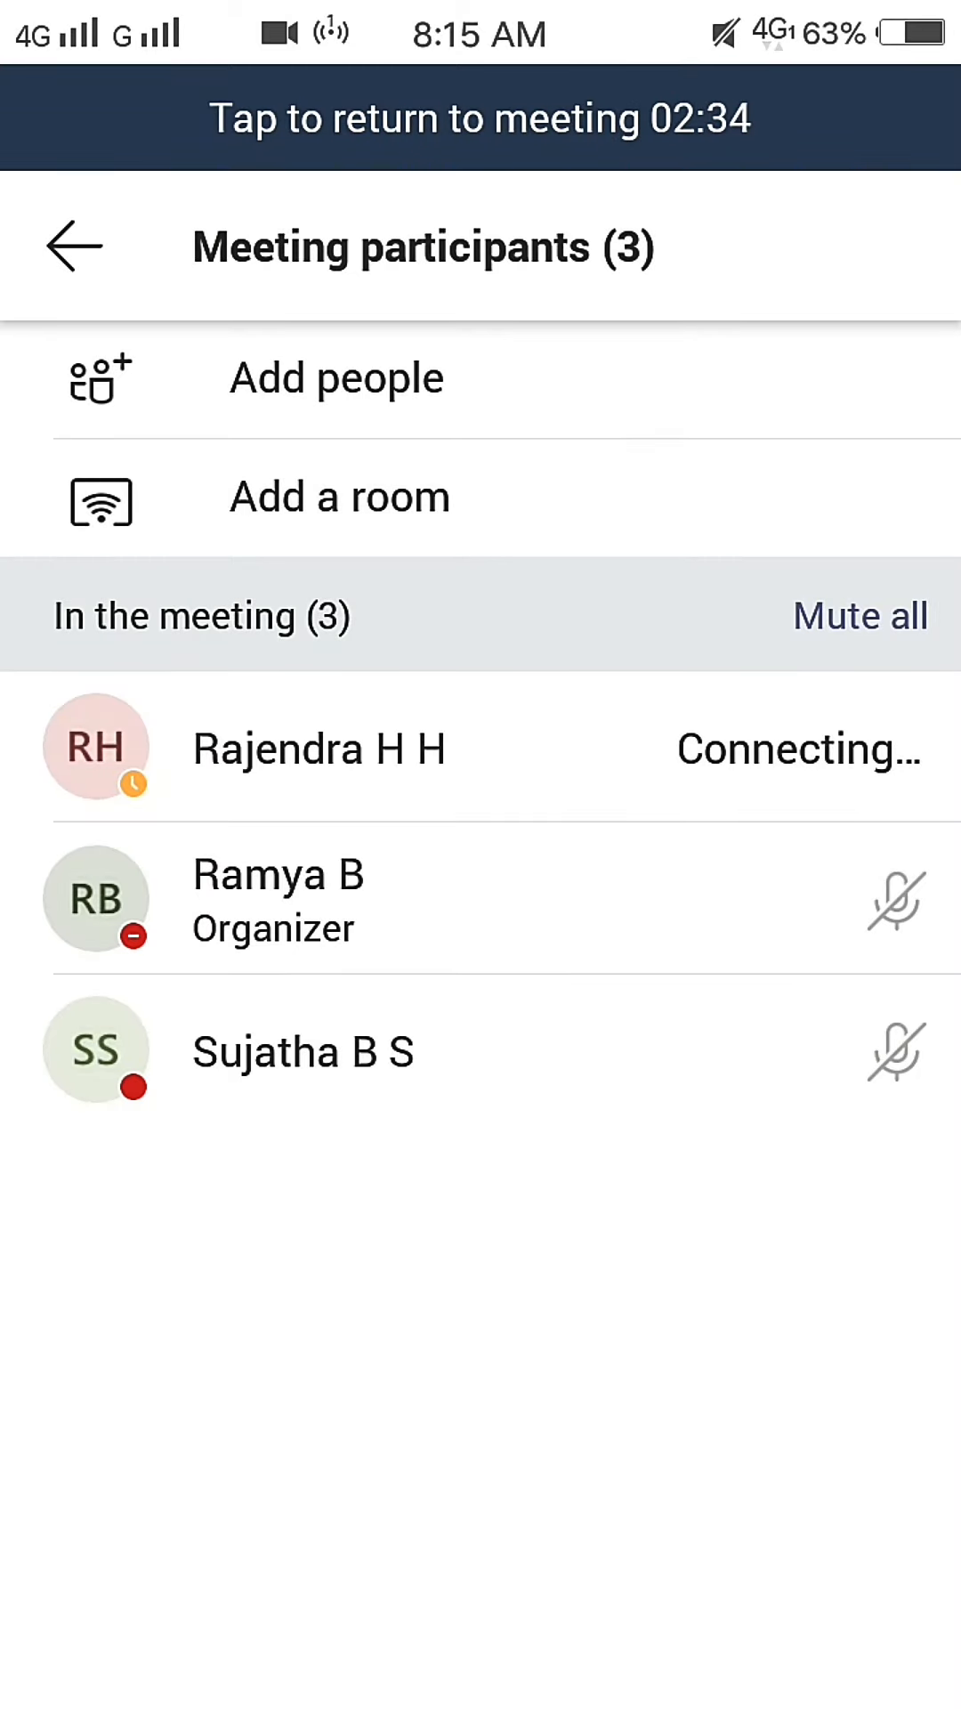
left_click(861, 616)
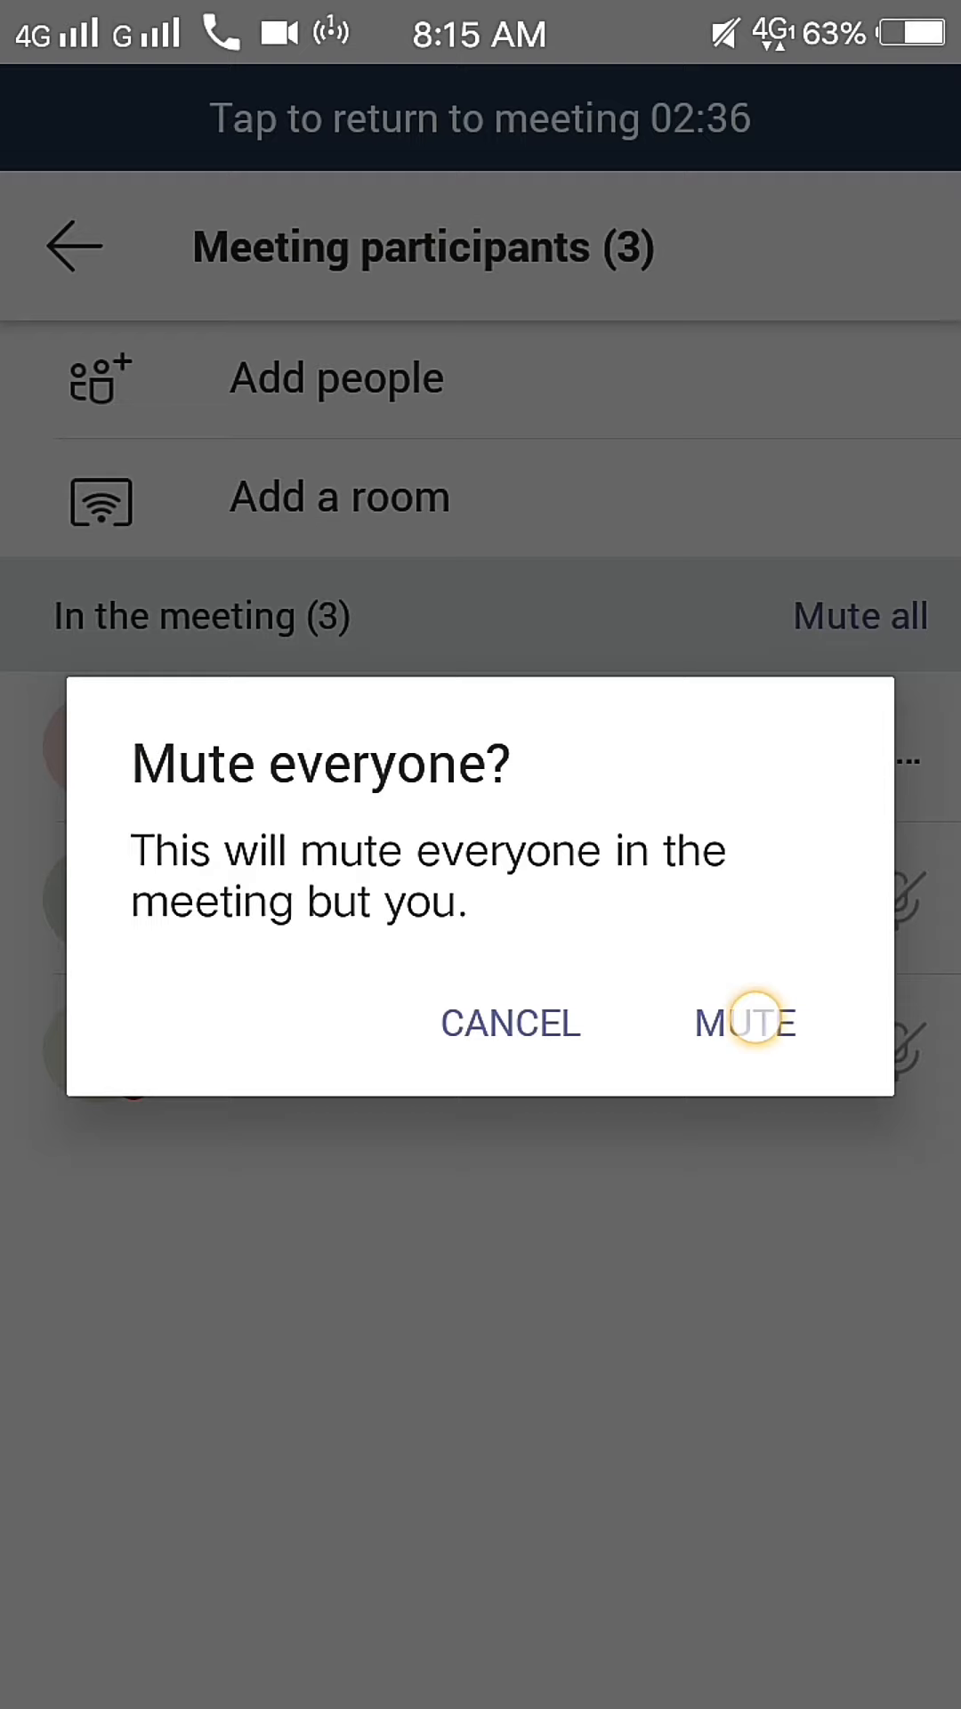
left_click(746, 1024)
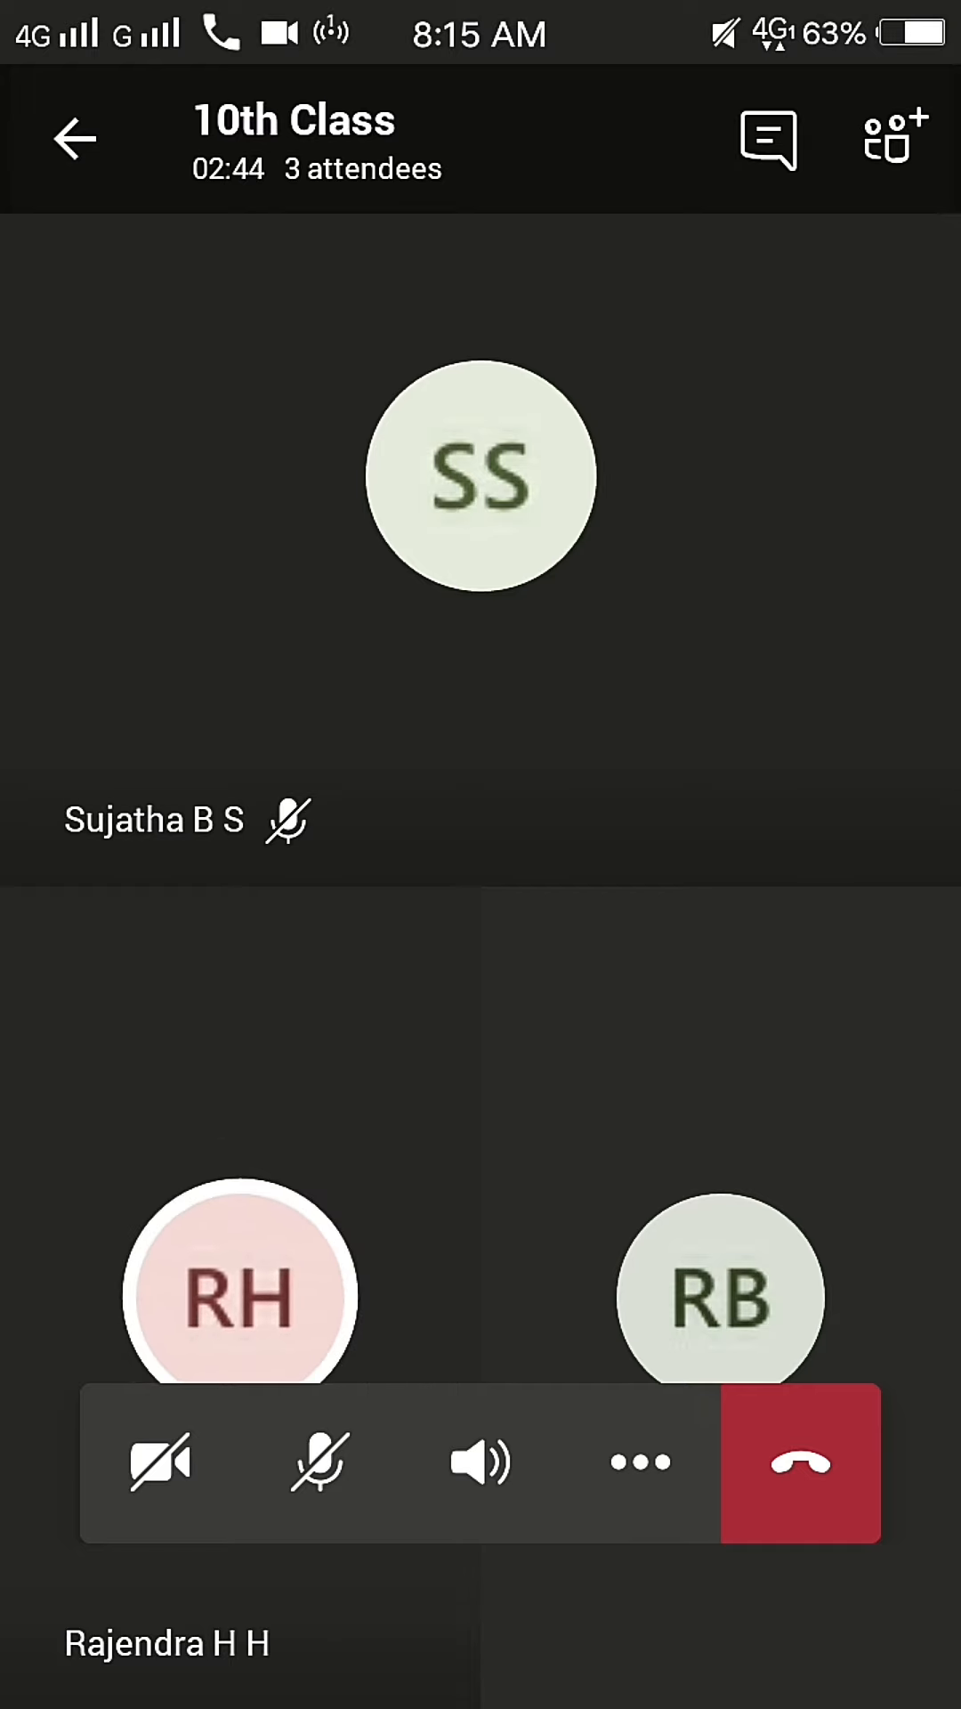
left_click(637, 1463)
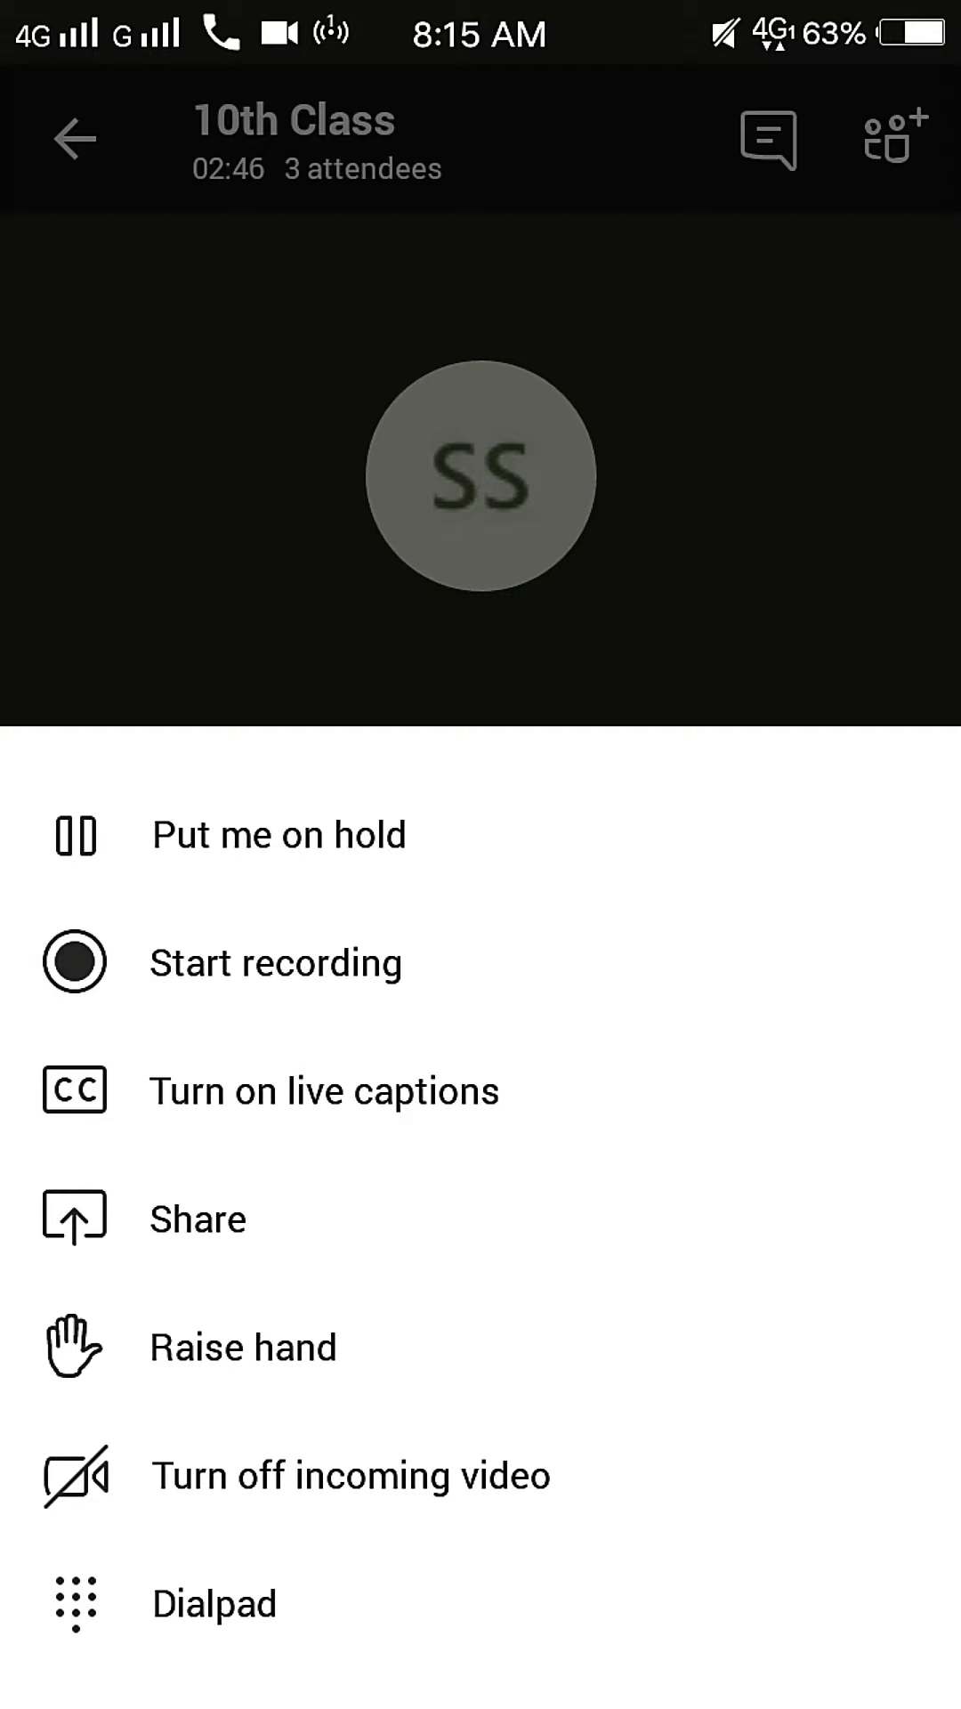